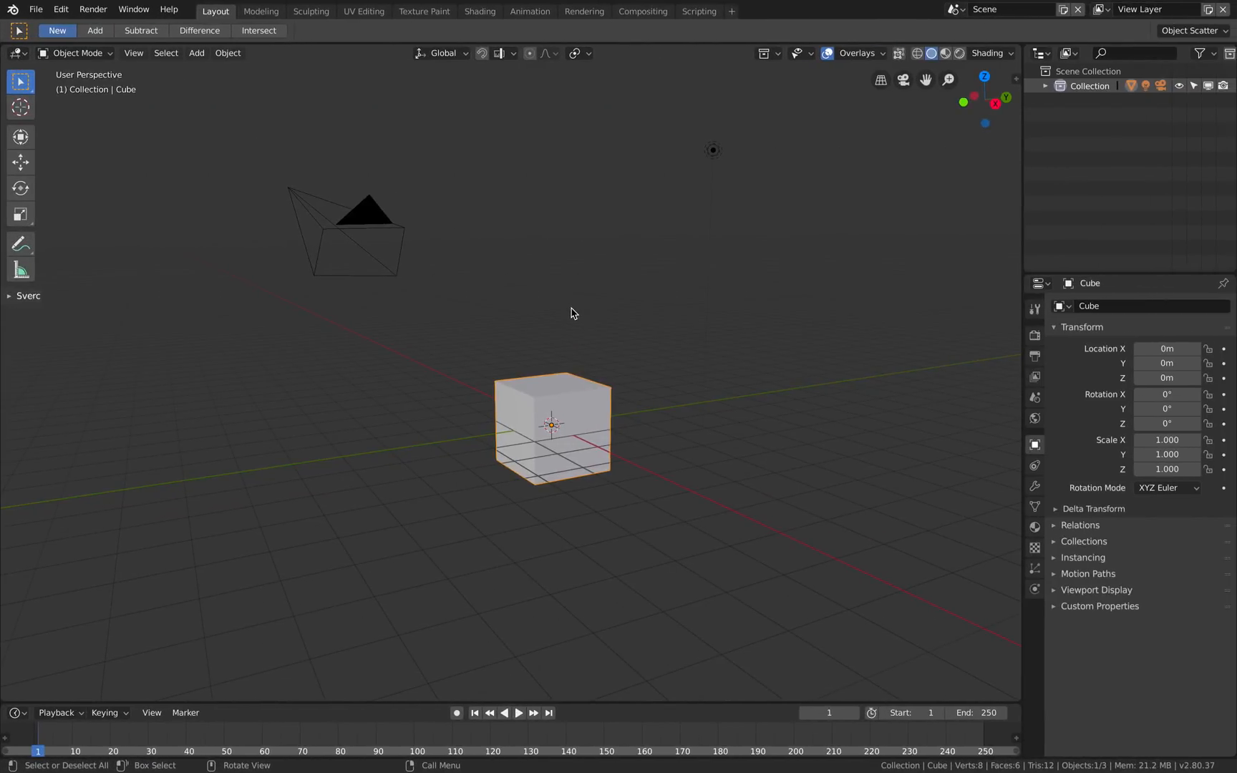
# Search Add-ons for 'animation no', confirm Animation Nodes 2.1.3 is enabled, and close Preferences.
pyautogui.moveTo(574, 313); pyautogui.dragTo(636, 333)
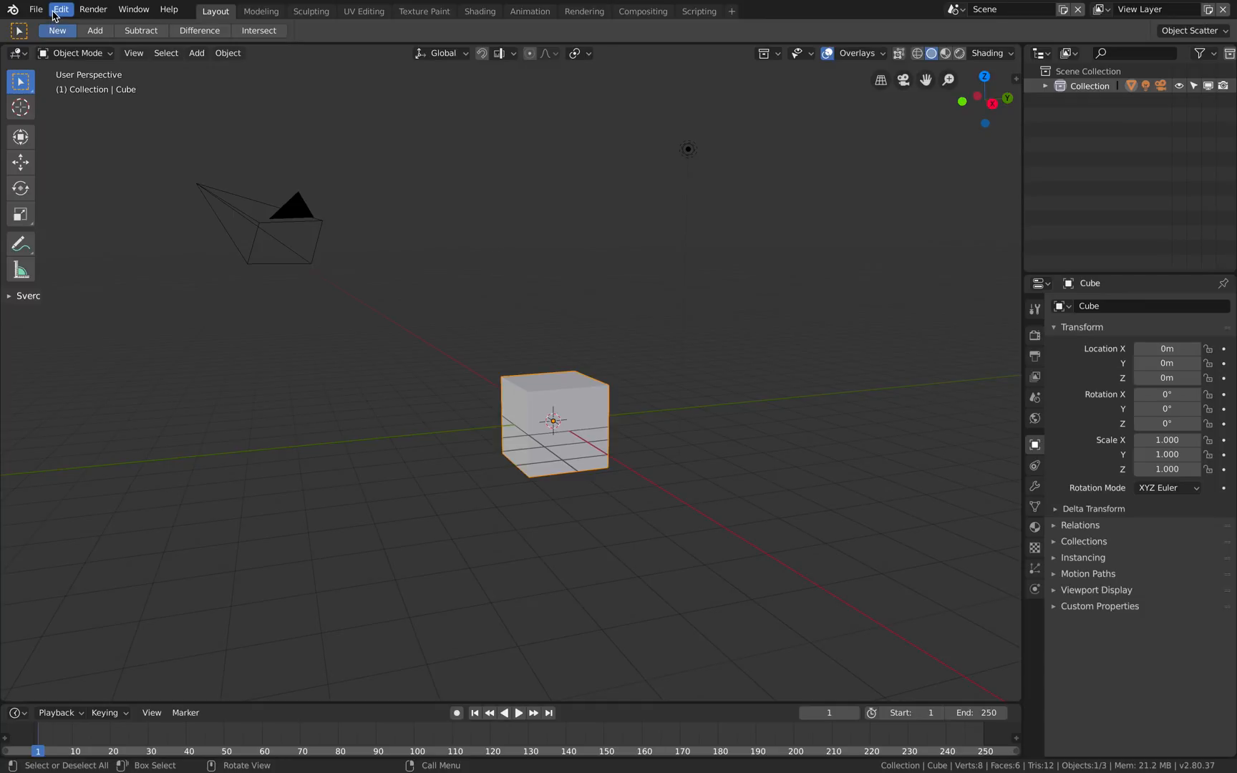
pyautogui.click(61, 9)
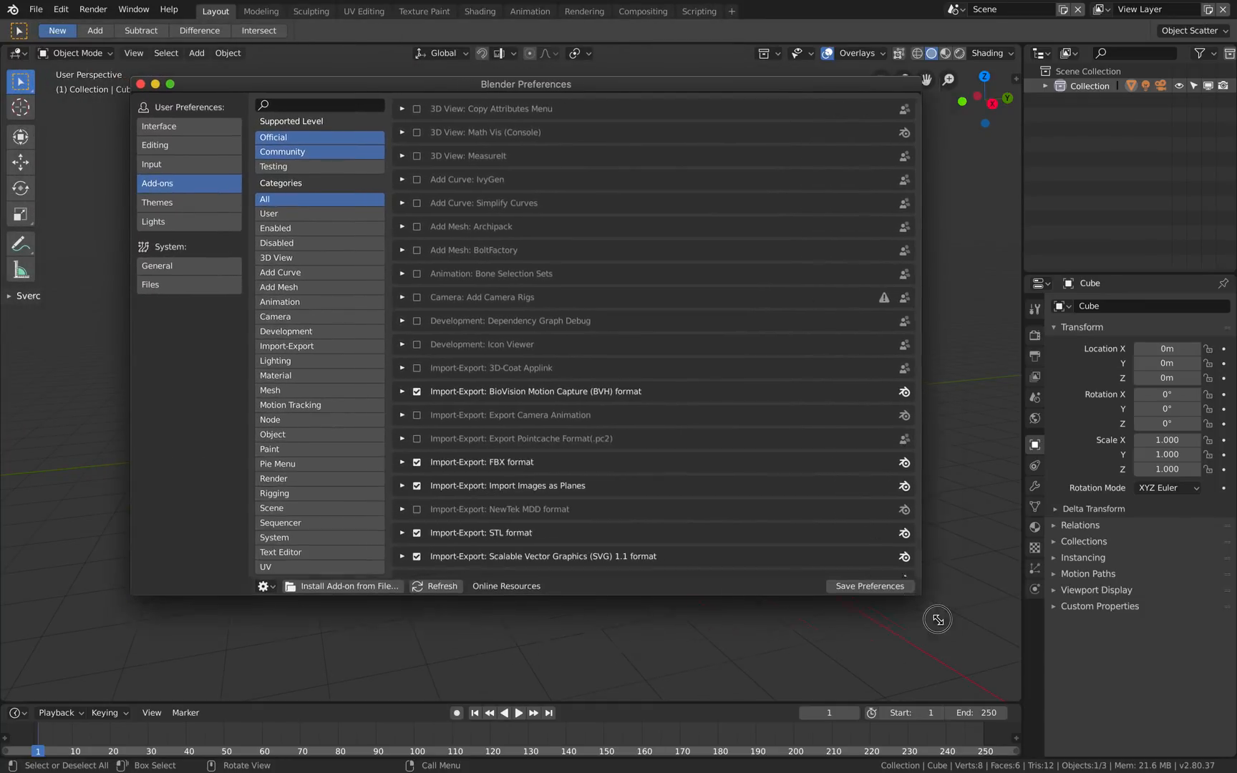
pyautogui.write('a')
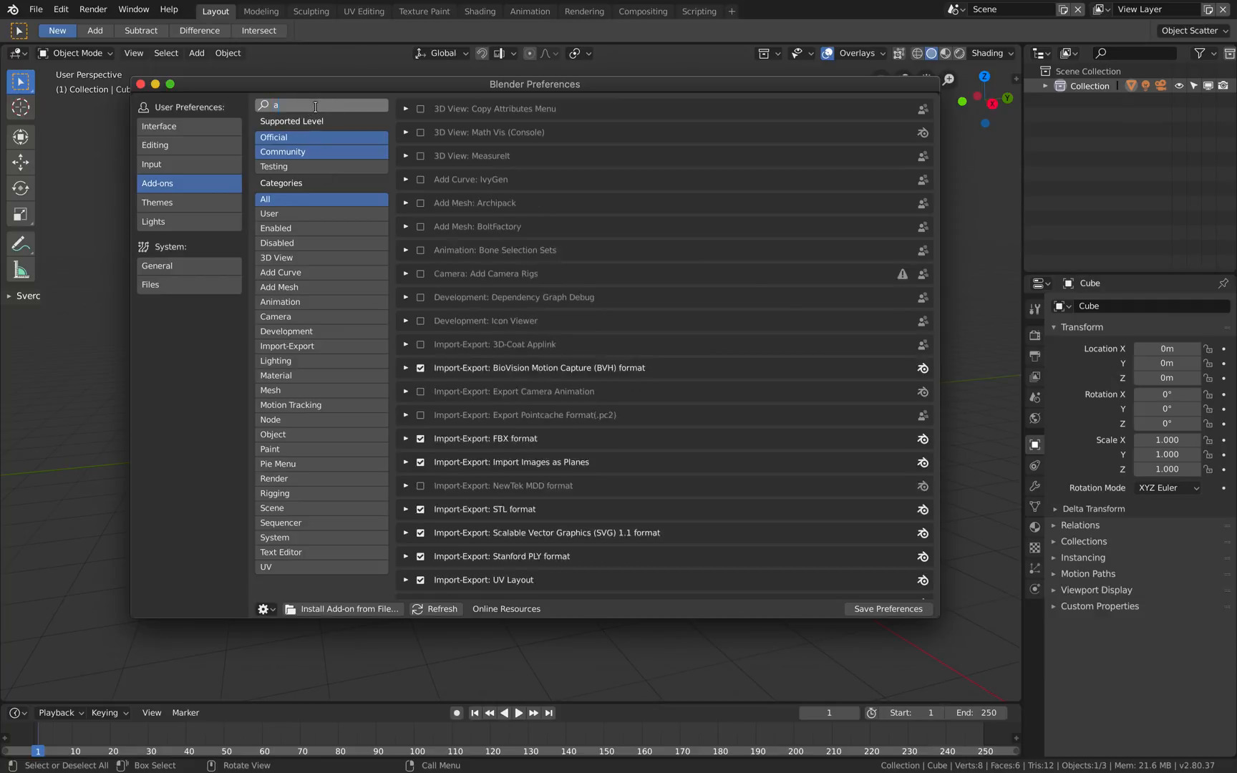
pyautogui.write('animation no')
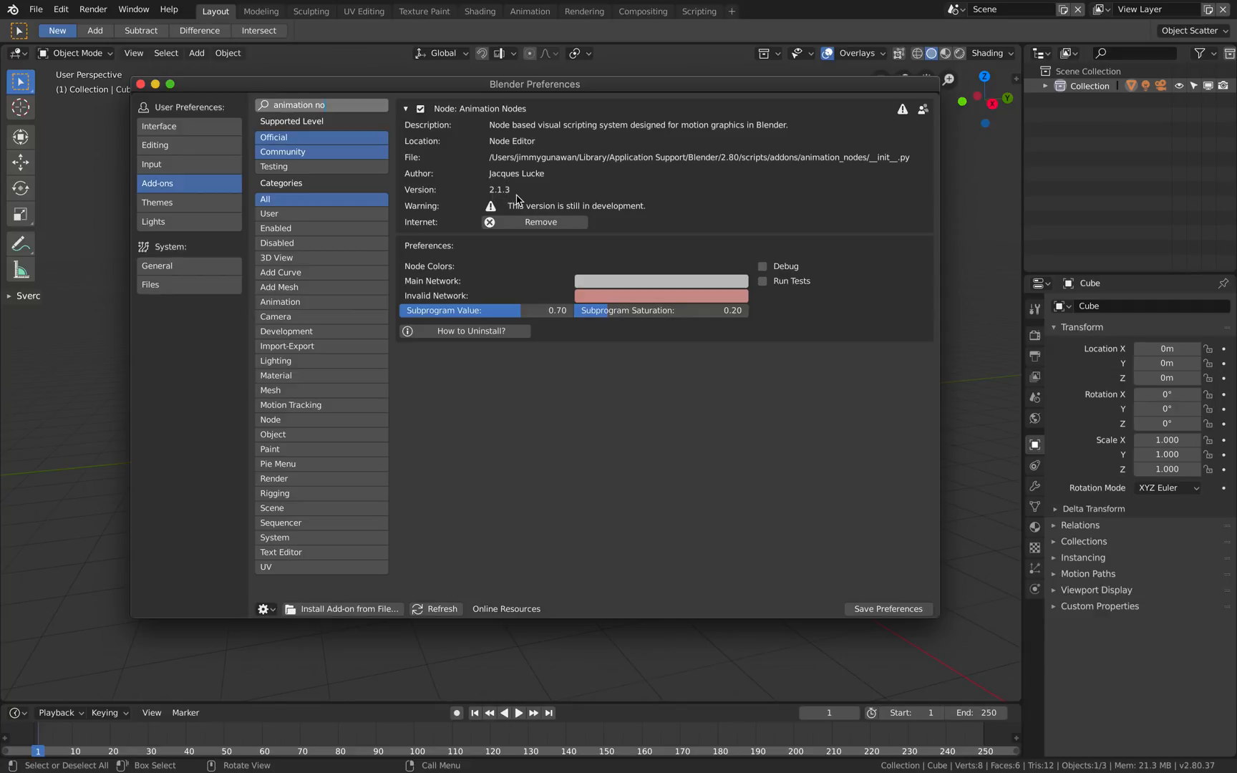
pyautogui.moveTo(233, 140)
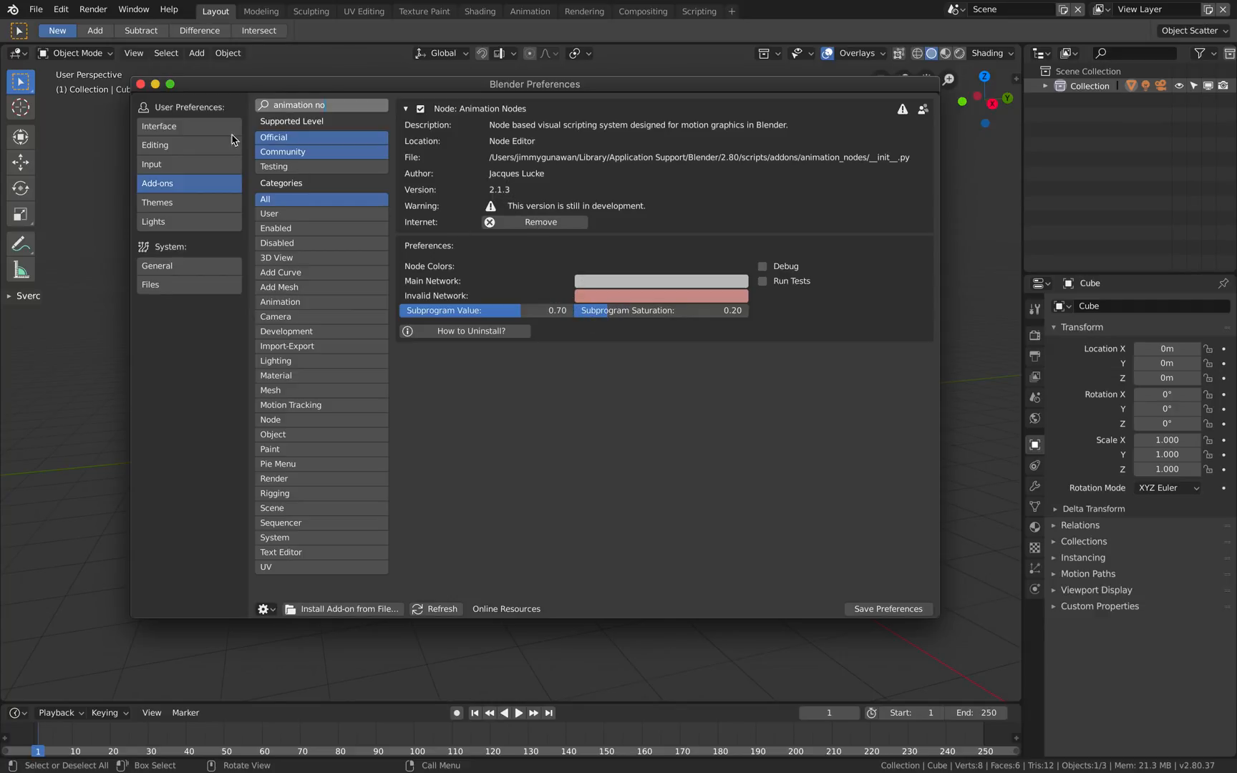
pyautogui.click(140, 83)
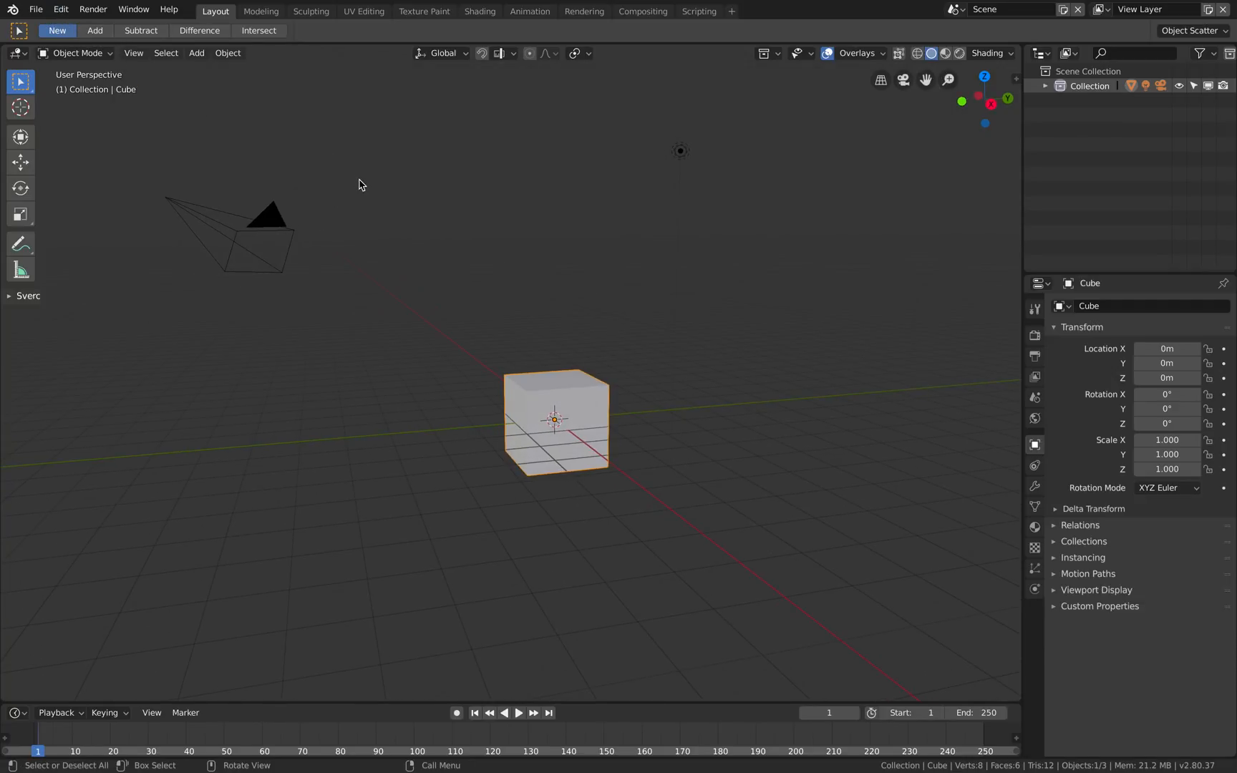
pyautogui.moveTo(615, 277)
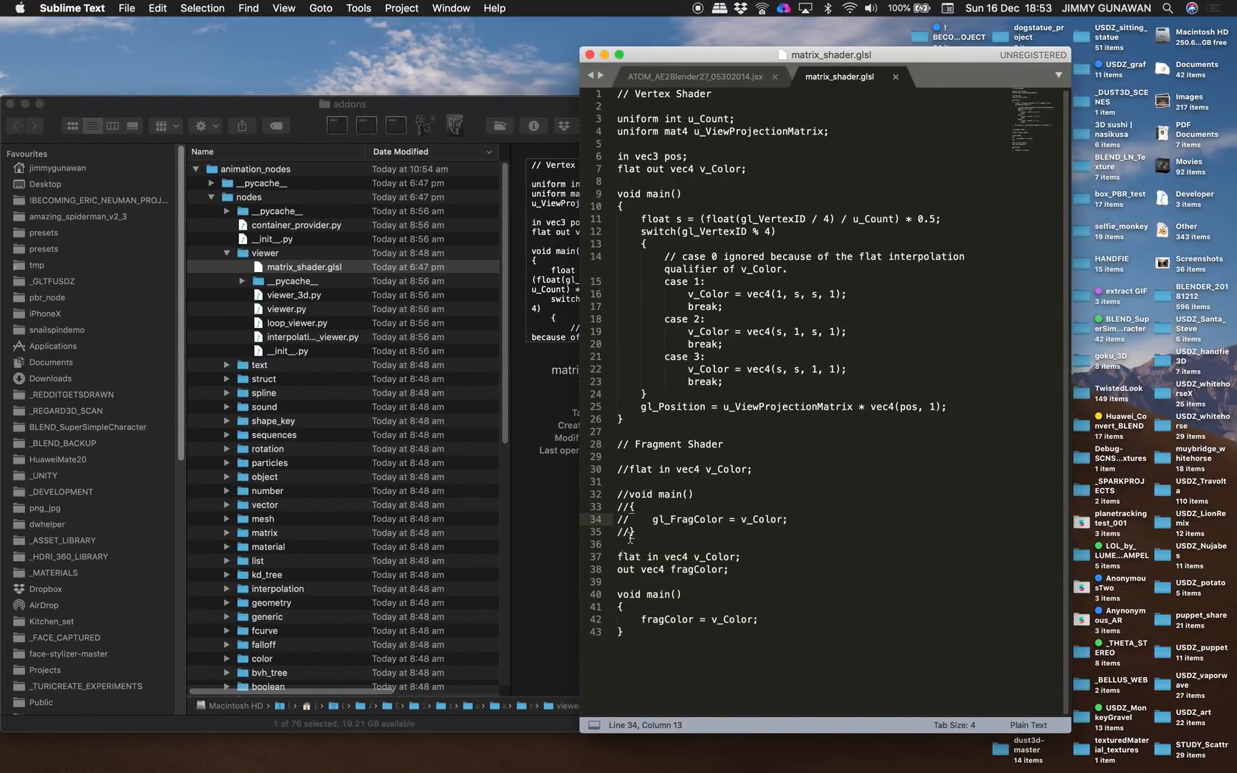
pyautogui.click(623, 546)
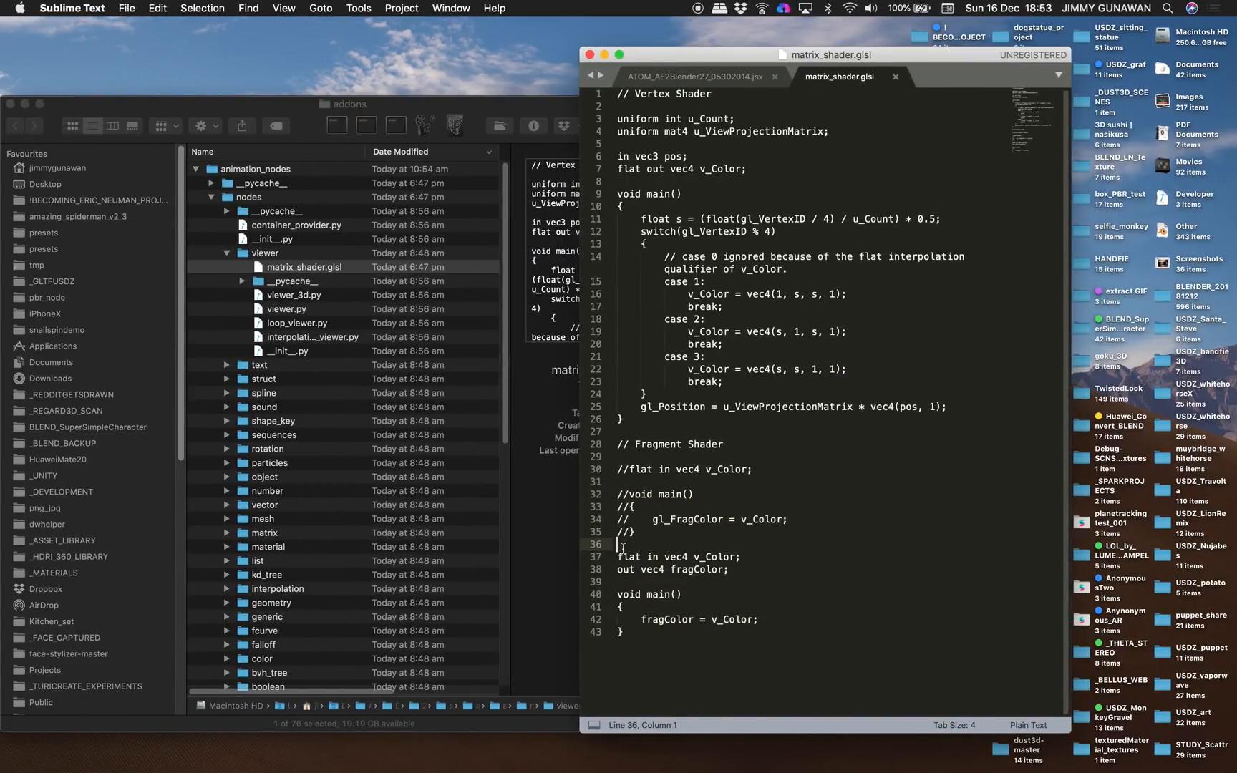
pyautogui.click(539, 106)
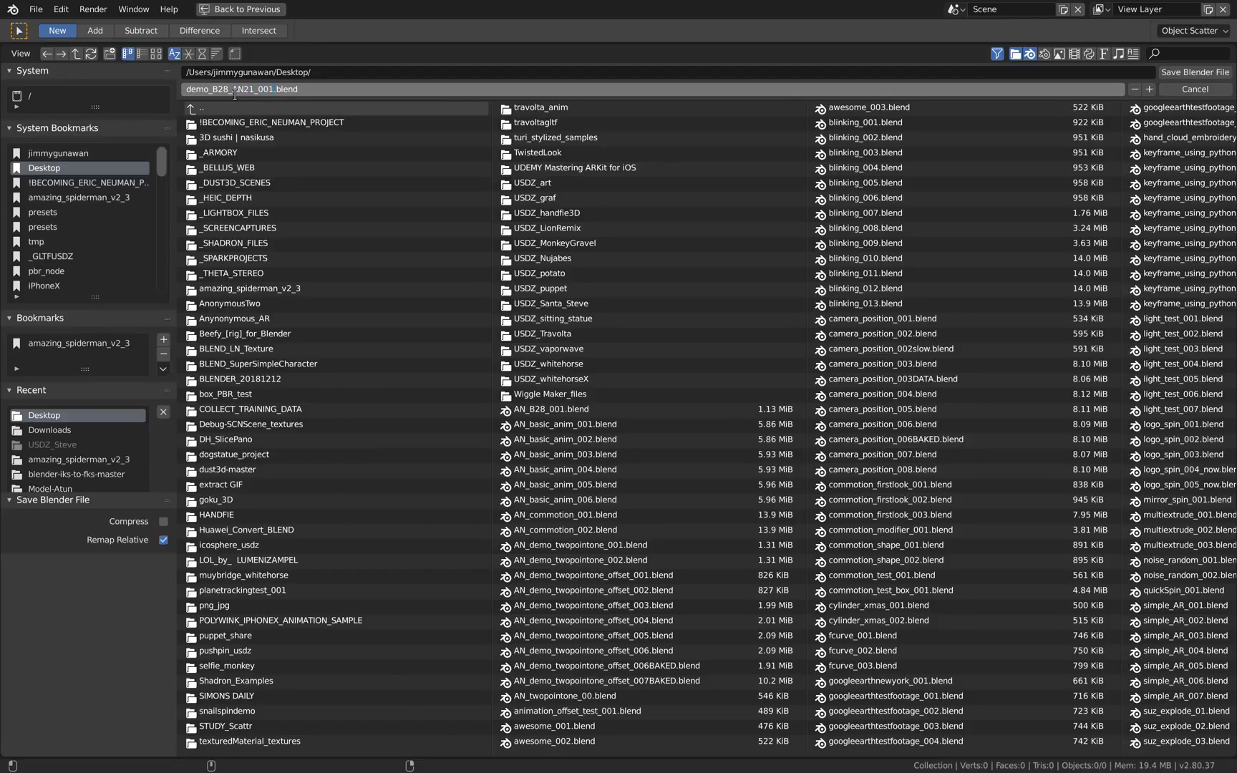
# Save the emptied scene as a new Blender file on the Desktop.
pyautogui.click(1193, 88)
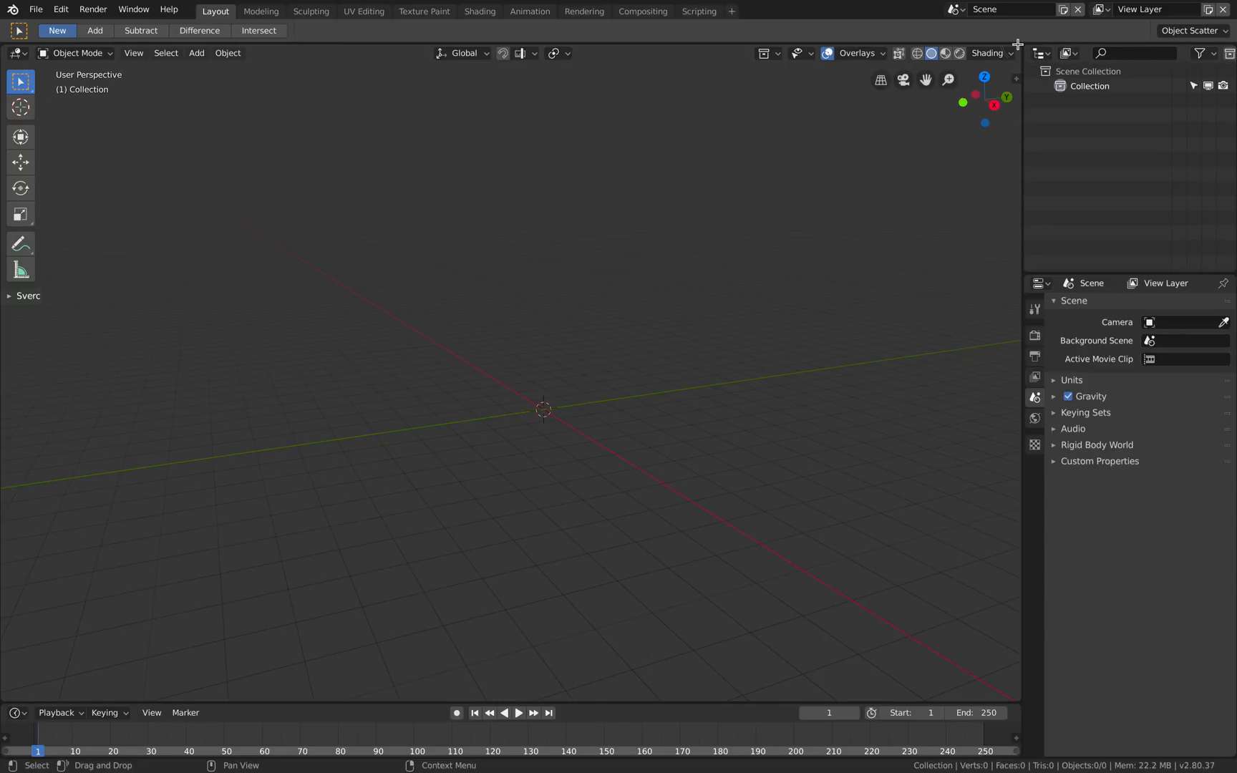
# Switch the upper area's editor type to Animation Nodes.
pyautogui.click(16, 53)
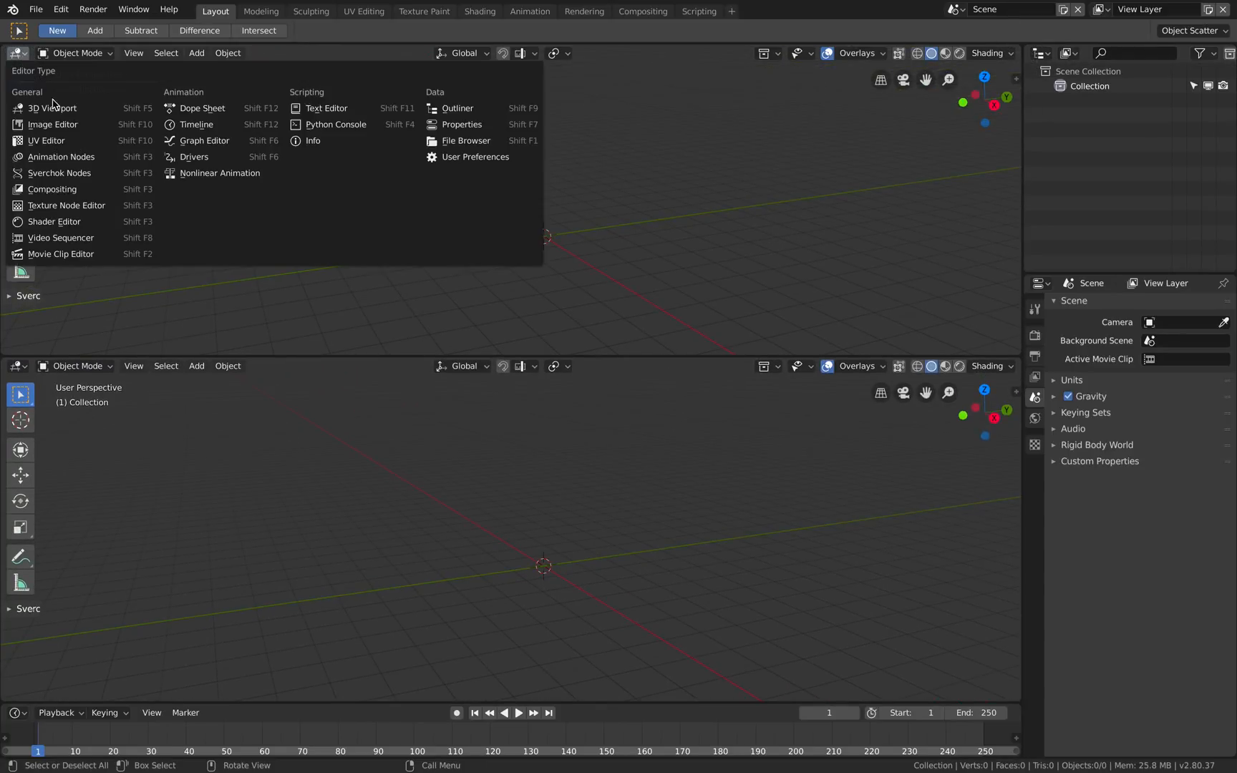
pyautogui.moveTo(59, 173)
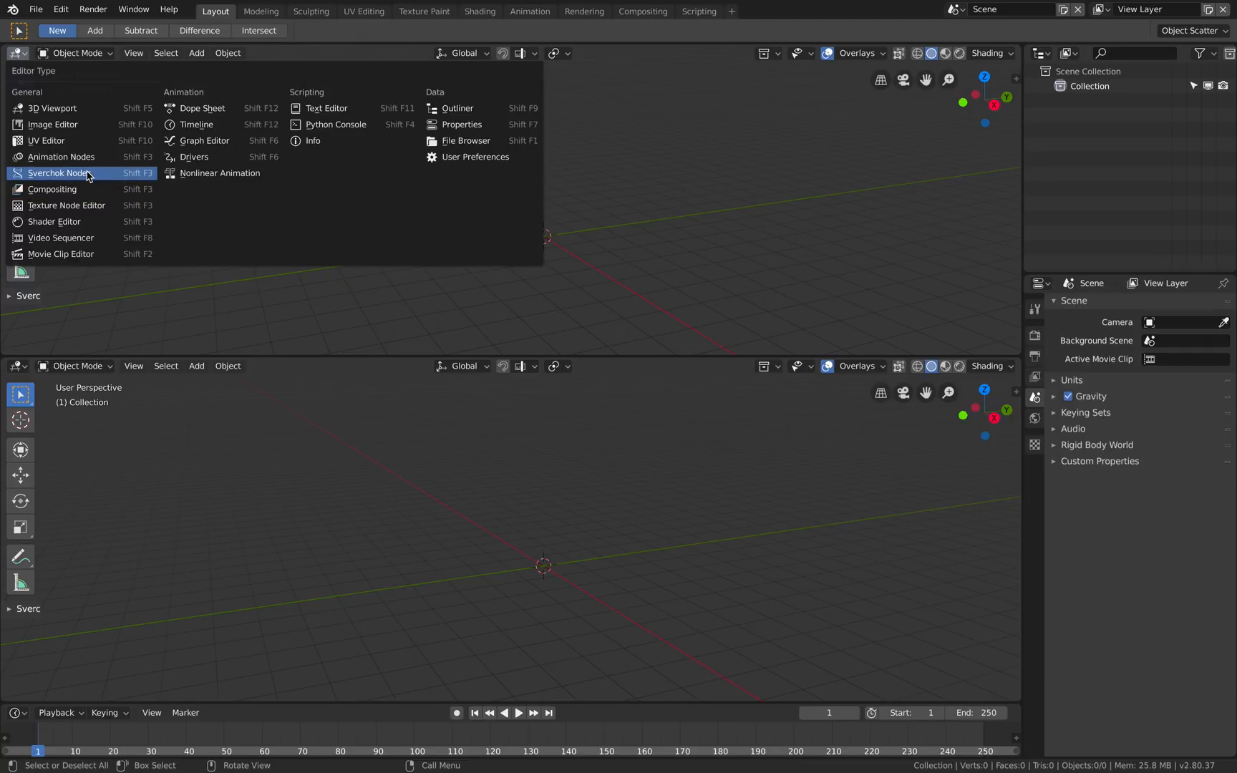
pyautogui.moveTo(61, 157)
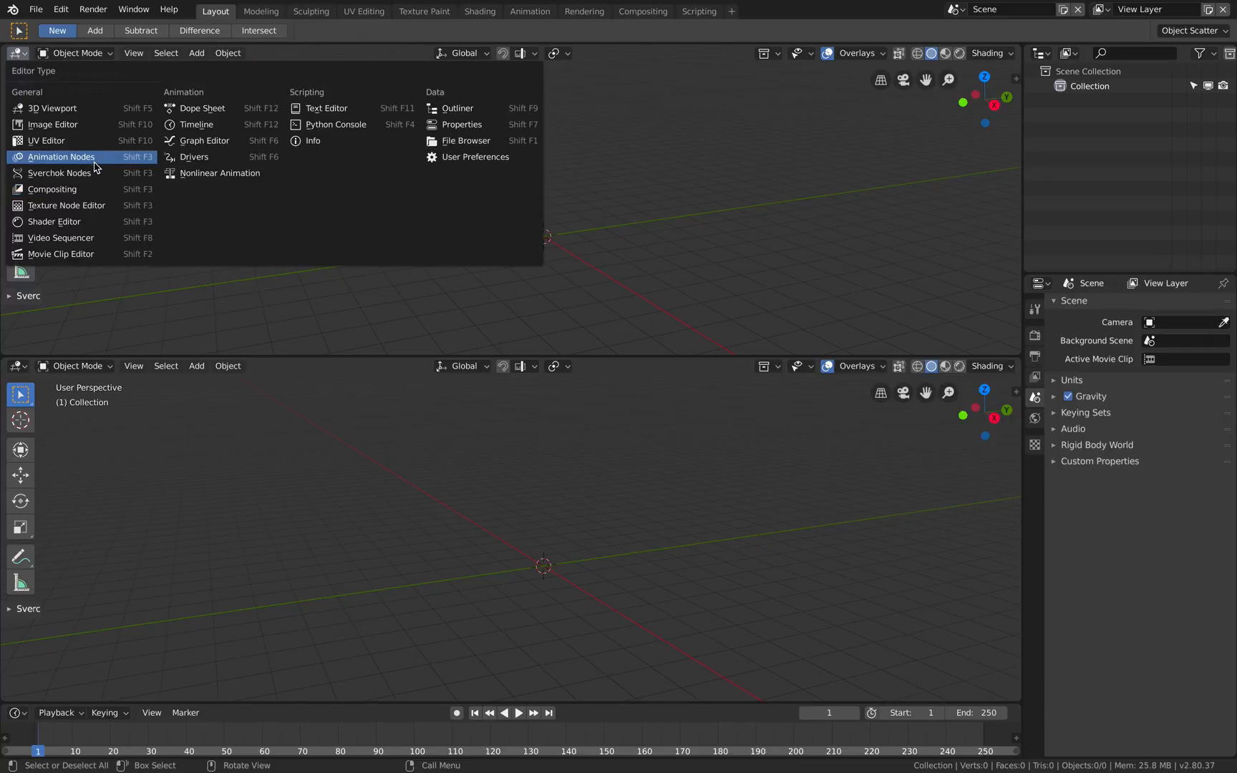
pyautogui.moveTo(91, 161)
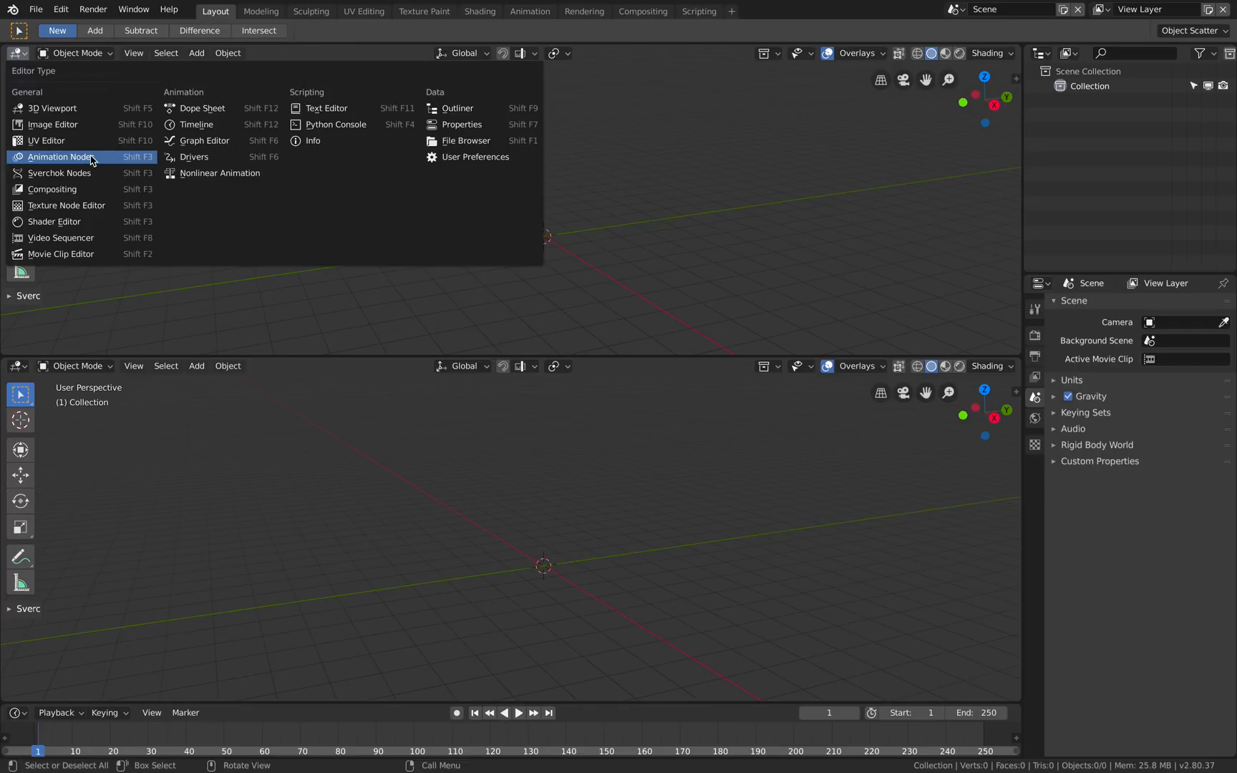
pyautogui.moveTo(59, 171)
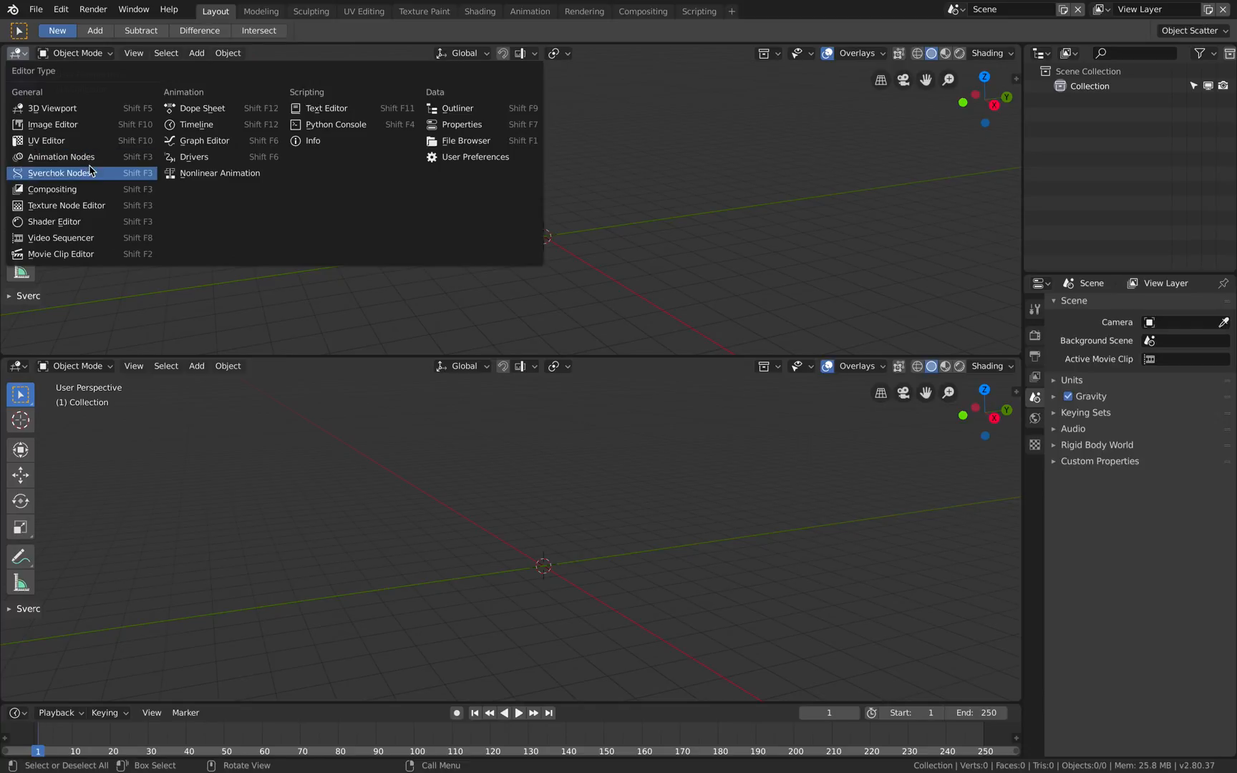
pyautogui.click(59, 173)
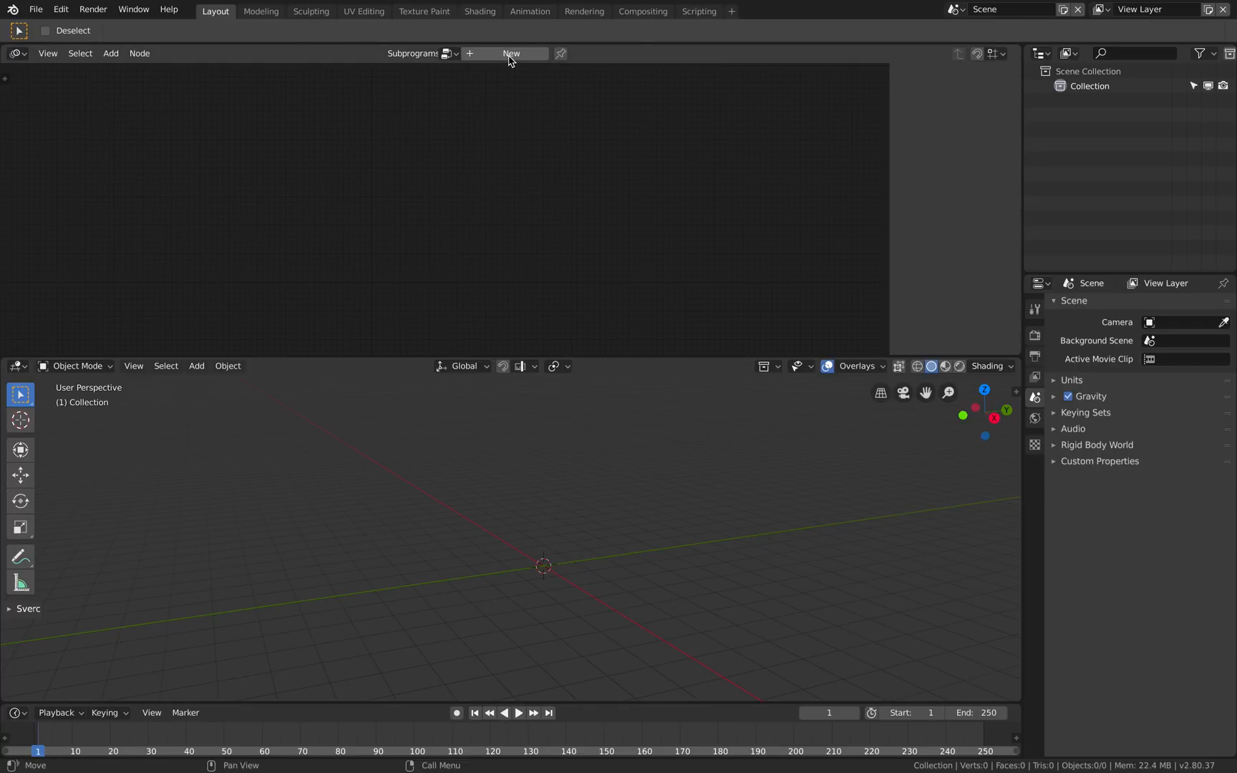
# Create the new node tree 'NodeTree' and browse the Add menu's node categories.
pyautogui.click(511, 52)
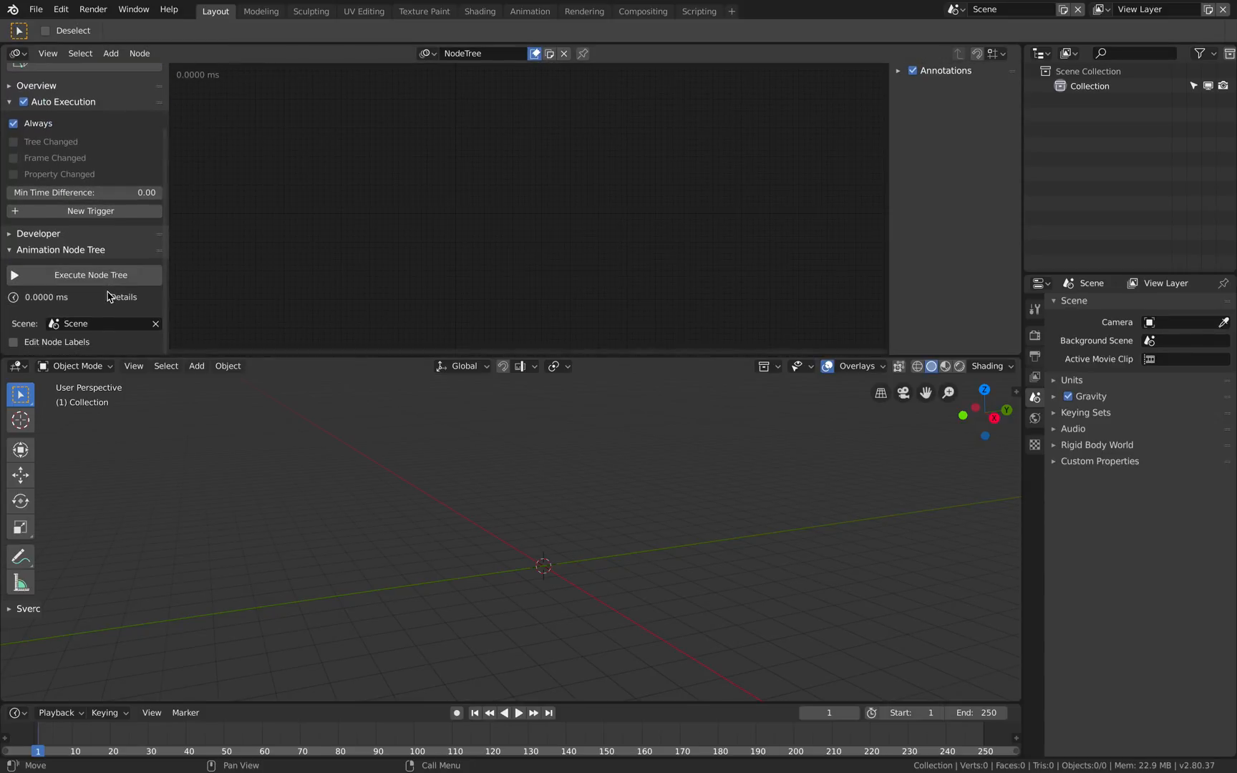
pyautogui.click(110, 54)
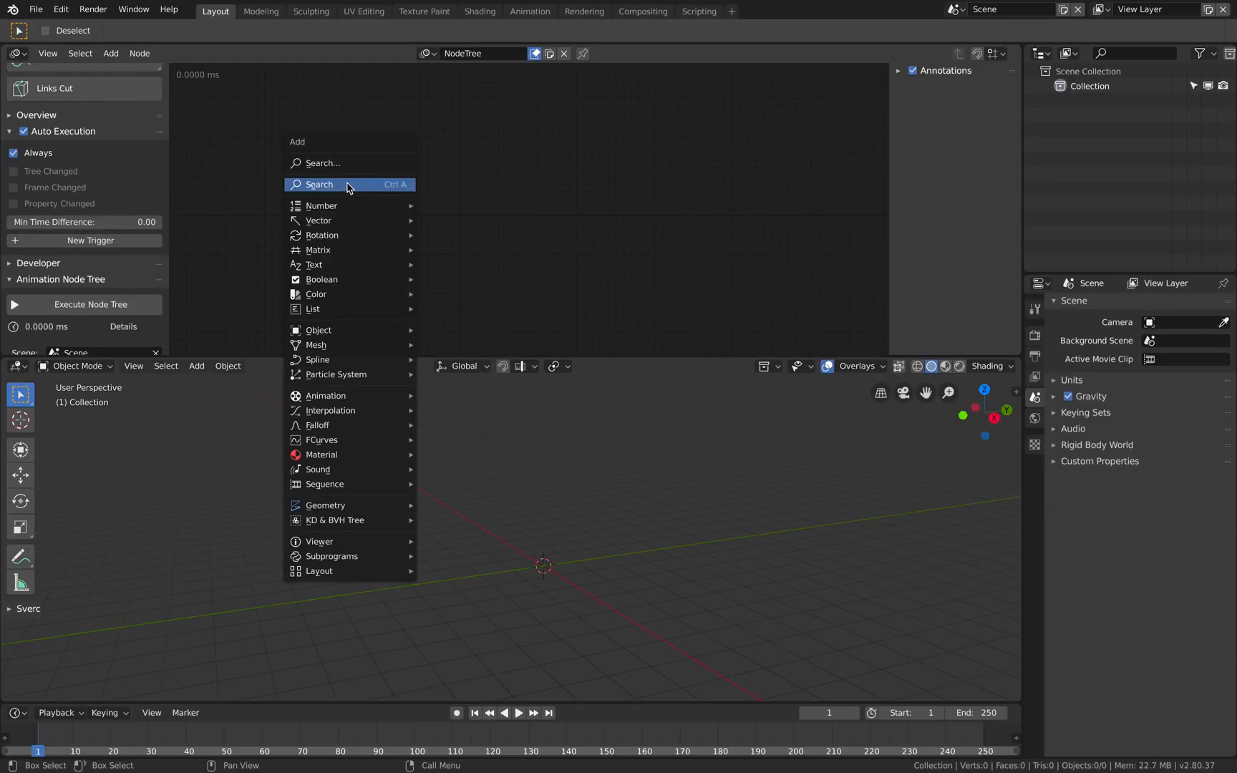
pyautogui.moveTo(321, 455)
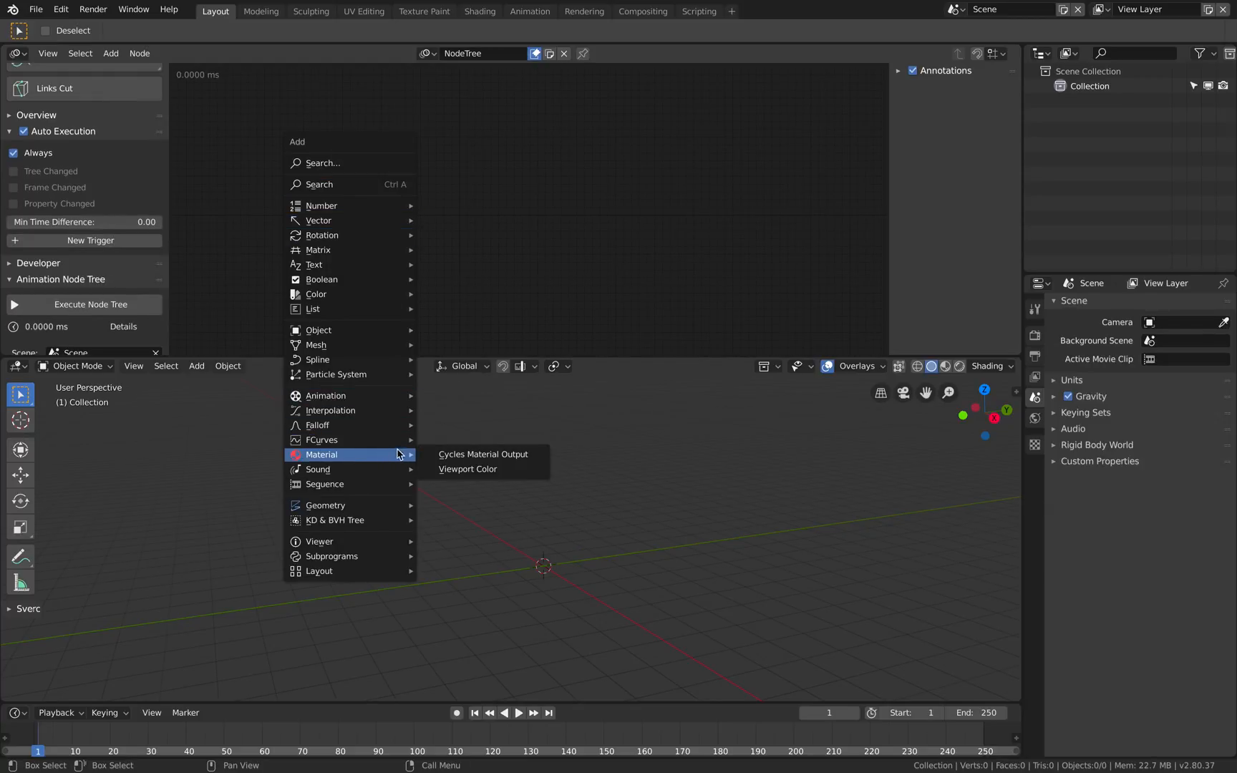
pyautogui.moveTo(387, 536)
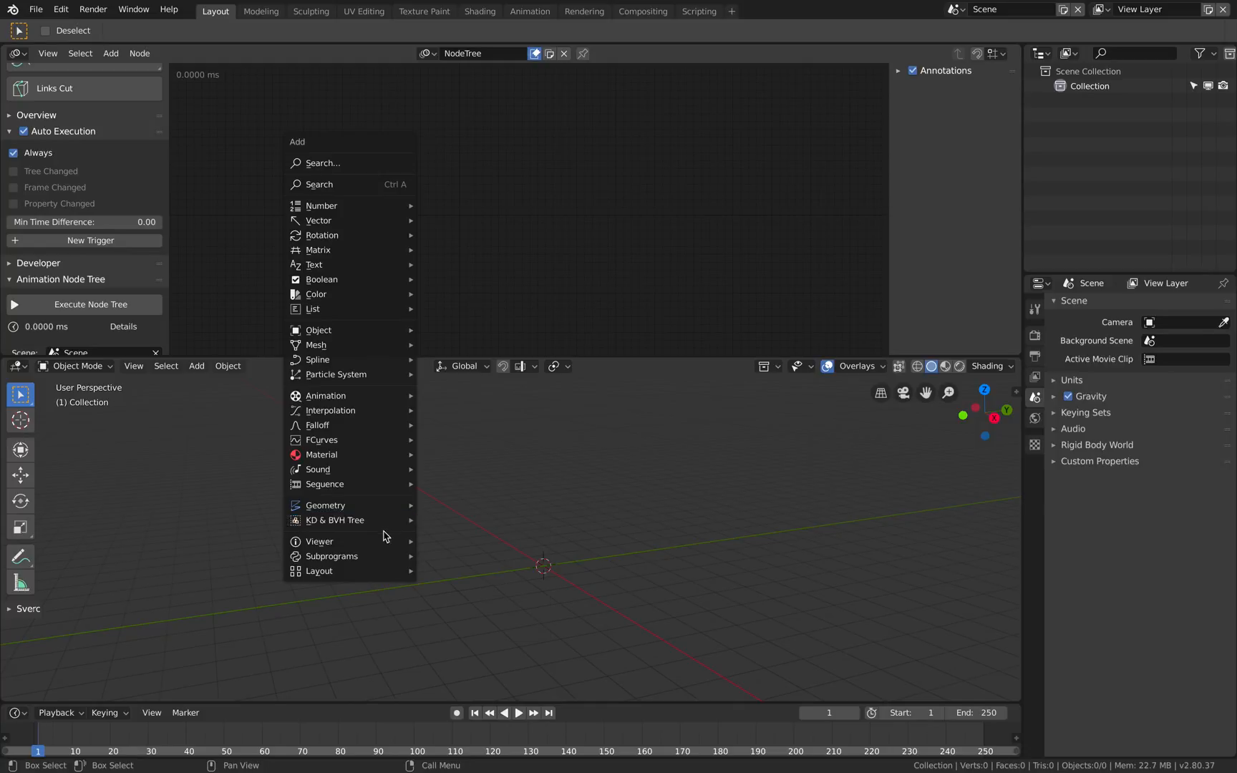
pyautogui.moveTo(316, 360)
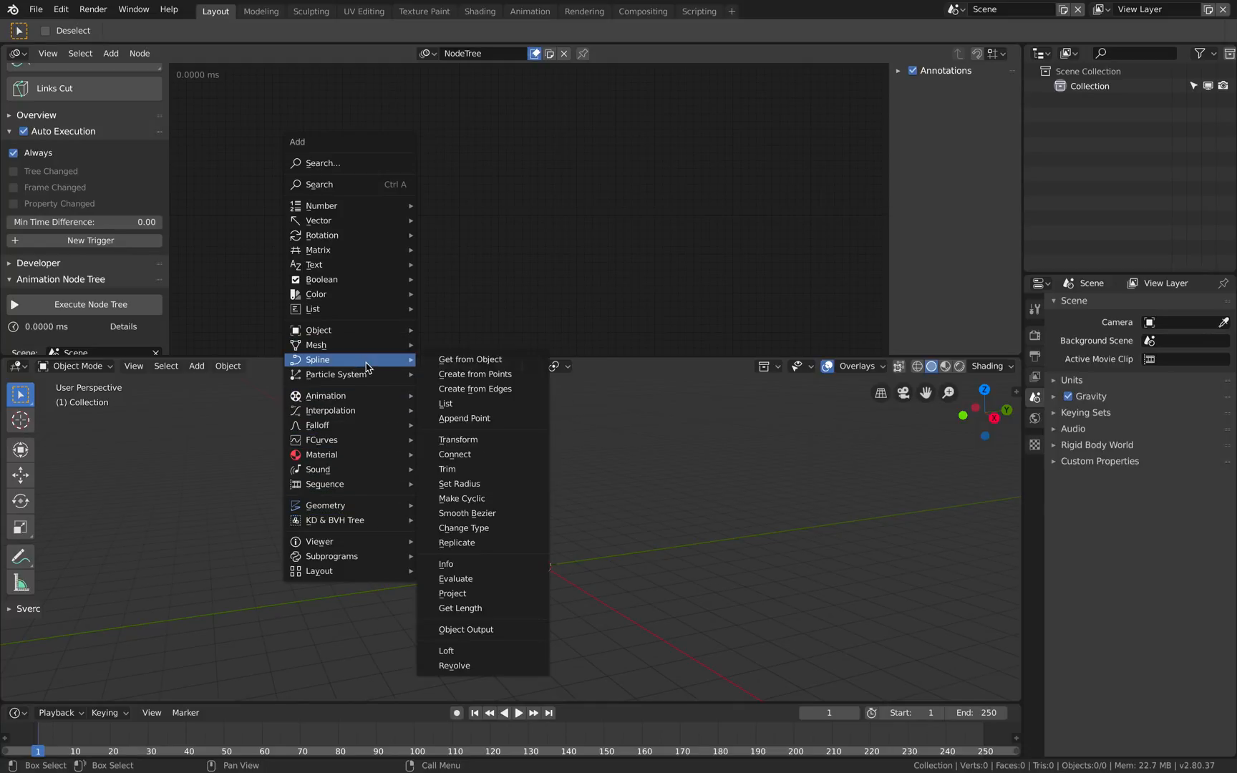
pyautogui.moveTo(335, 373)
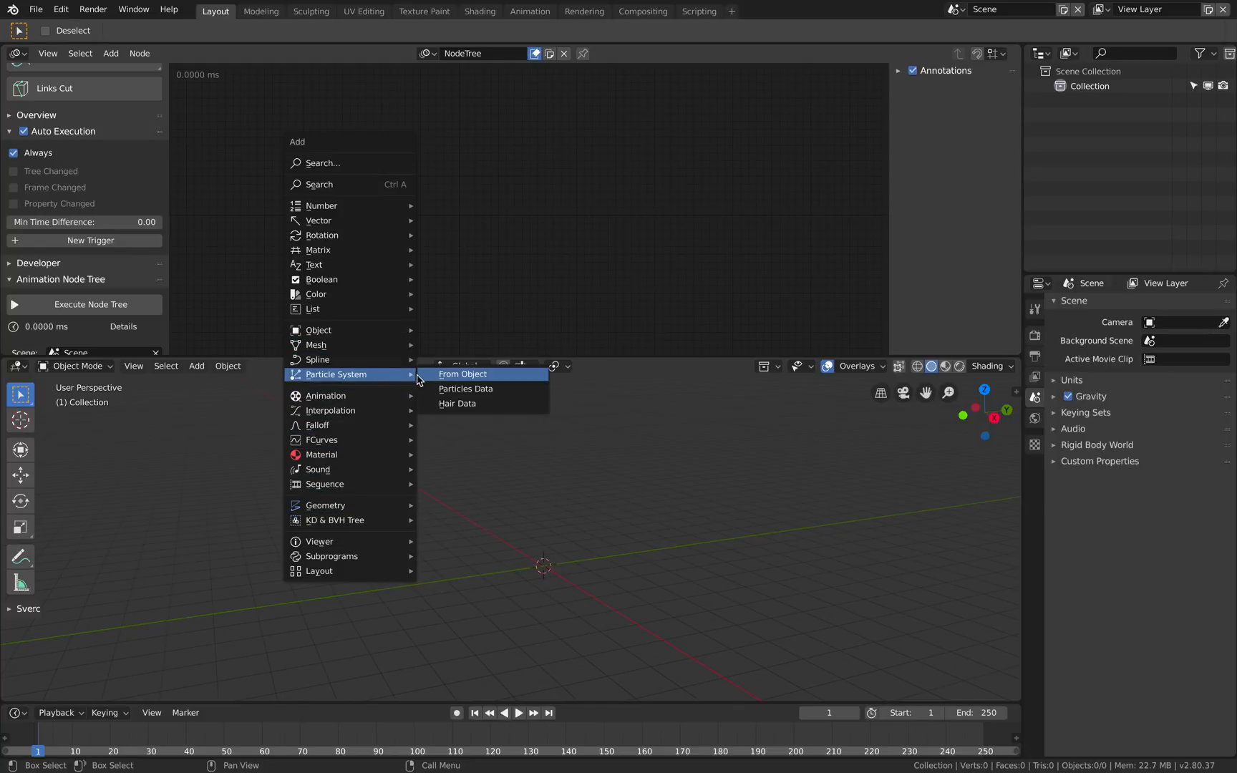
pyautogui.moveTo(317, 293)
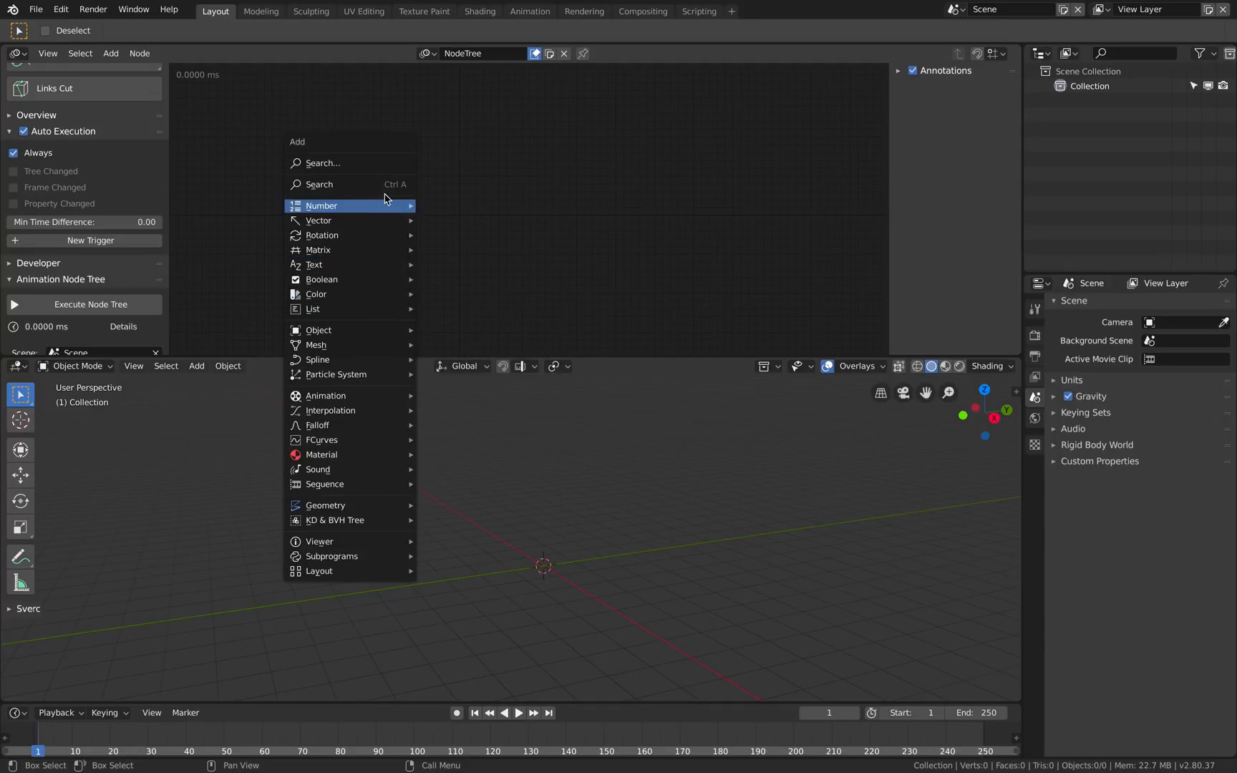
pyautogui.moveTo(351, 184)
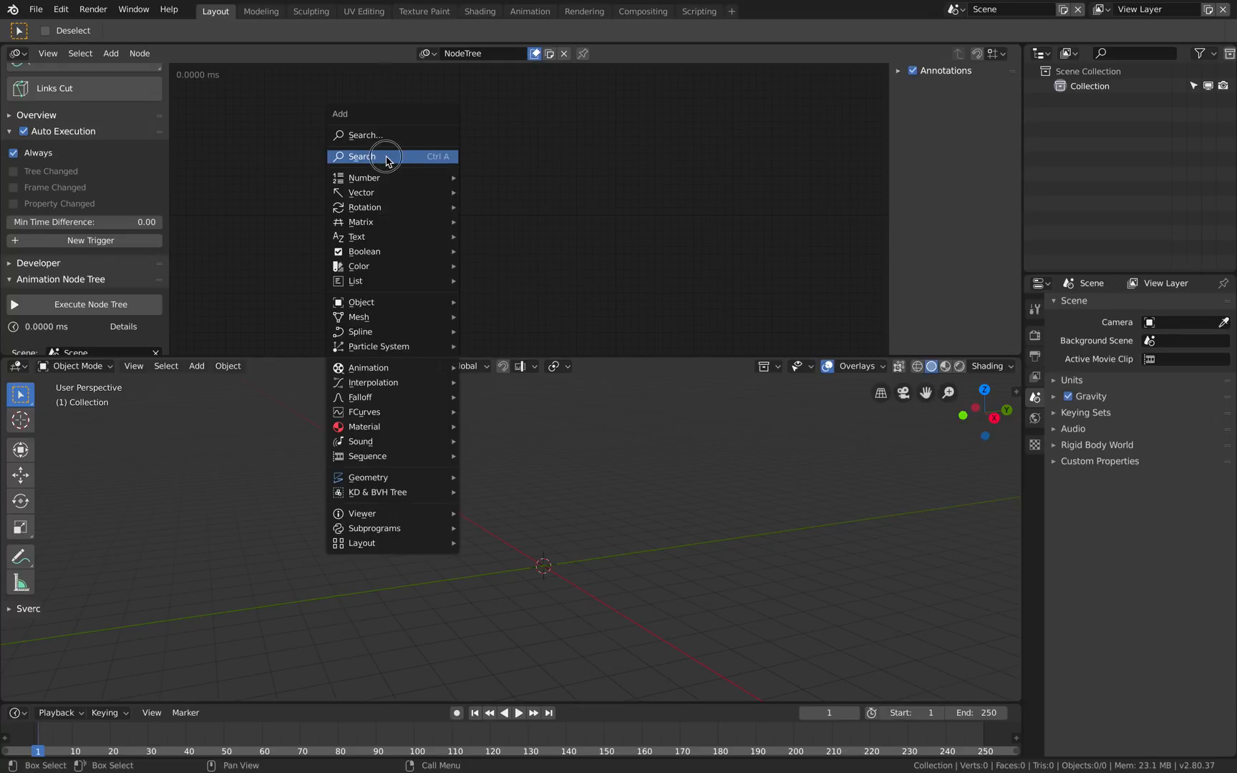
# Add an Object Instancer node by searching the node list for 'insta'.
pyautogui.click(362, 156)
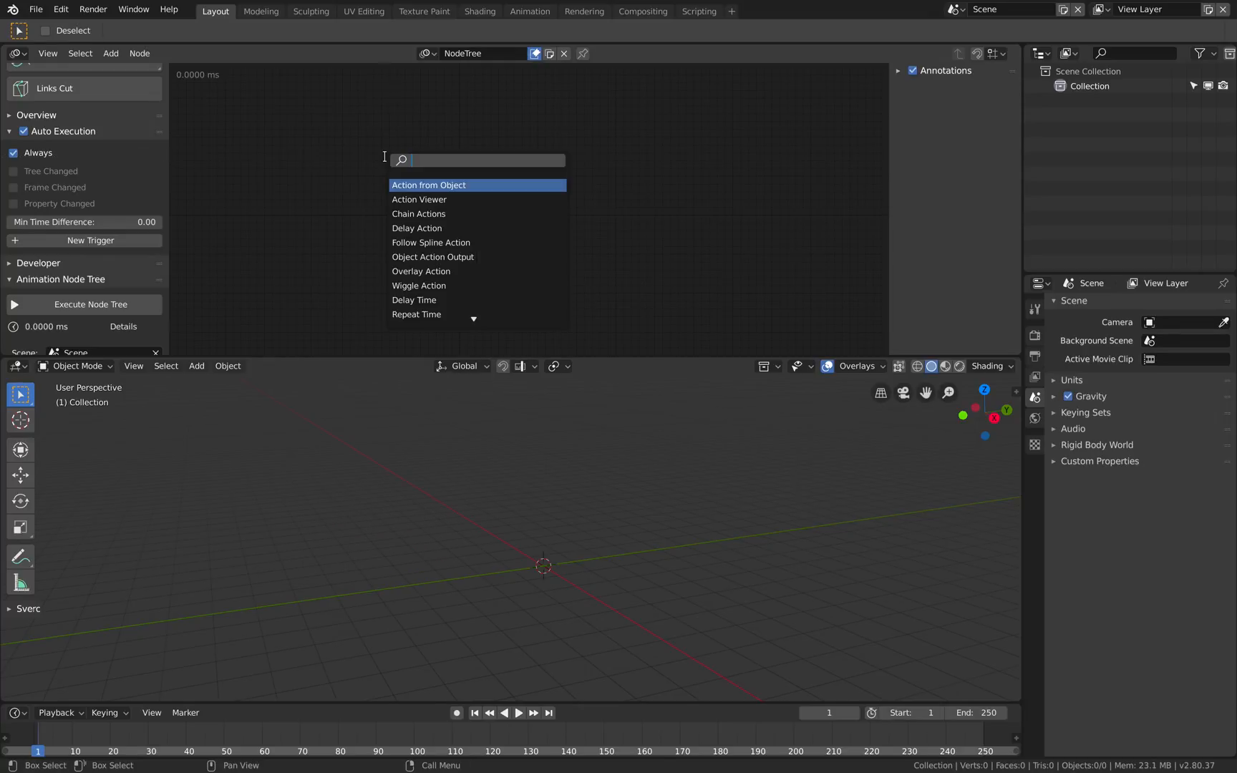
pyautogui.write('insta')
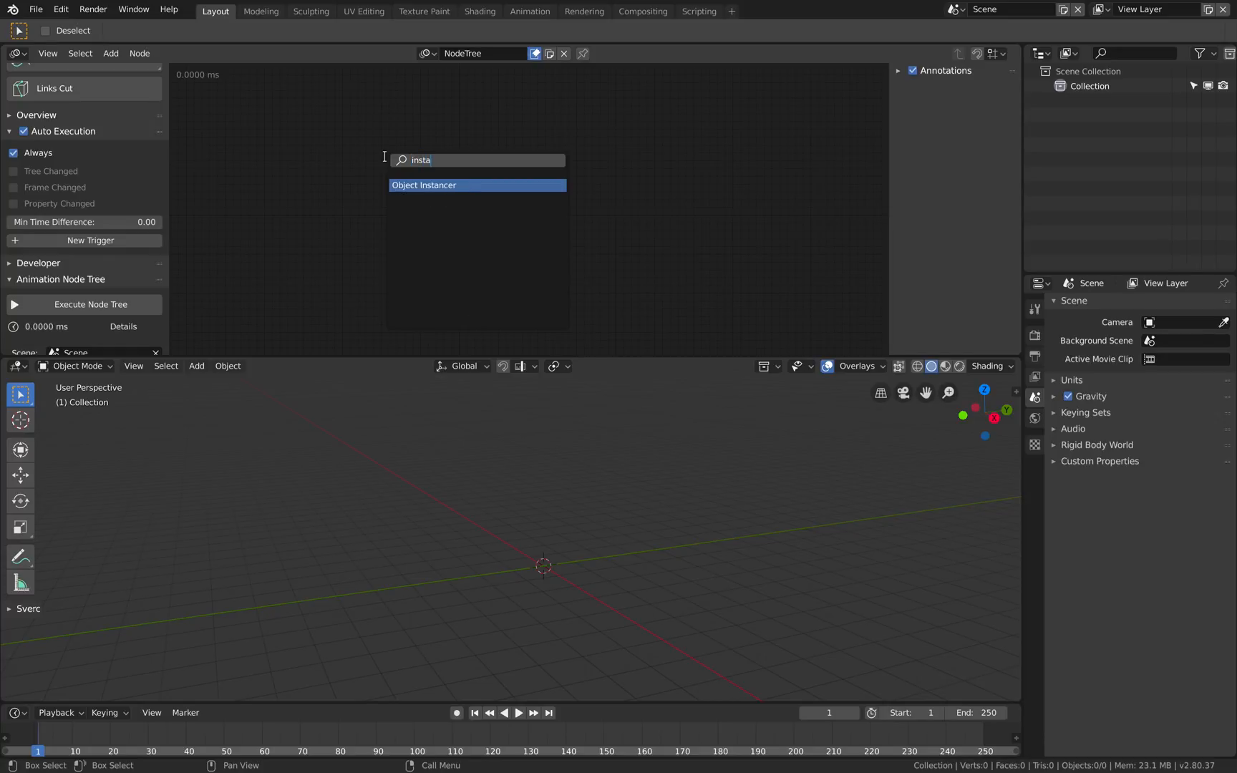
pyautogui.click(424, 184)
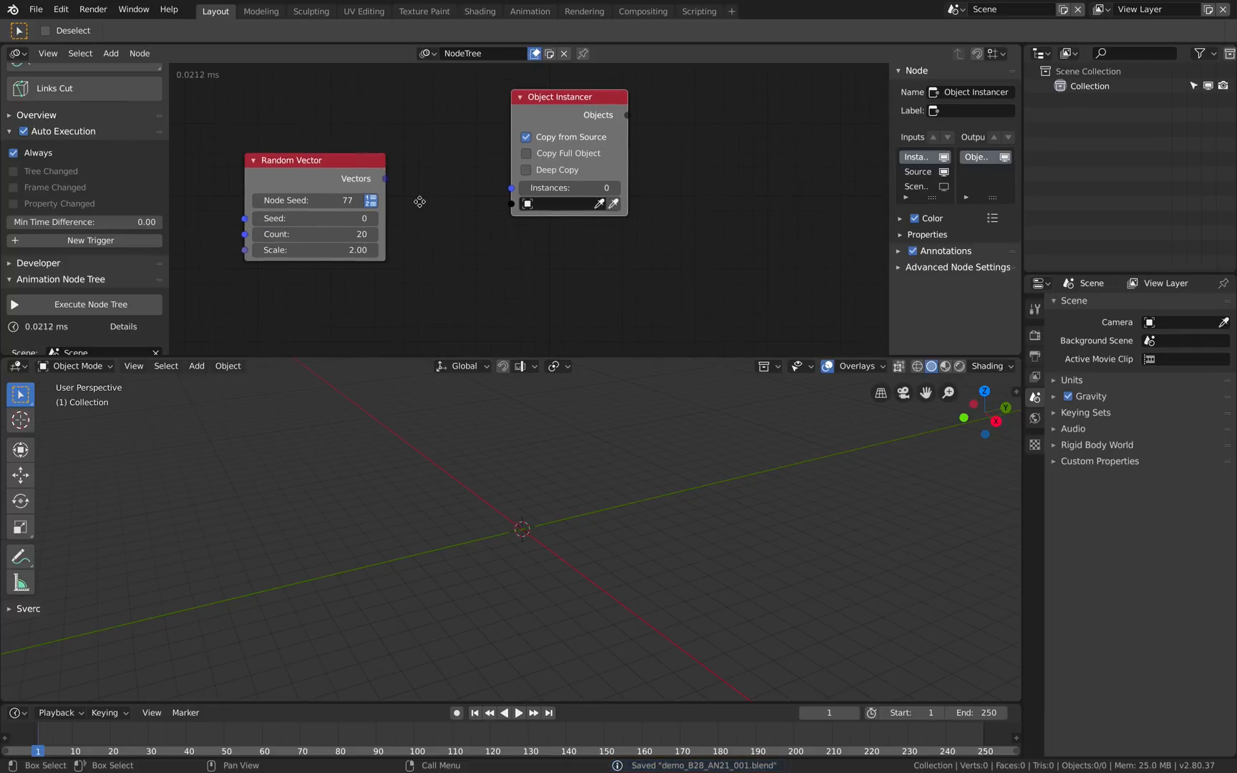
# Add a Torus mesh object to the scene from the Shift+A Mesh menu.
pyautogui.click(195, 366)
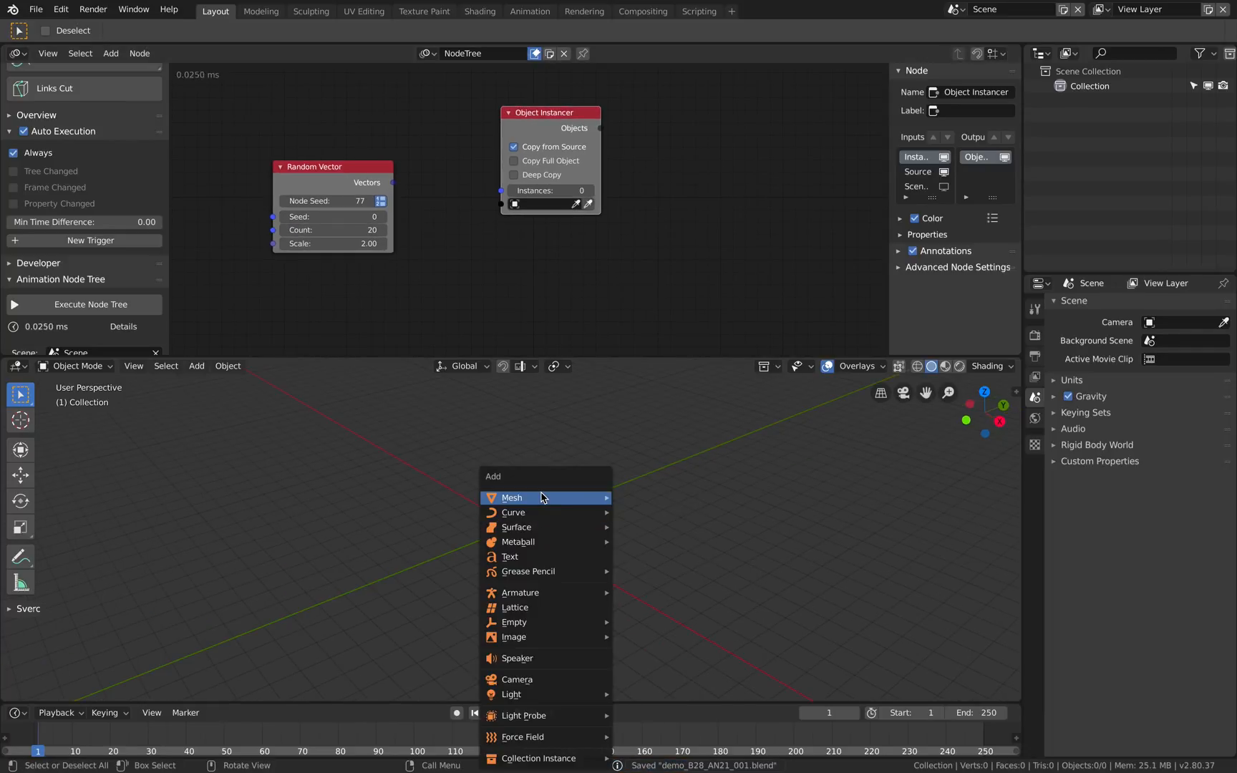
pyautogui.click(511, 497)
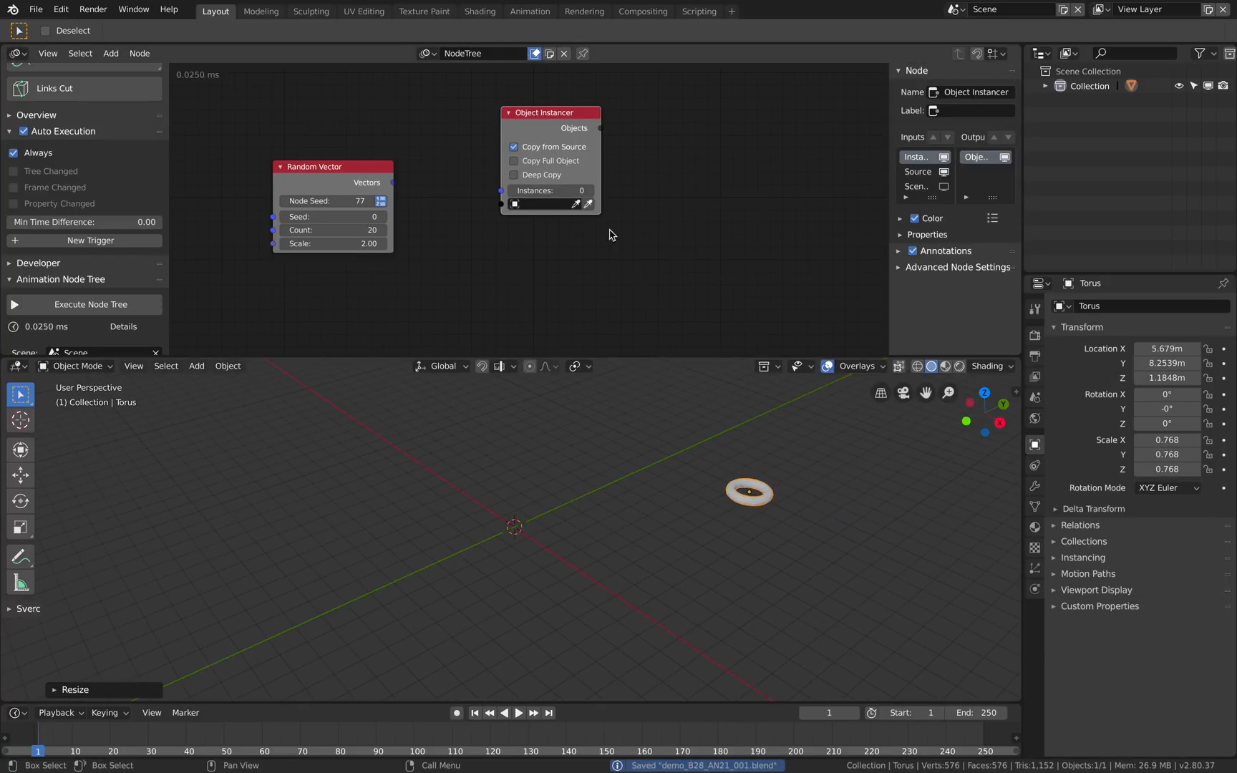
pyautogui.click(540, 203)
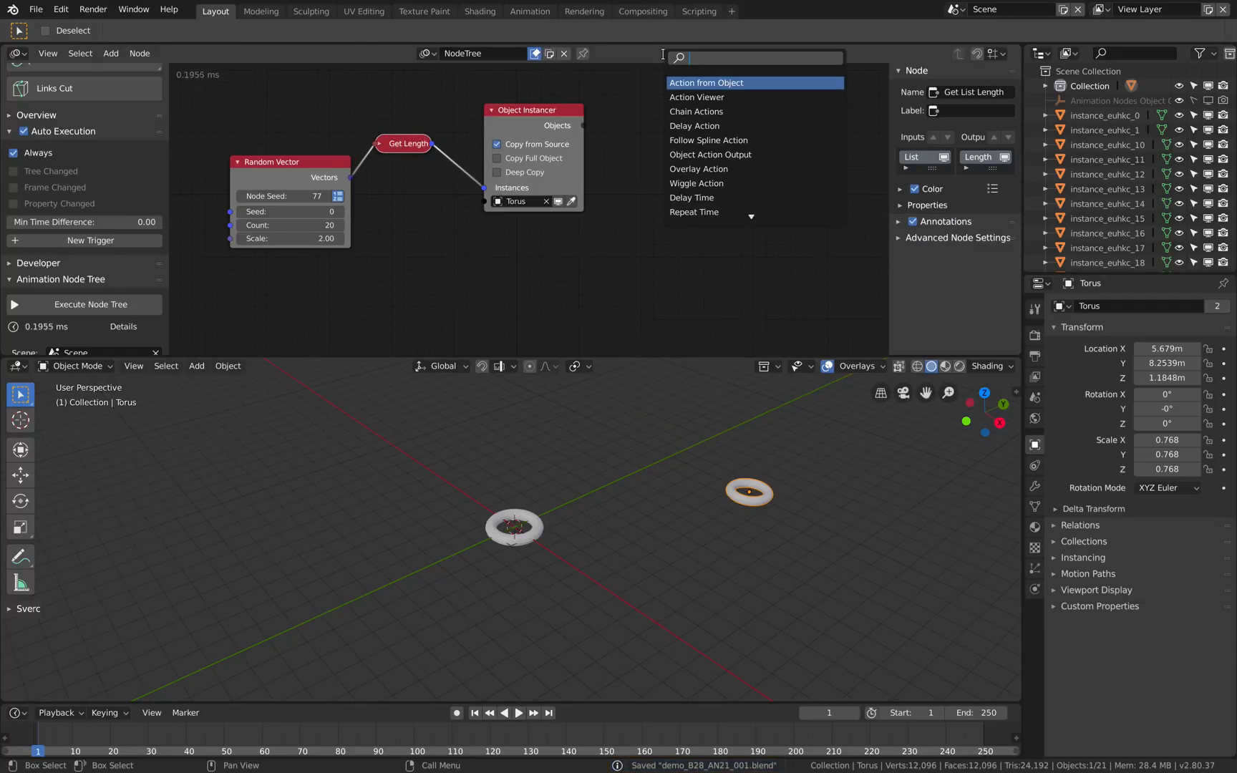
# Search 'o' and add an Object Transforms Output node for the torus instances.
pyautogui.write('o')
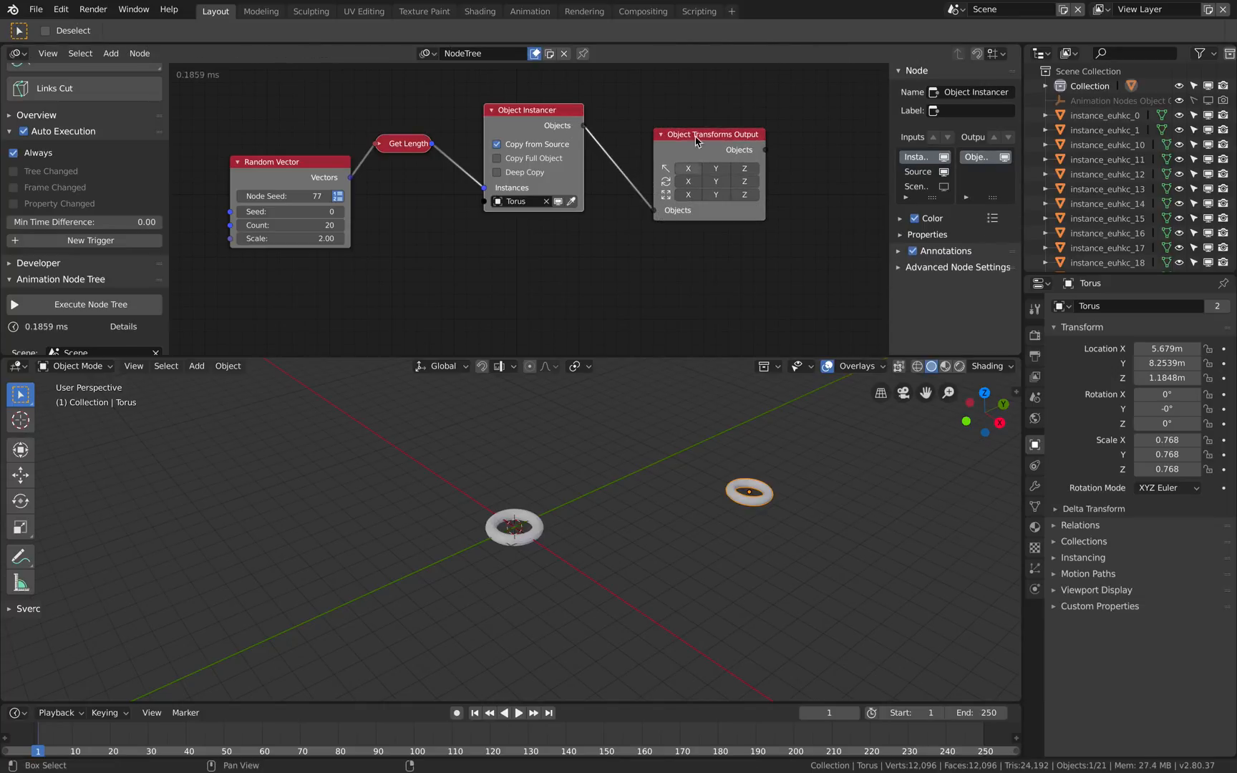
pyautogui.click(709, 169)
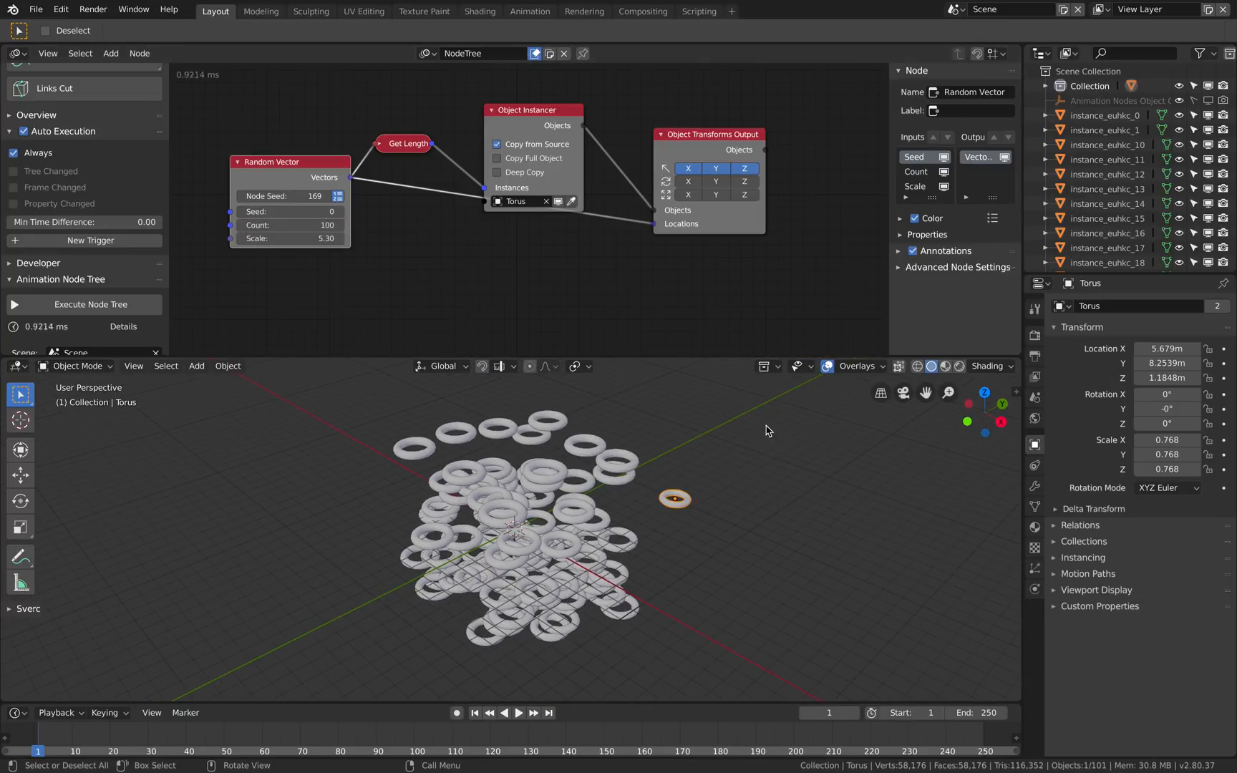
# Move the source torus aside and set the Random Vector count to 1000, then back to 100.
pyautogui.moveTo(675, 499); pyautogui.dragTo(902, 497)
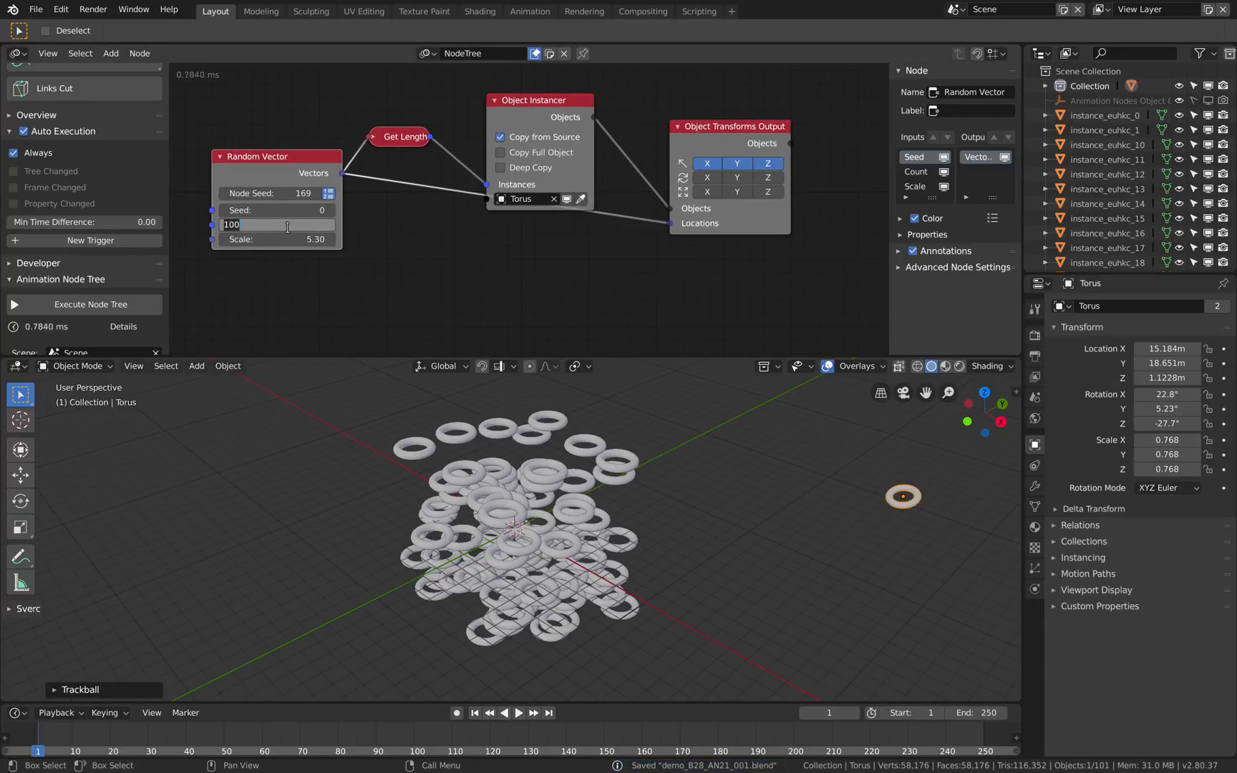
pyautogui.write('1000')
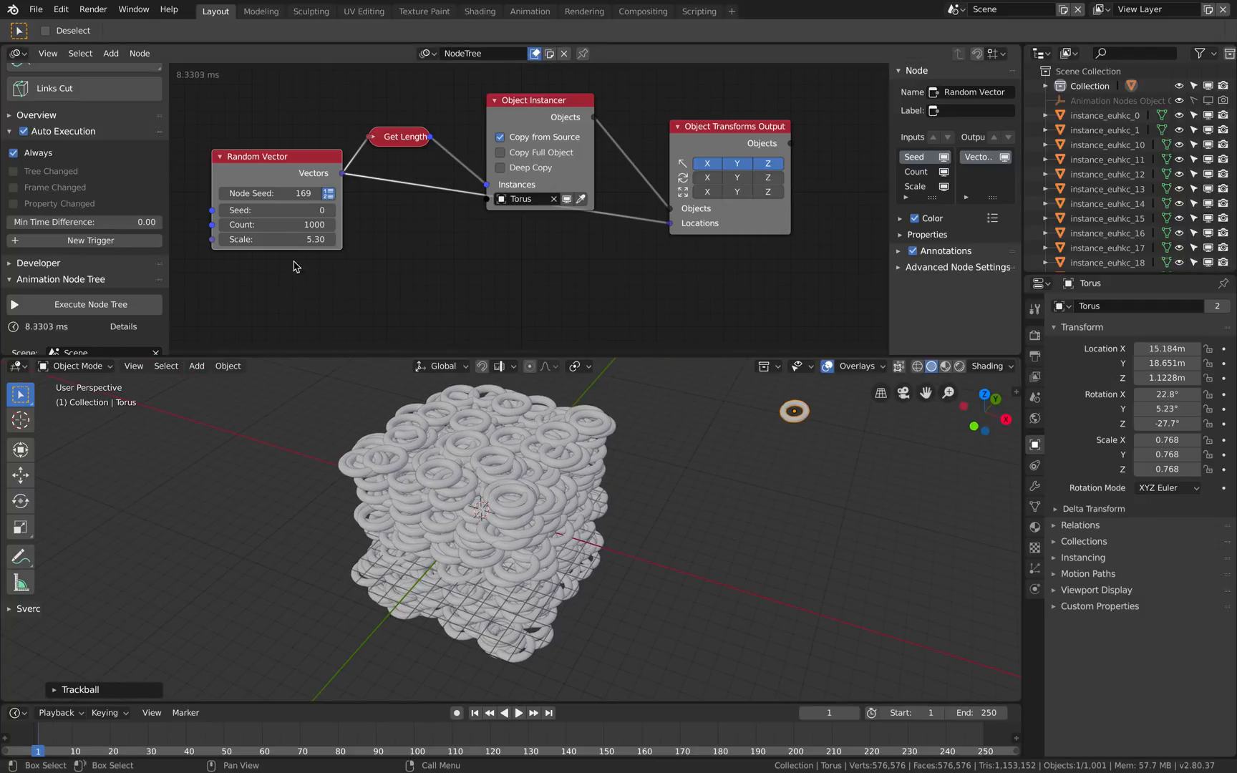
pyautogui.write('100')
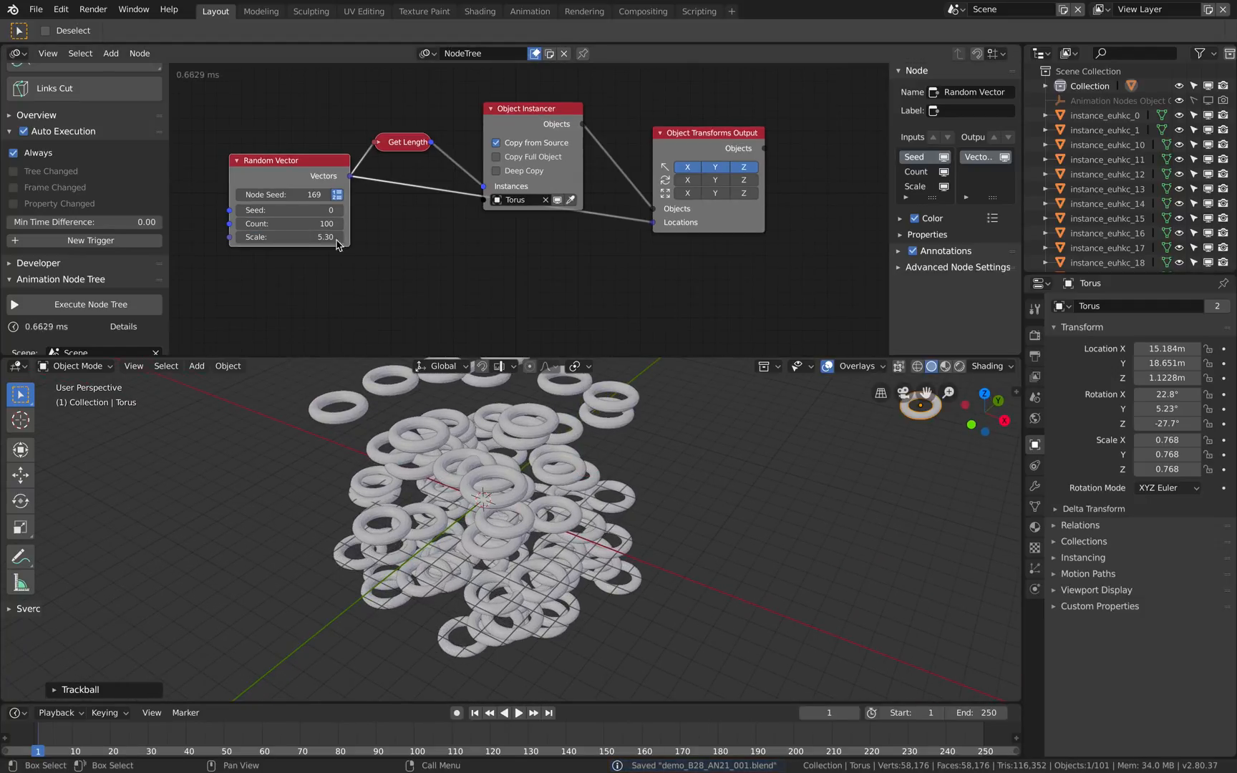
# Set Random Vector scale to 6.32 and seed to 74, and nudge the source torus.
pyautogui.moveTo(326, 237); pyautogui.dragTo(347, 237)
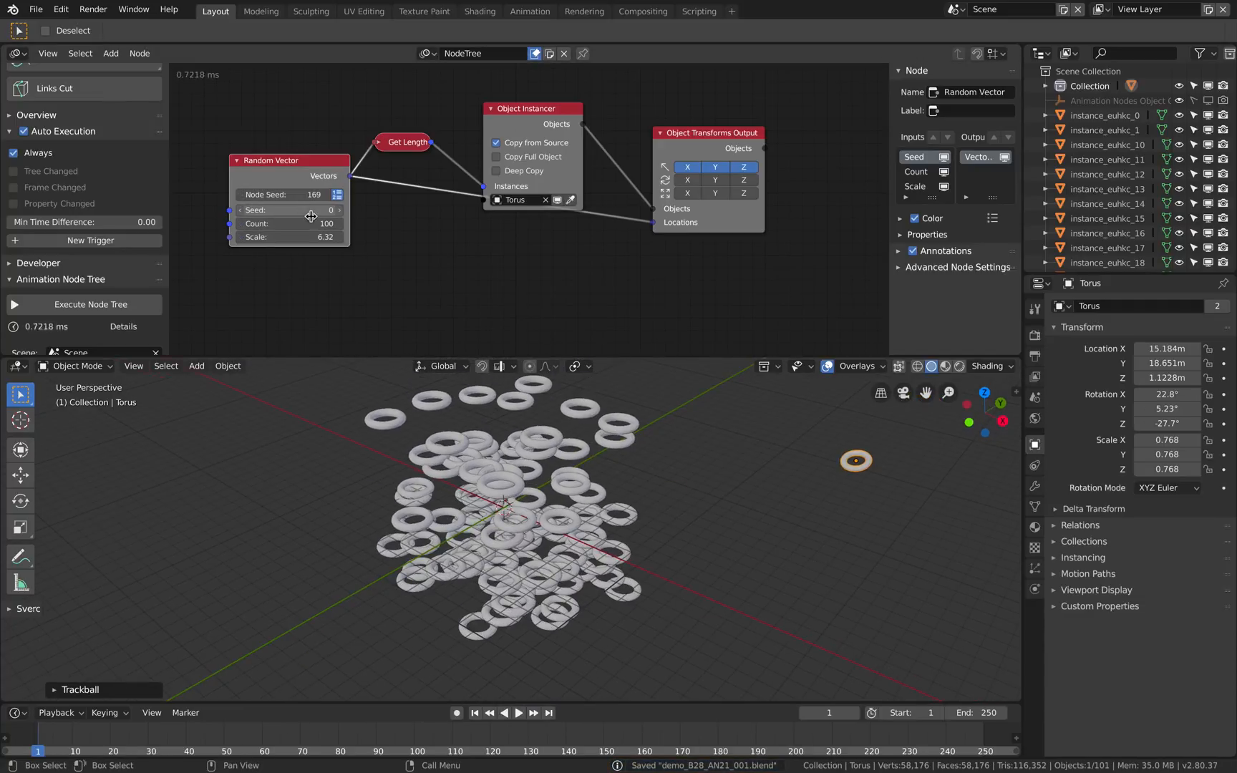
pyautogui.moveTo(290, 209); pyautogui.dragTo(348, 209)
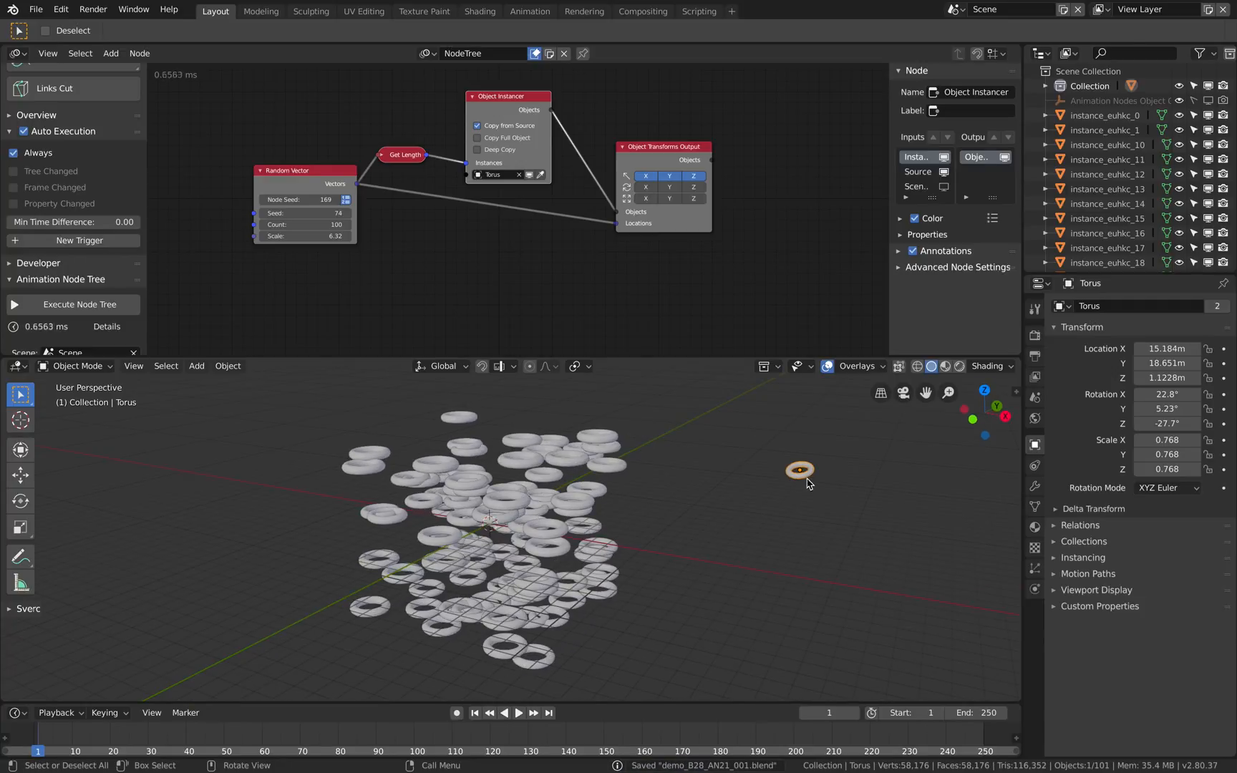
pyautogui.moveTo(799, 472); pyautogui.dragTo(841, 473)
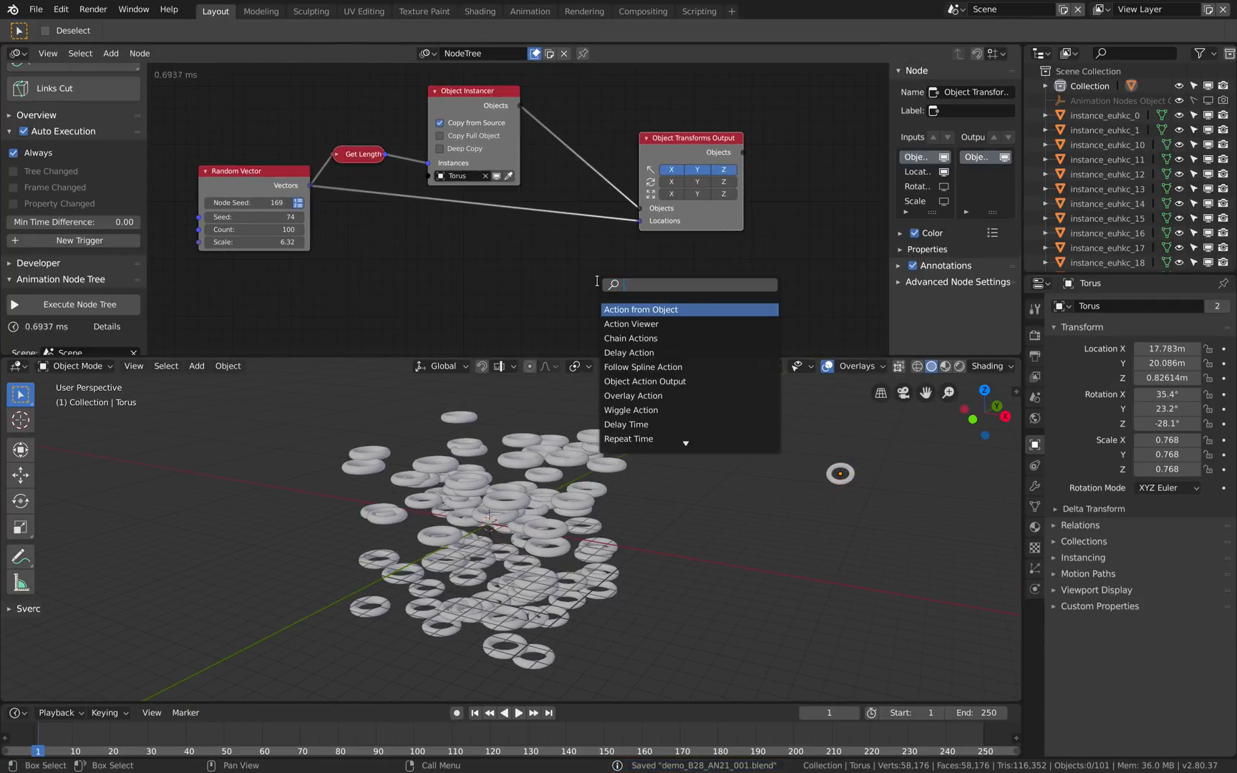
# Insert an Offset Vector node between Random Vector and Object Transforms Output, X offset 0.06.
pyautogui.write('offset')
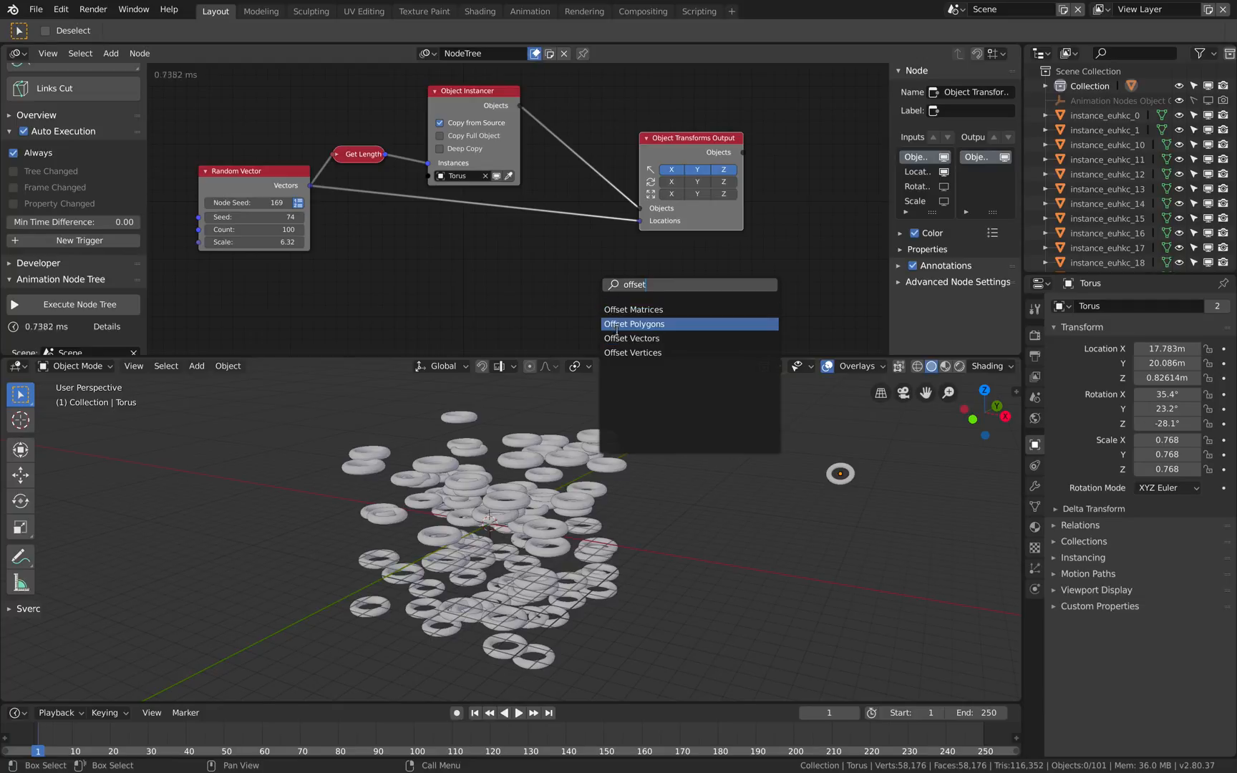
pyautogui.click(632, 338)
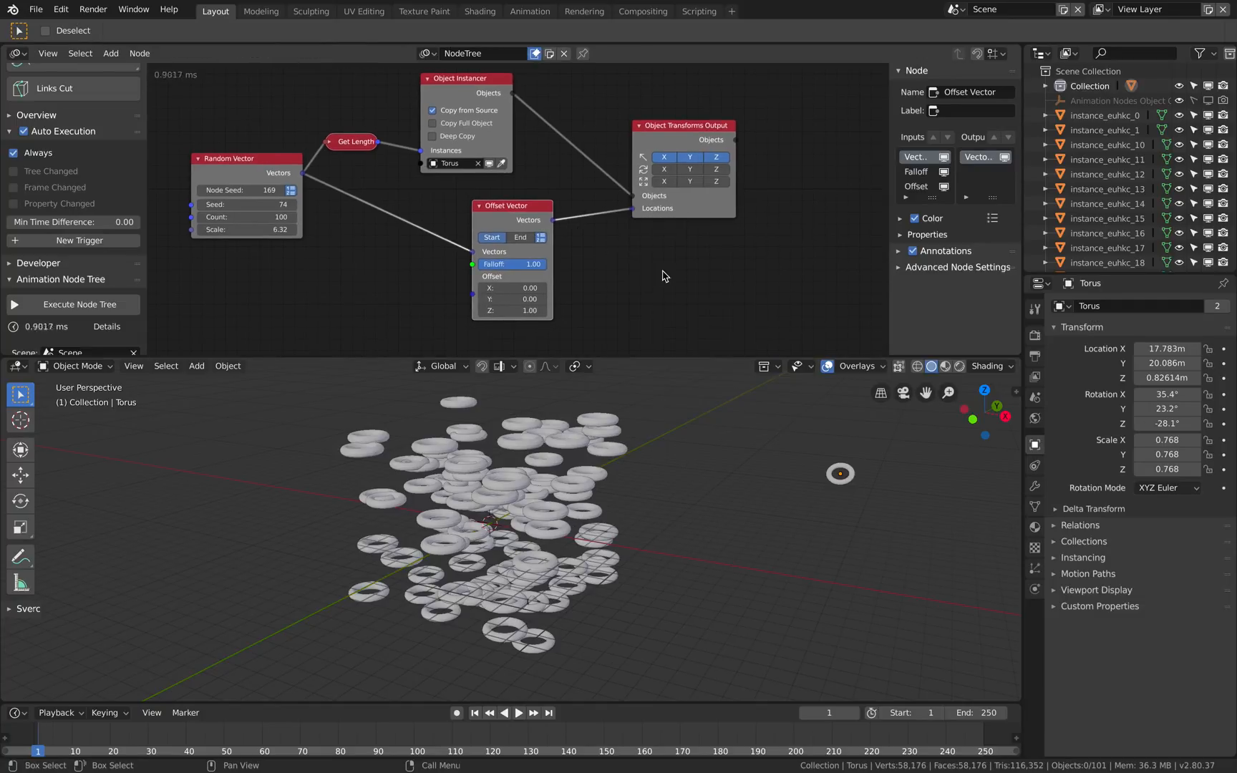
pyautogui.write('offset')
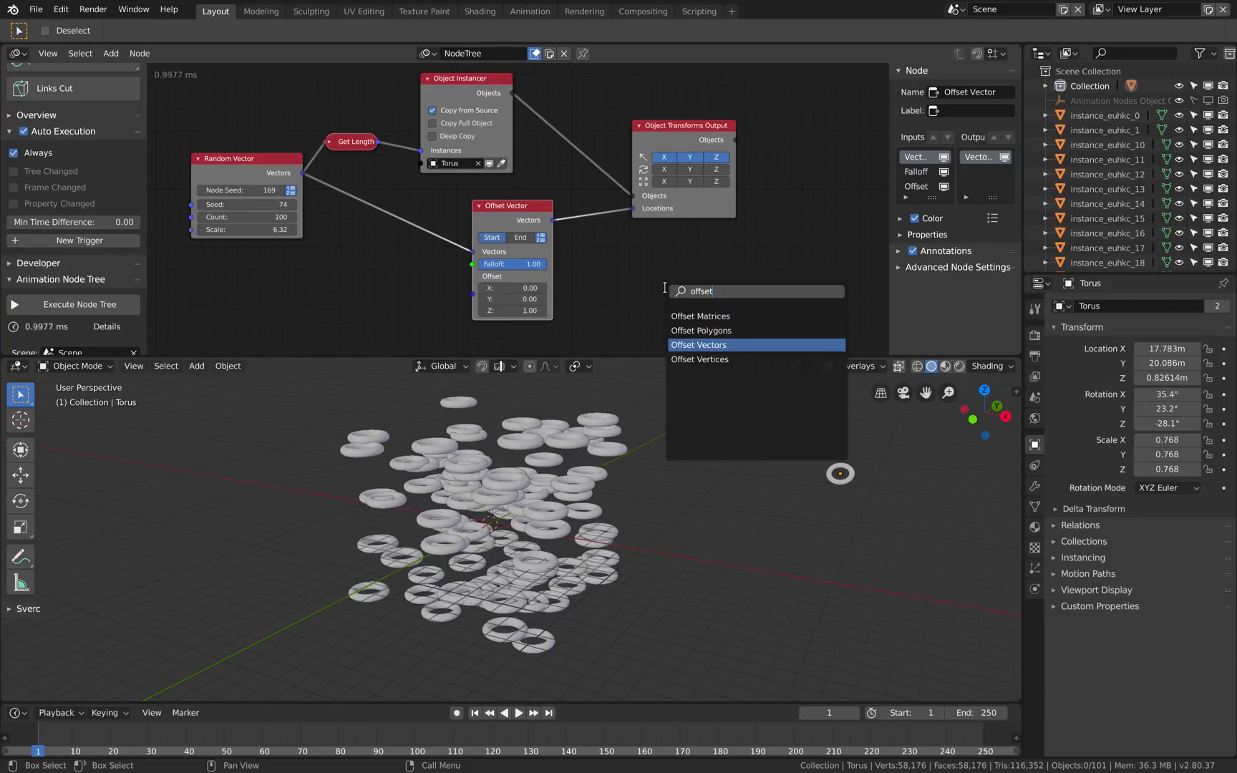
pyautogui.click(697, 345)
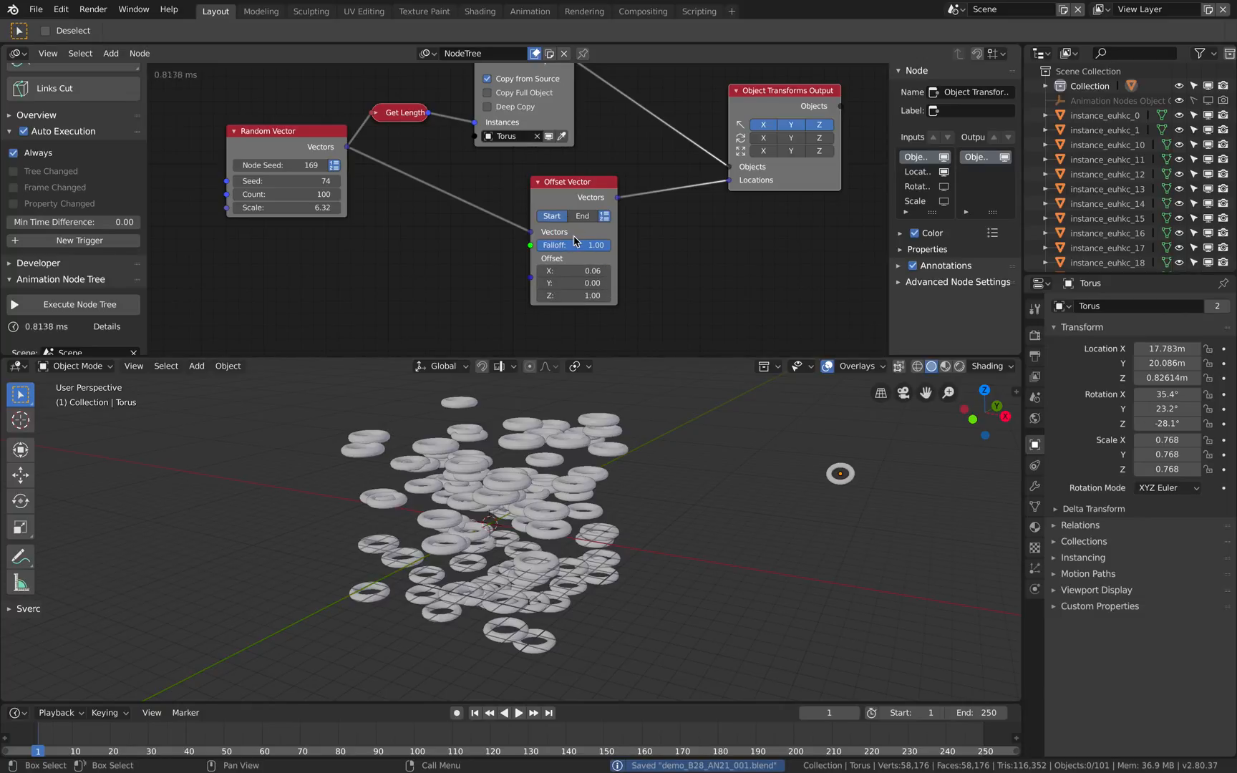
pyautogui.moveTo(756, 179)
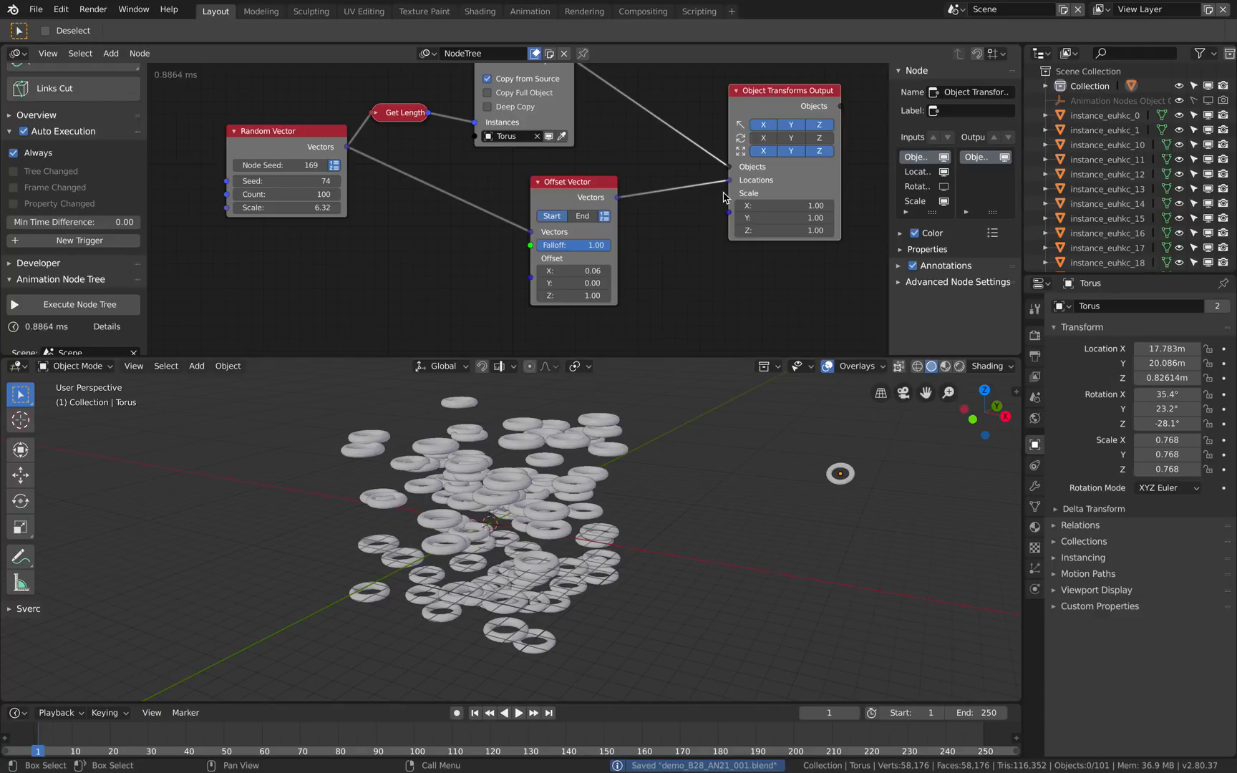
# Wire a second Offset Vector into the Scales input and set its X offset to -0.12.
pyautogui.click(570, 181)
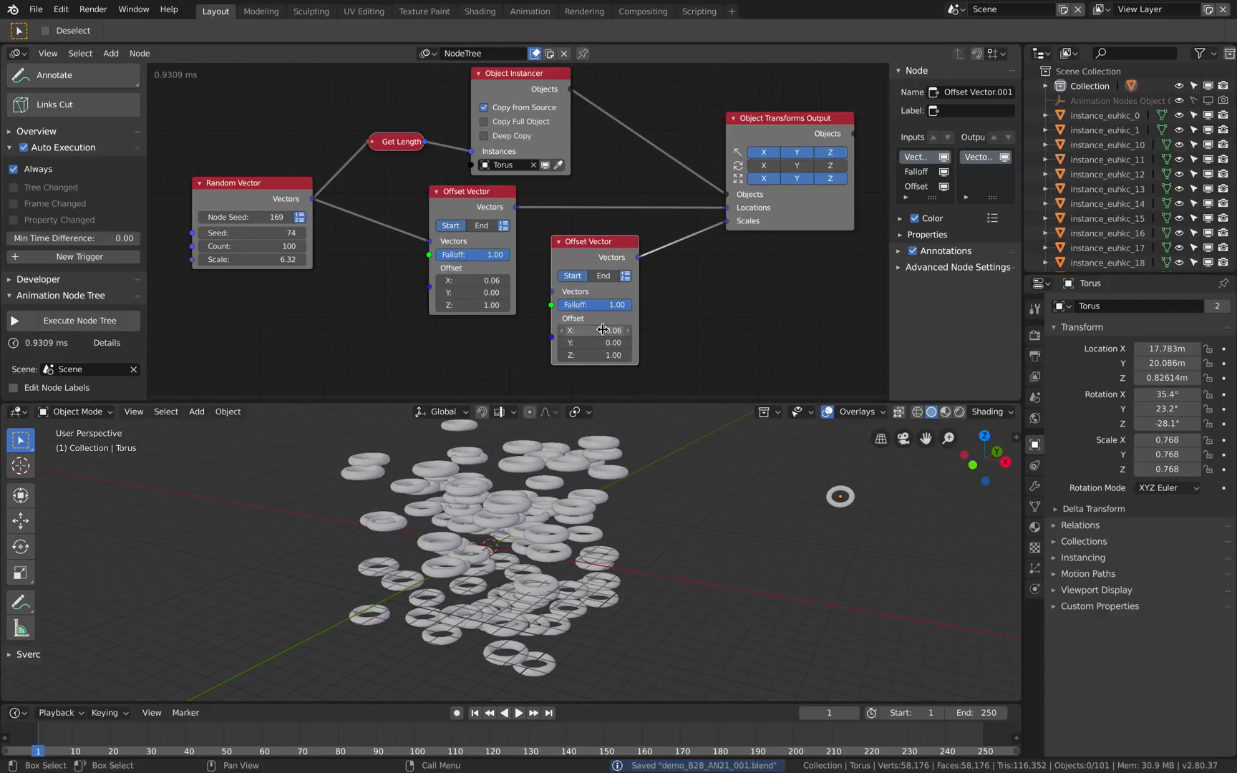
pyautogui.moveTo(596, 331); pyautogui.dragTo(584, 330)
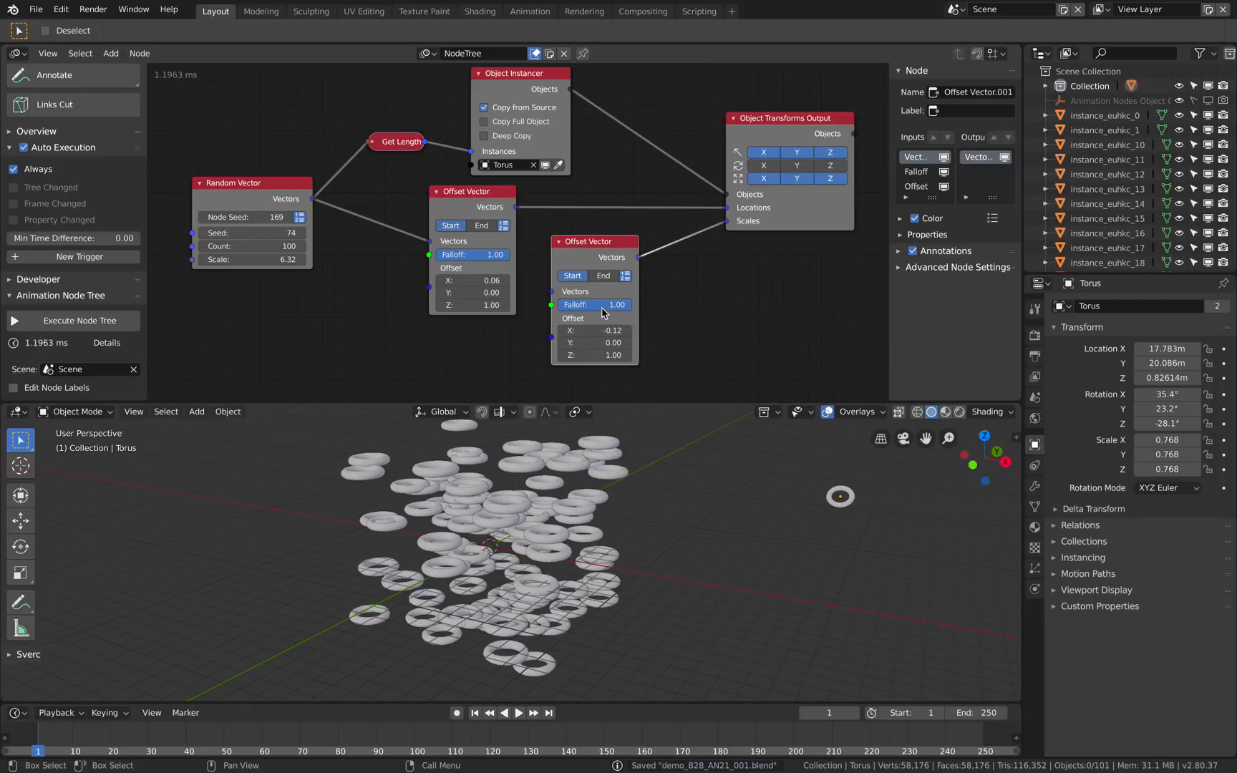
pyautogui.moveTo(594, 237); pyautogui.dragTo(639, 237)
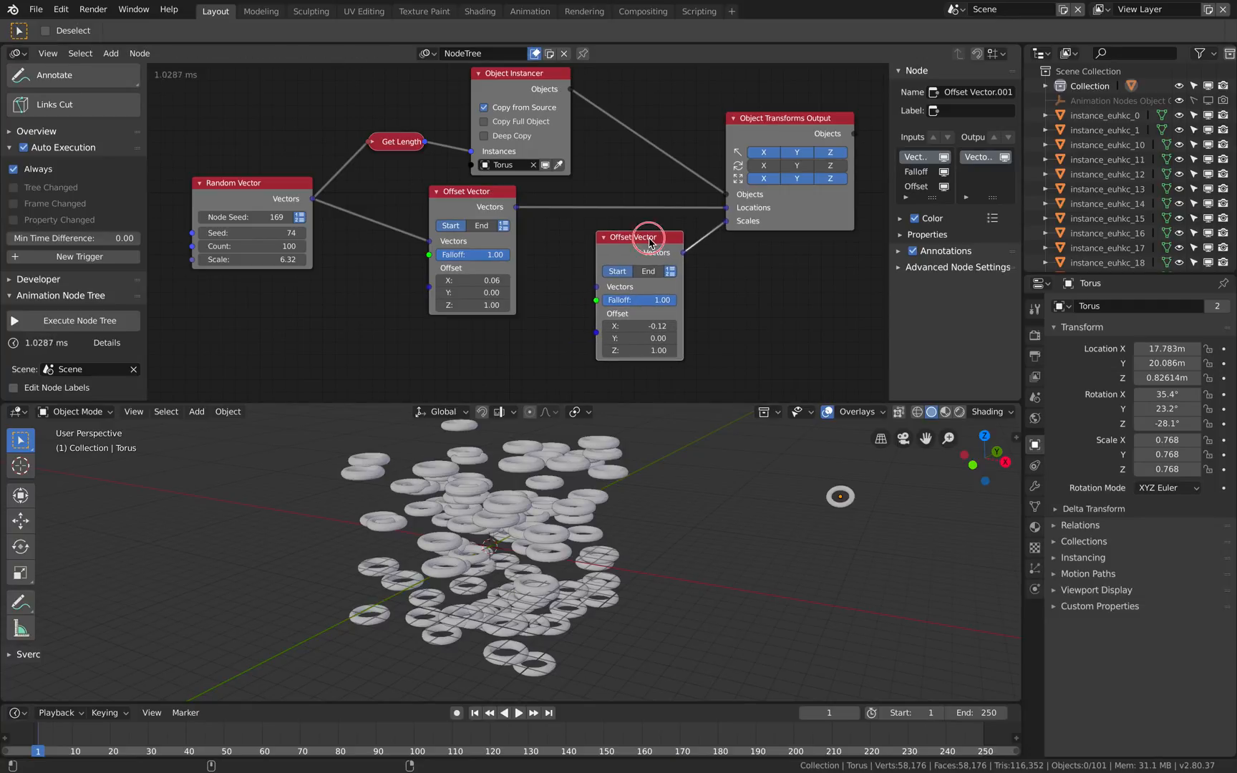
# Make the second Offset Vector apply at End so the tori swell, then search for 'delay' nodes.
pyautogui.click(518, 713)
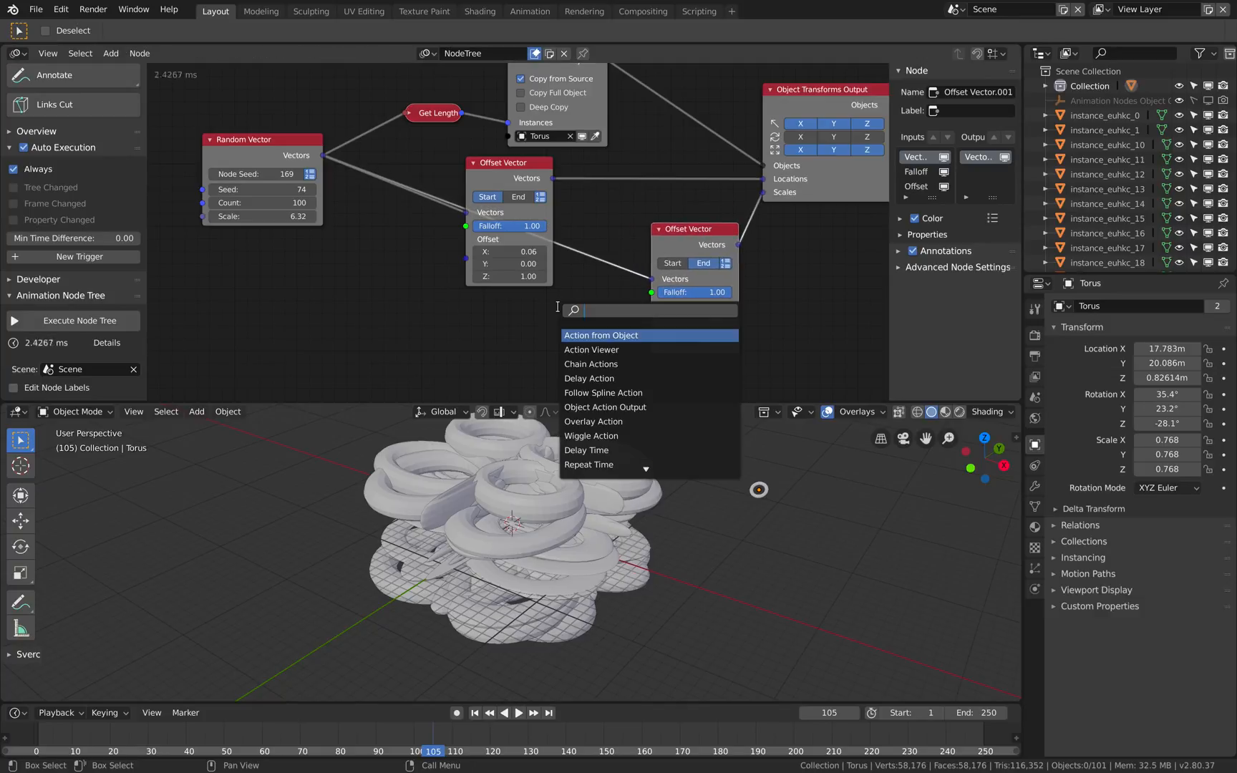
pyautogui.write('delay')
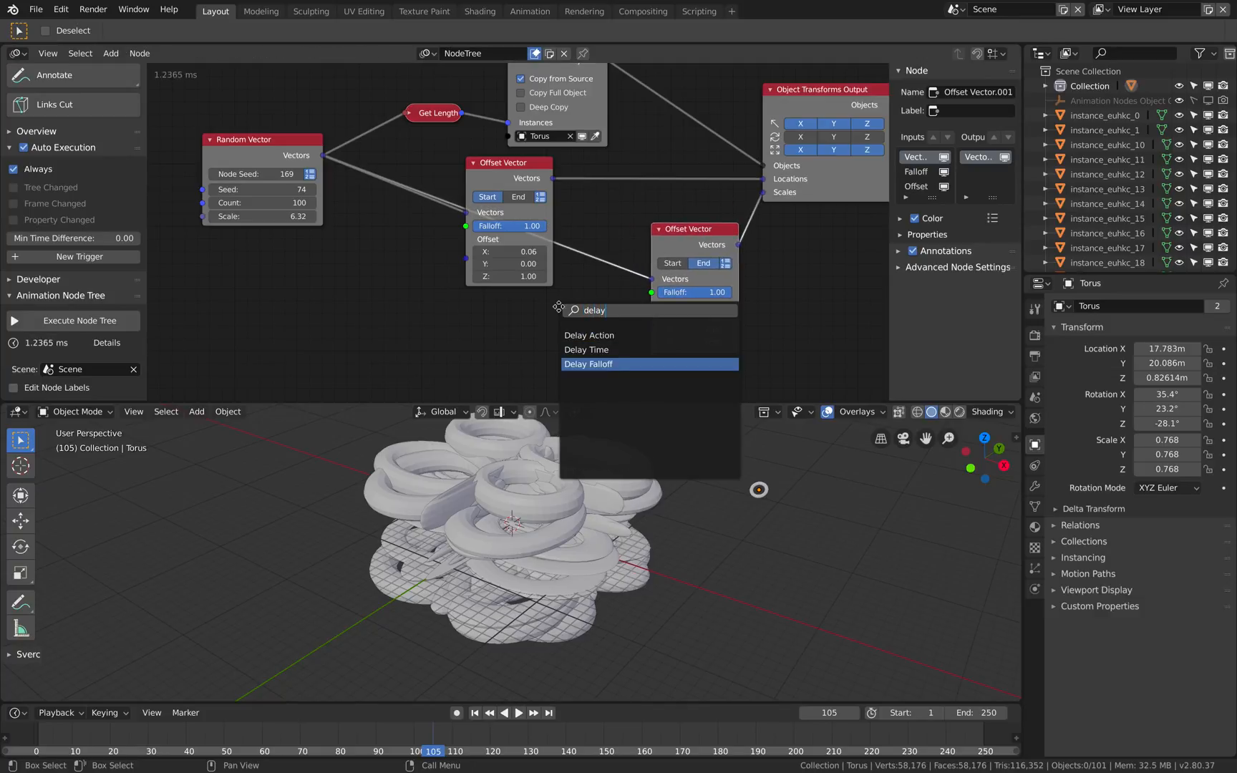
# Preview a Delay Falloff animation, reduce the tree to one Offset Vector, and search 'noise'.
pyautogui.click(587, 364)
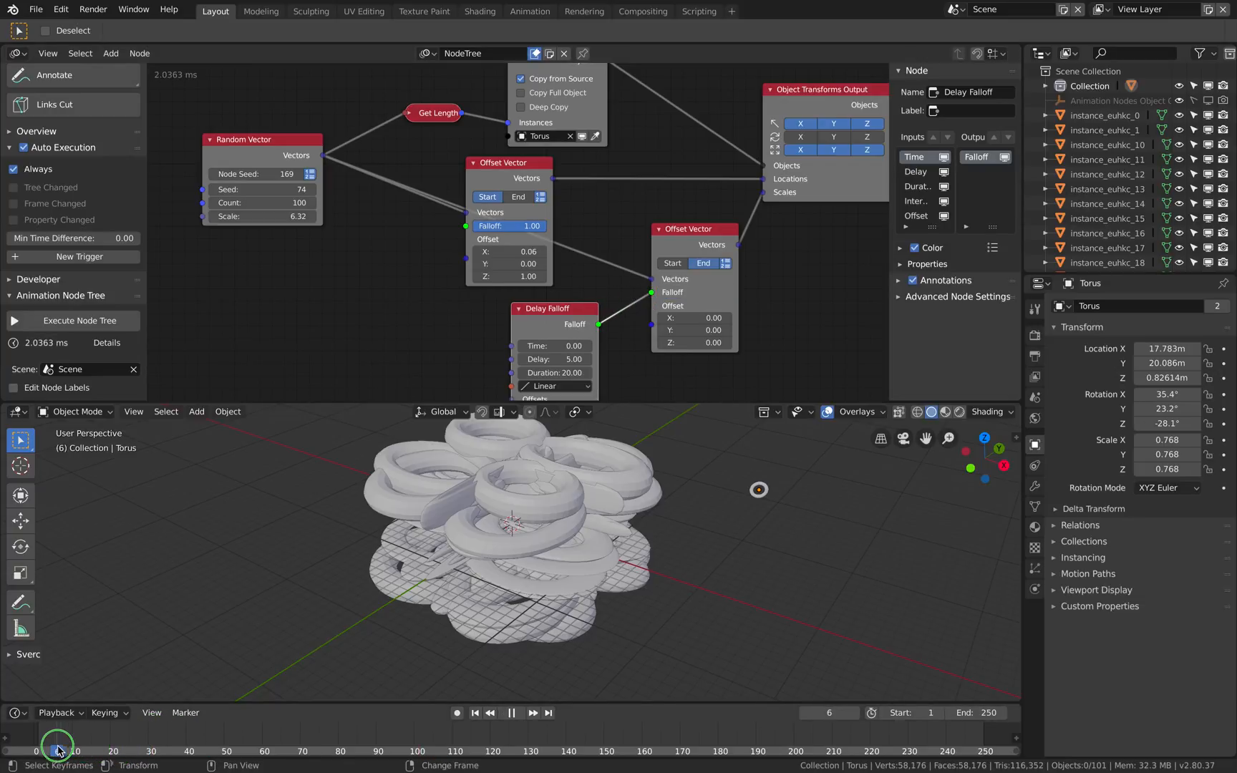
pyautogui.click(510, 712)
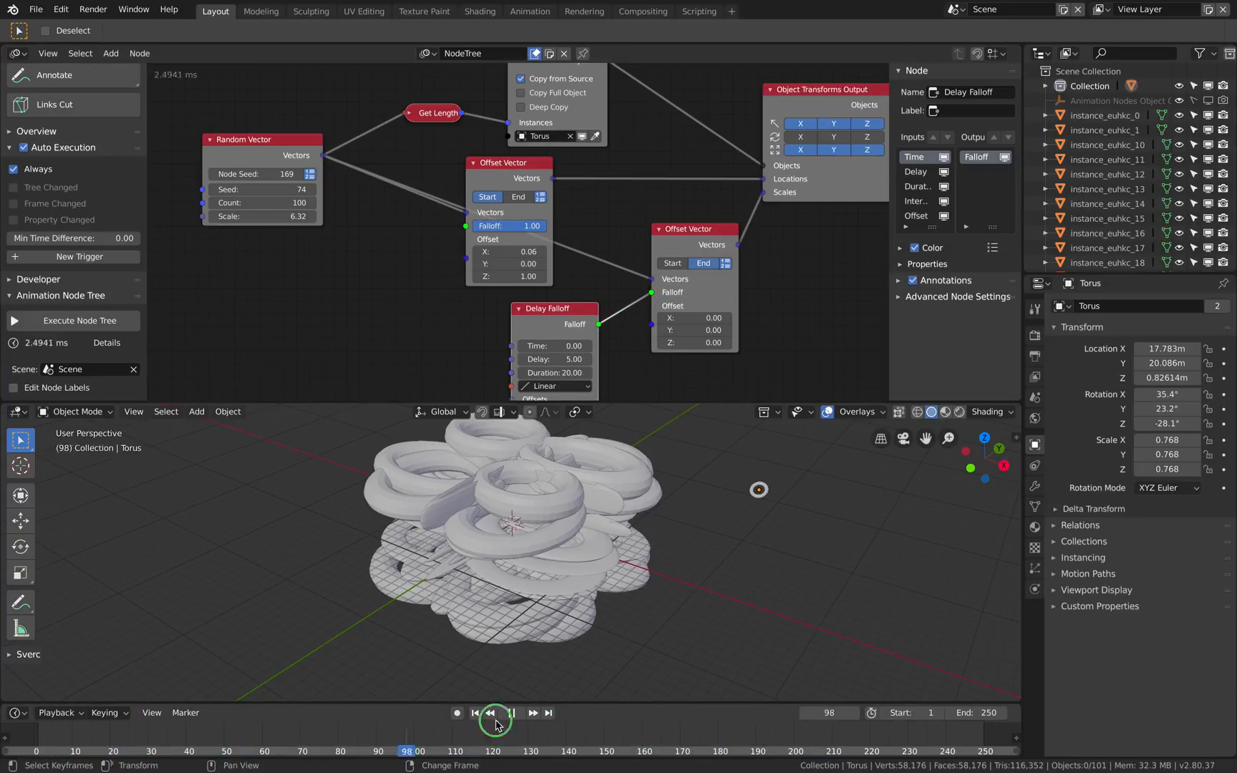
pyautogui.click(518, 713)
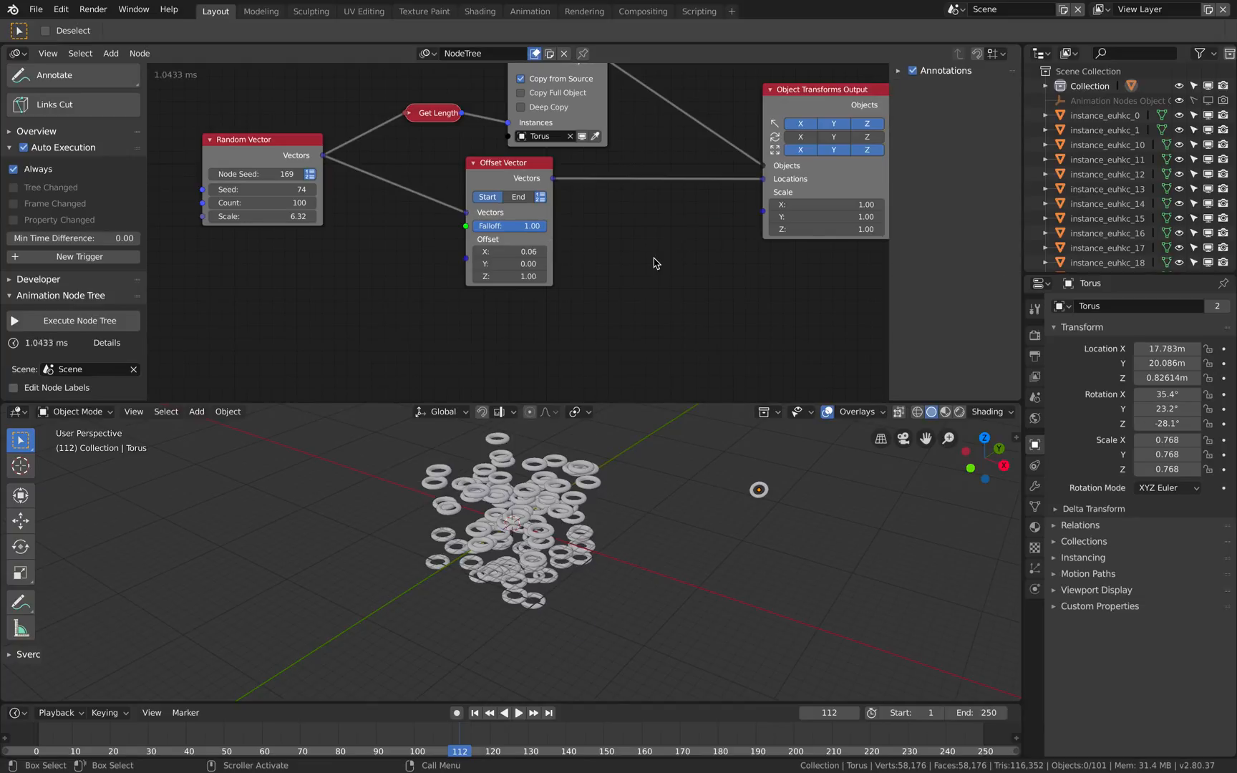
pyautogui.moveTo(508, 163); pyautogui.dragTo(612, 180)
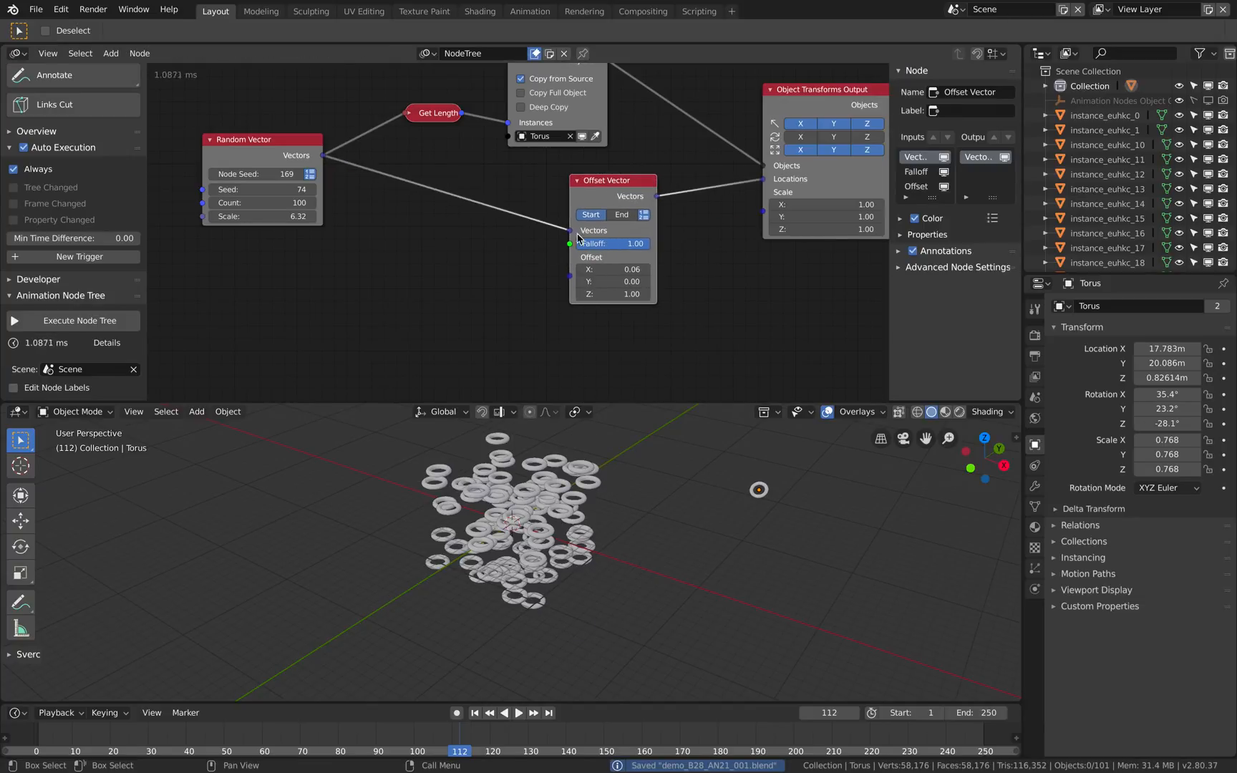
pyautogui.write('noise')
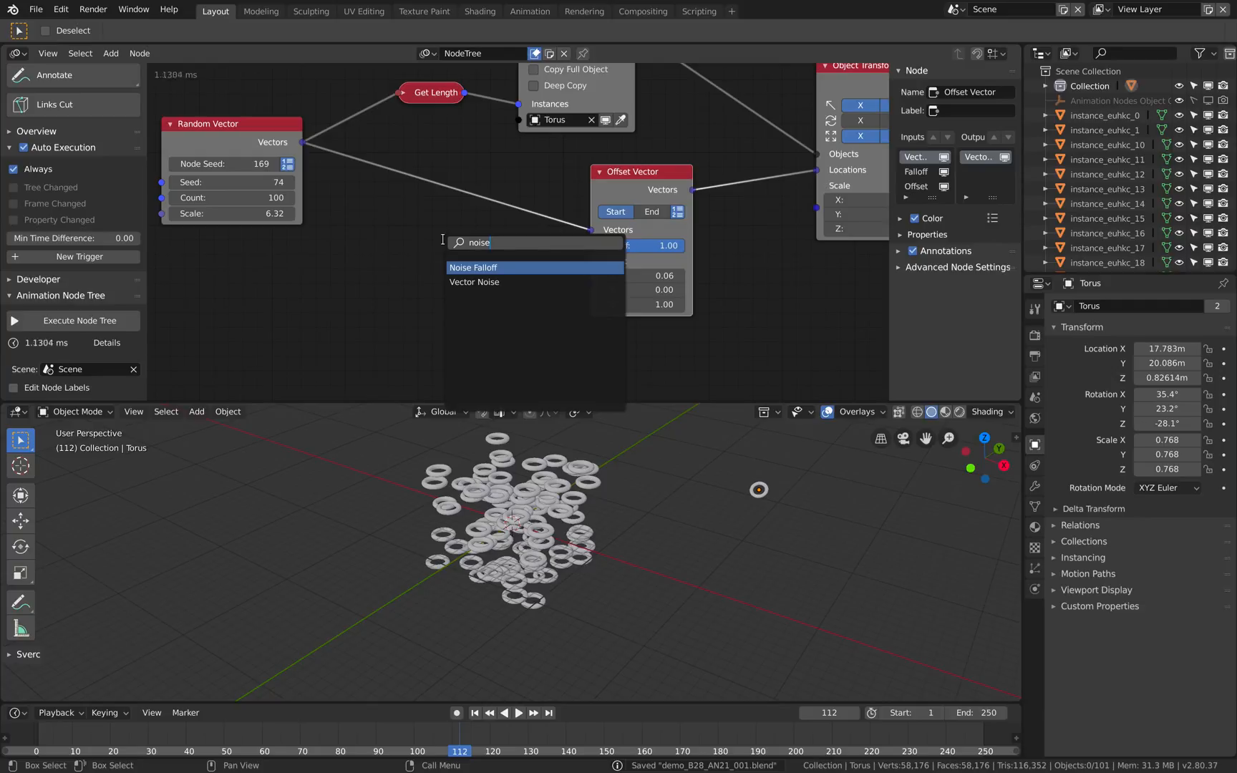
# Add a Noise Falloff driving the Offset Vector, with seed 126 and frequency 0.28.
pyautogui.click(473, 267)
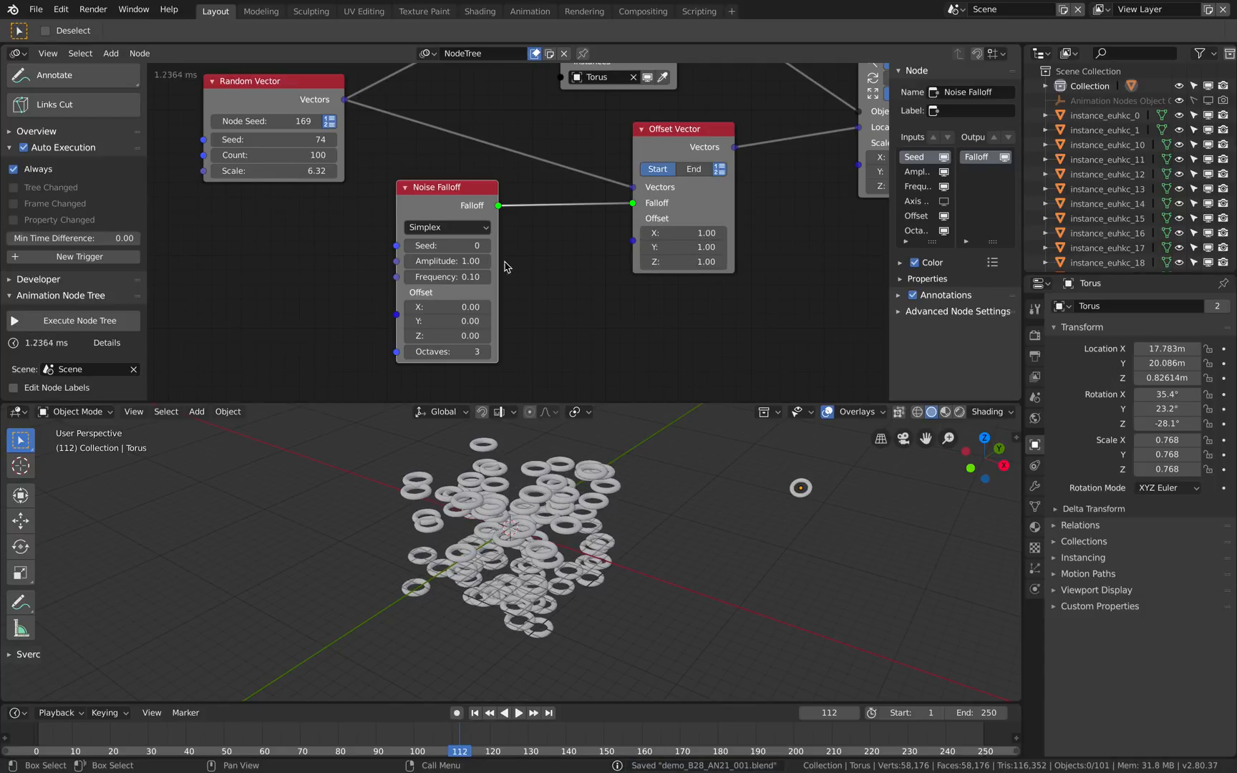
pyautogui.moveTo(442, 261); pyautogui.dragTo(473, 261)
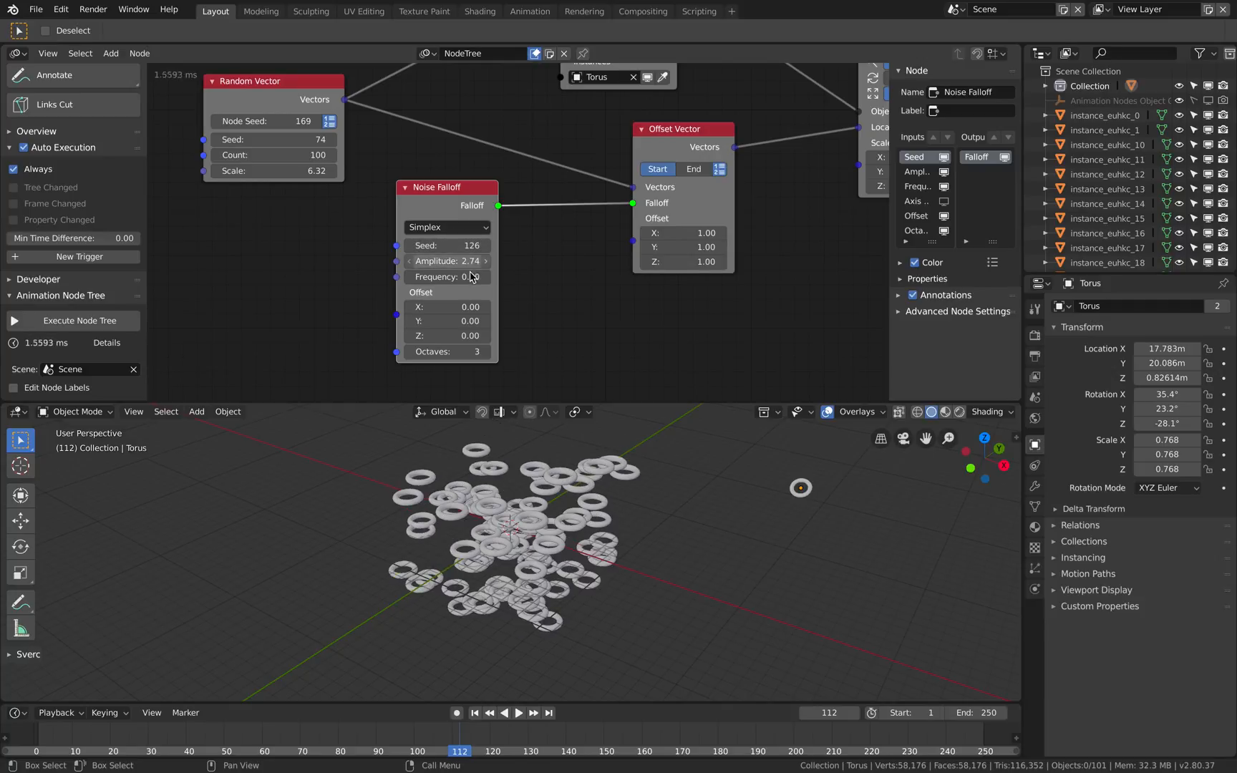
pyautogui.moveTo(447, 277); pyautogui.dragTo(448, 277)
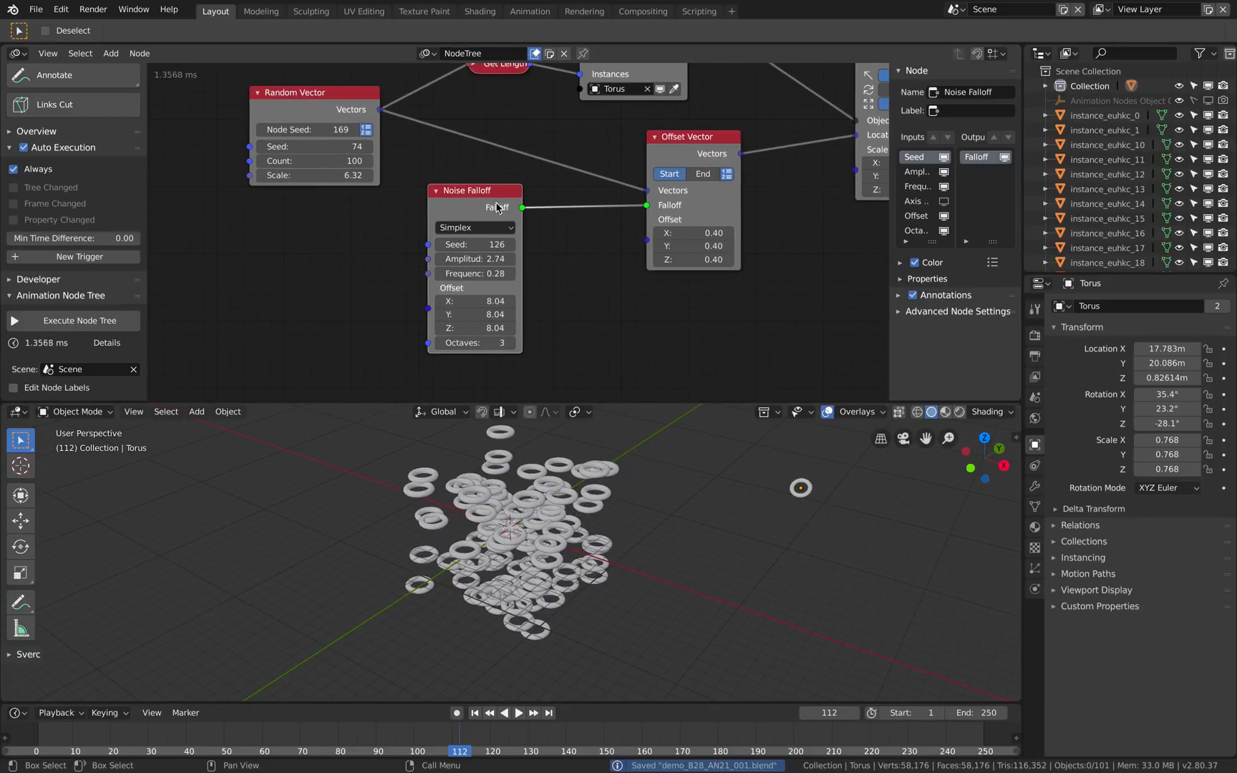
pyautogui.click(292, 105)
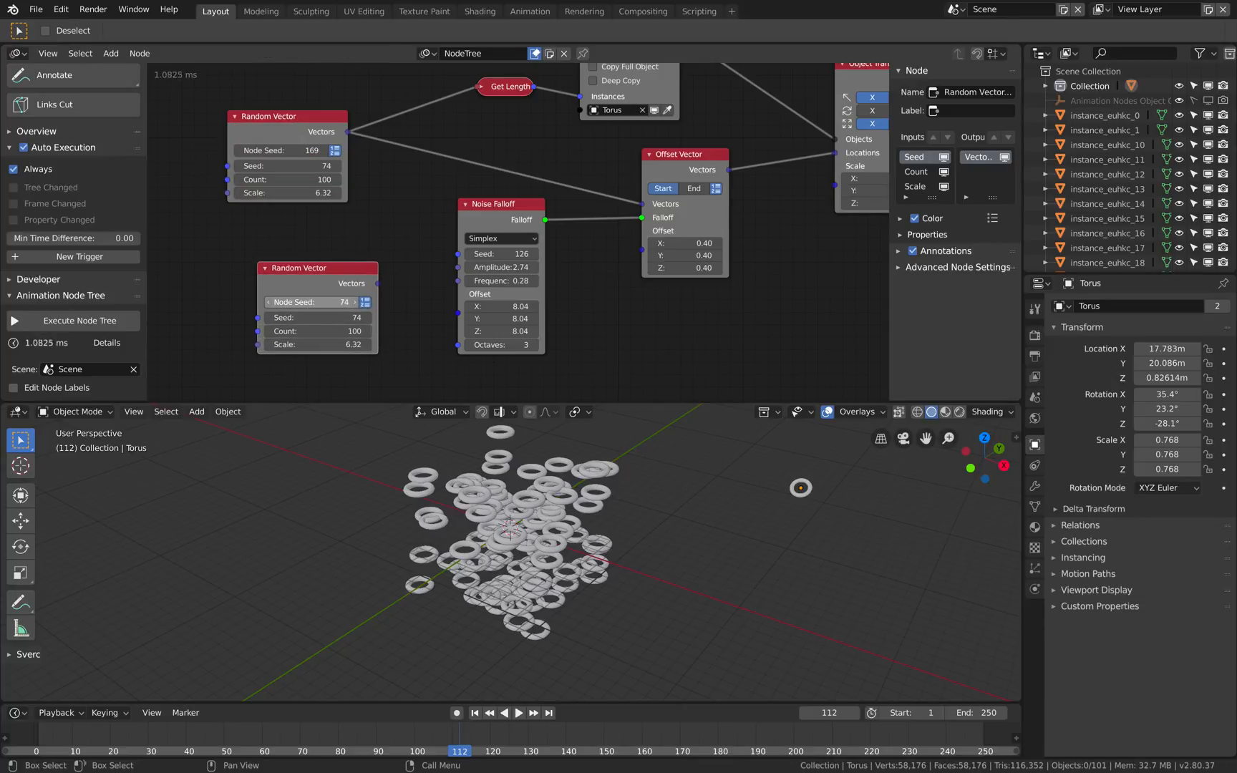
# Link the 9.14-scale Random Vector to Offset List and reconnect Noise Falloff (seed 200, amplitude 3.88).
pyautogui.moveTo(377, 283); pyautogui.dragTo(653, 250)
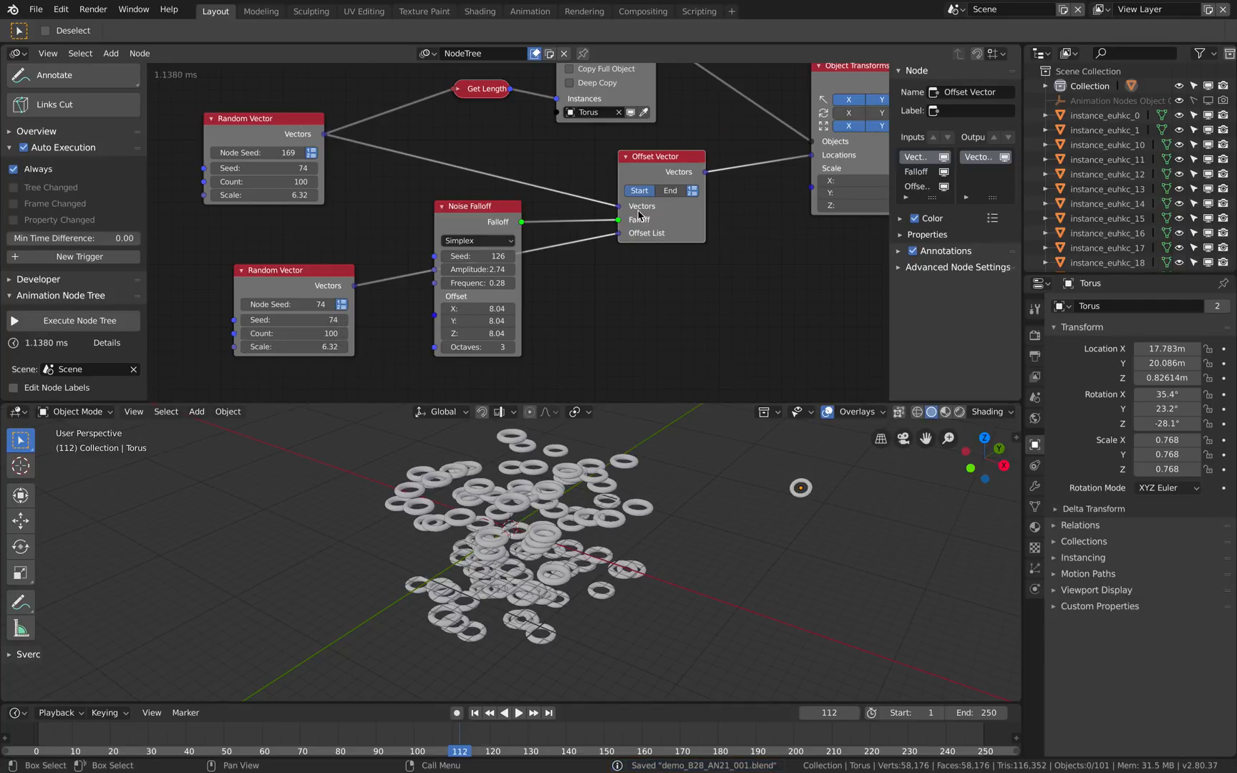
pyautogui.click(640, 219)
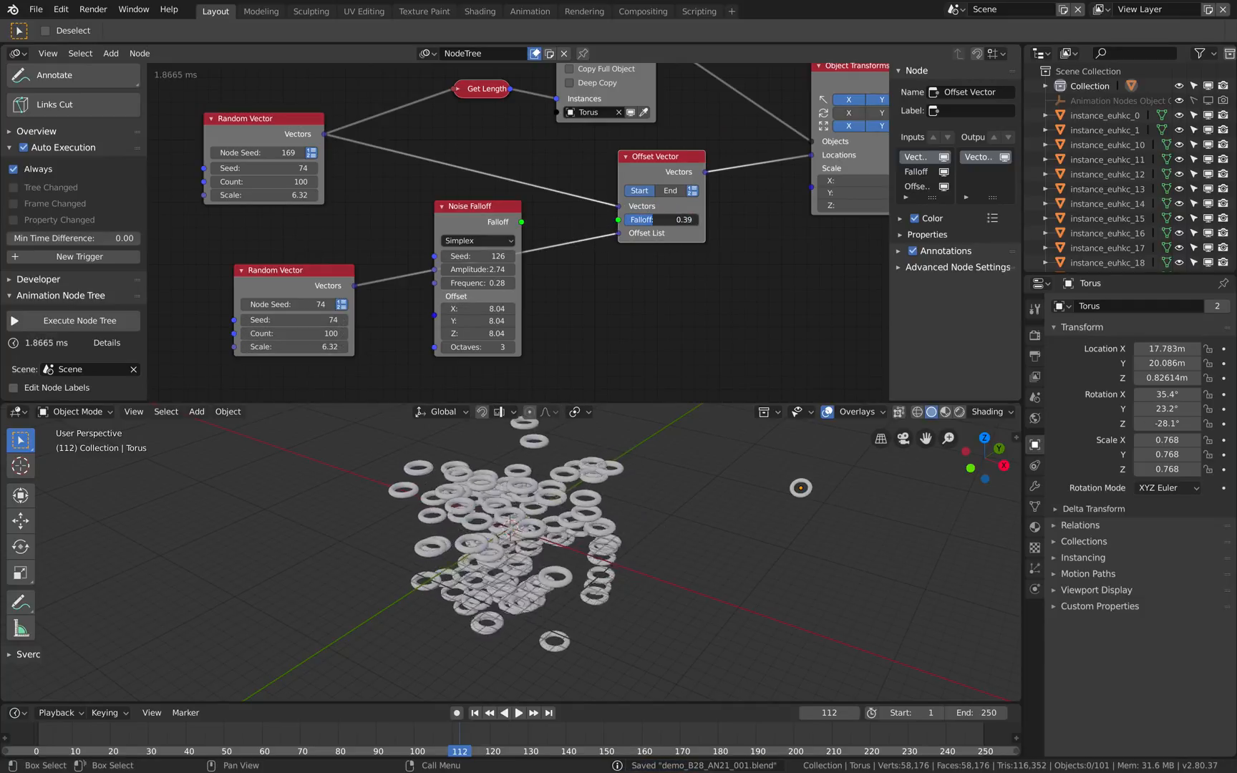
pyautogui.click(663, 219)
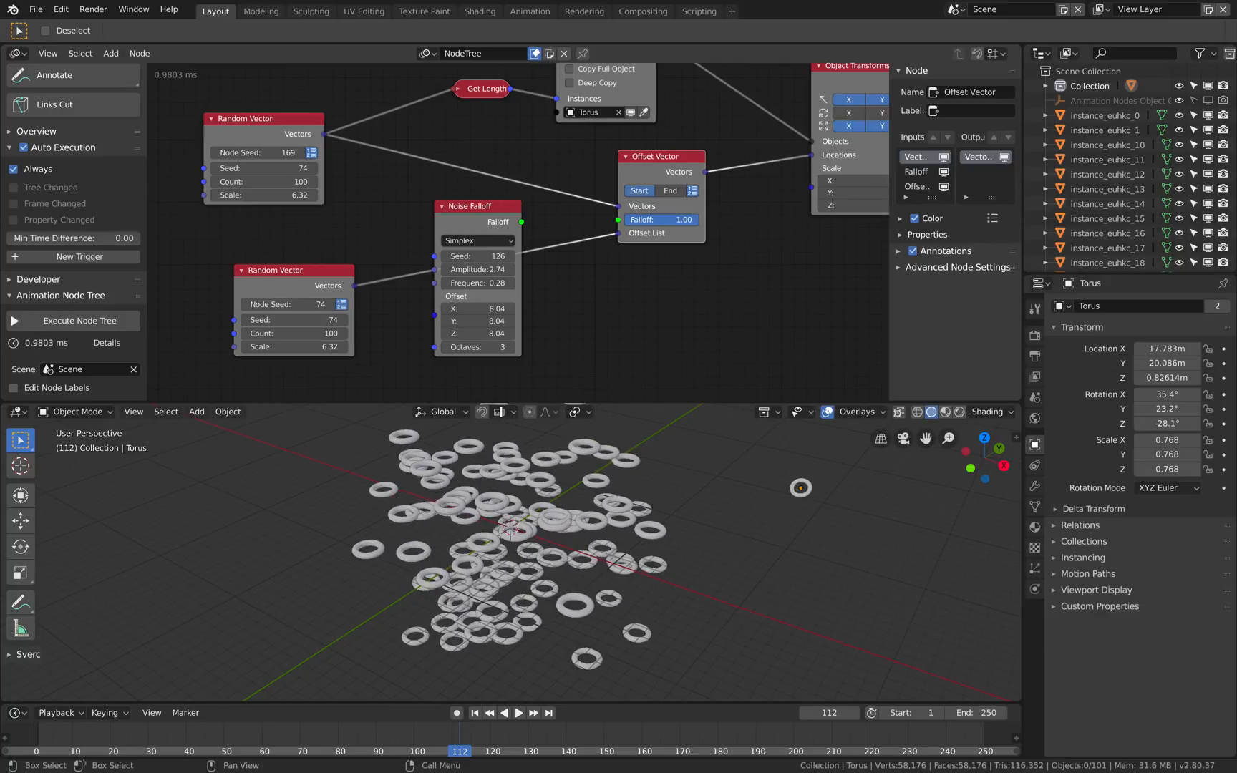
pyautogui.click(293, 347)
pyautogui.write('9.14')
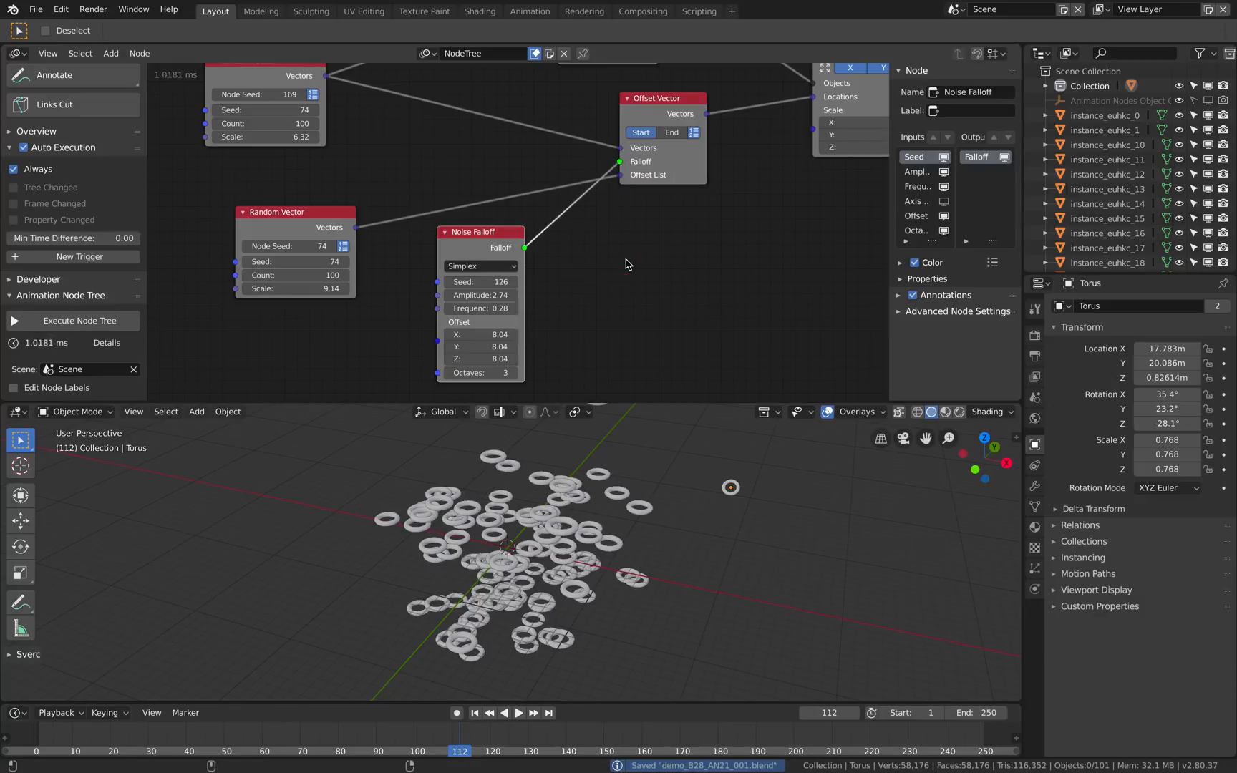
pyautogui.moveTo(473, 294); pyautogui.dragTo(512, 295)
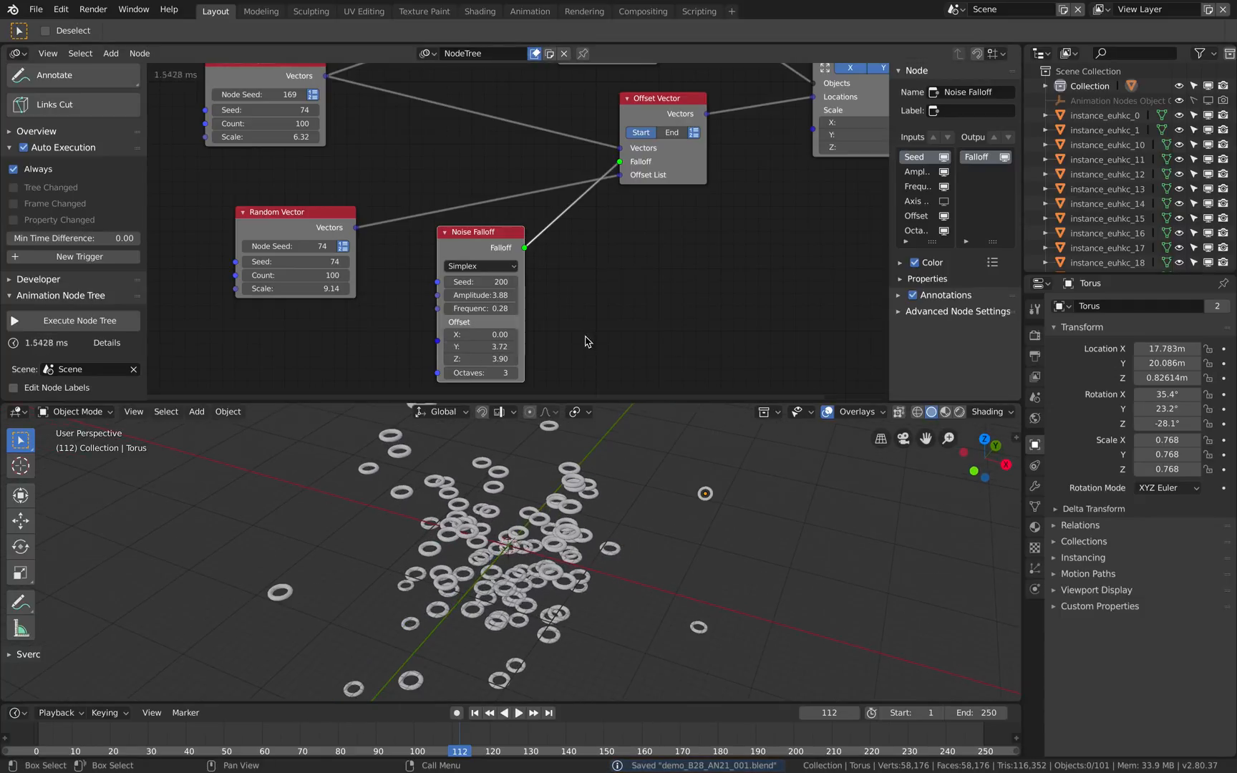
# Raise the Noise Falloff's Y offset to 6.90, giving an offset of 0, 6.90, 3.90.
pyautogui.click(478, 345)
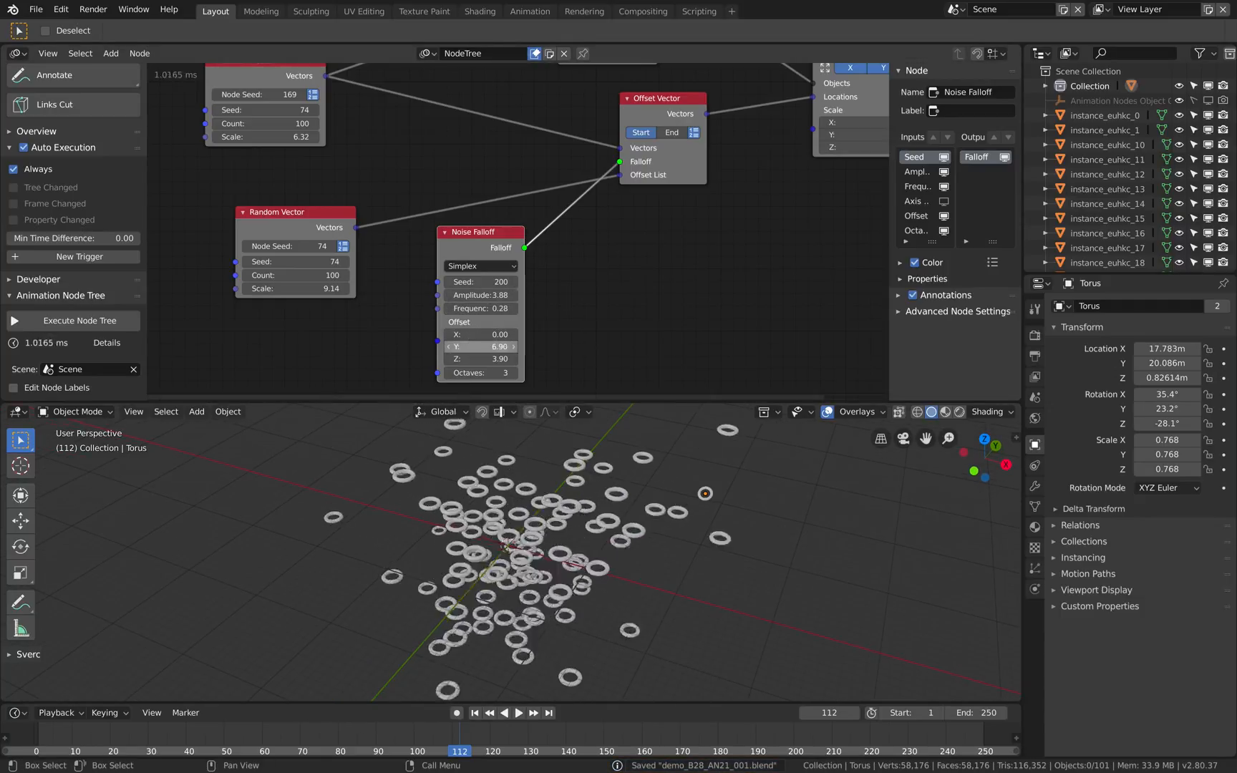
pyautogui.moveTo(480, 345); pyautogui.dragTo(476, 345)
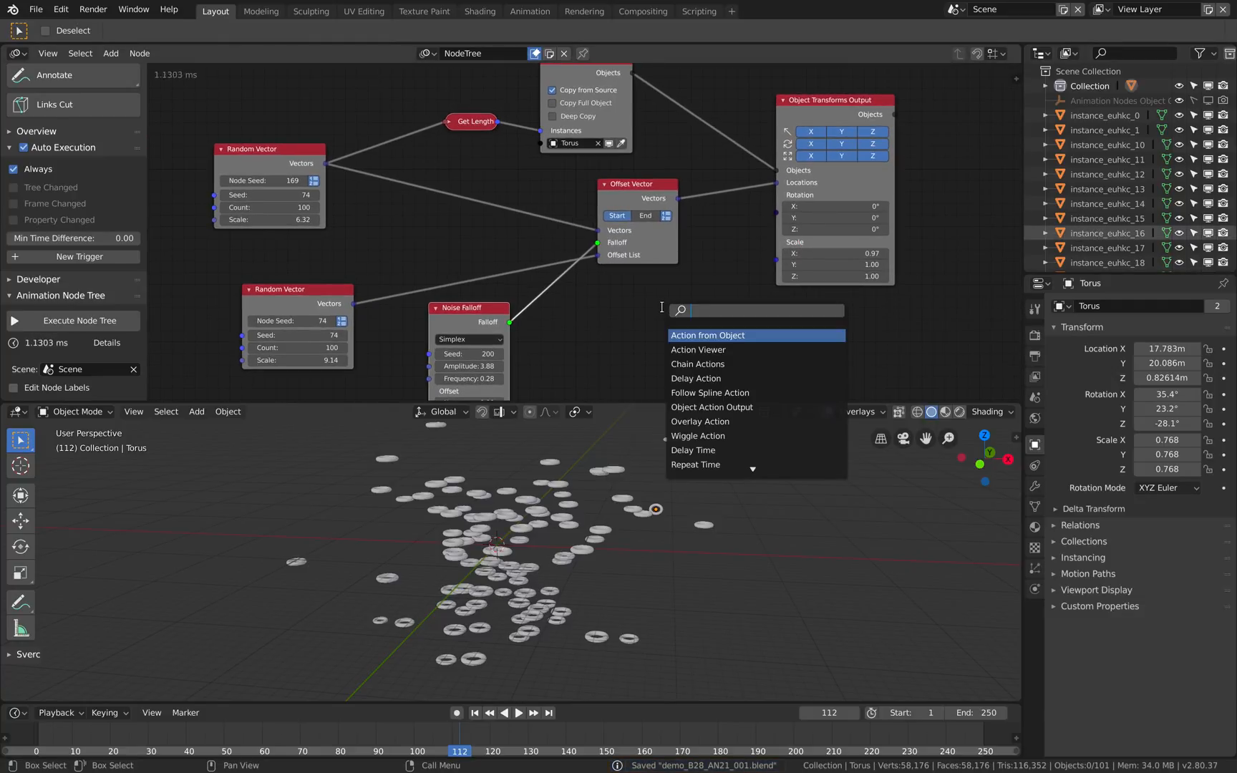
# Add a Random Euler node (seed 180, scale 0.80) supplying the tori rotations.
pyautogui.click(707, 335)
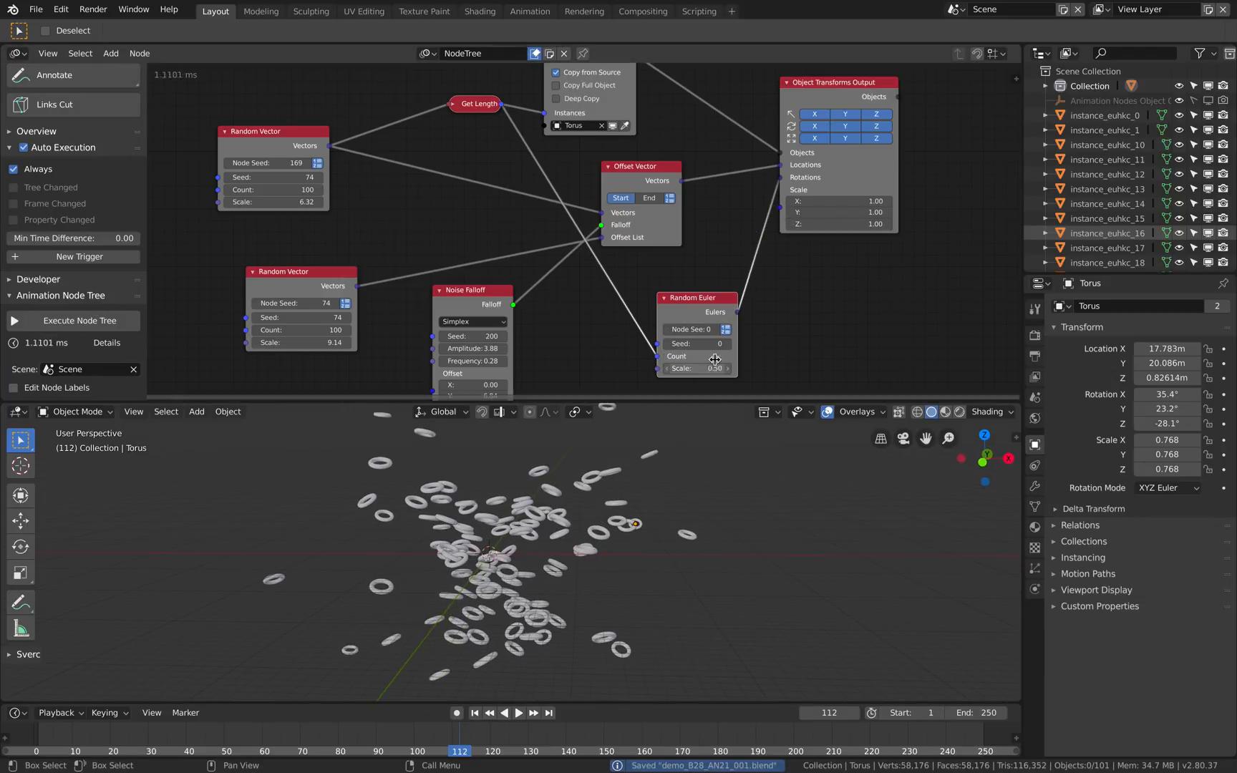
pyautogui.moveTo(694, 343); pyautogui.dragTo(714, 343)
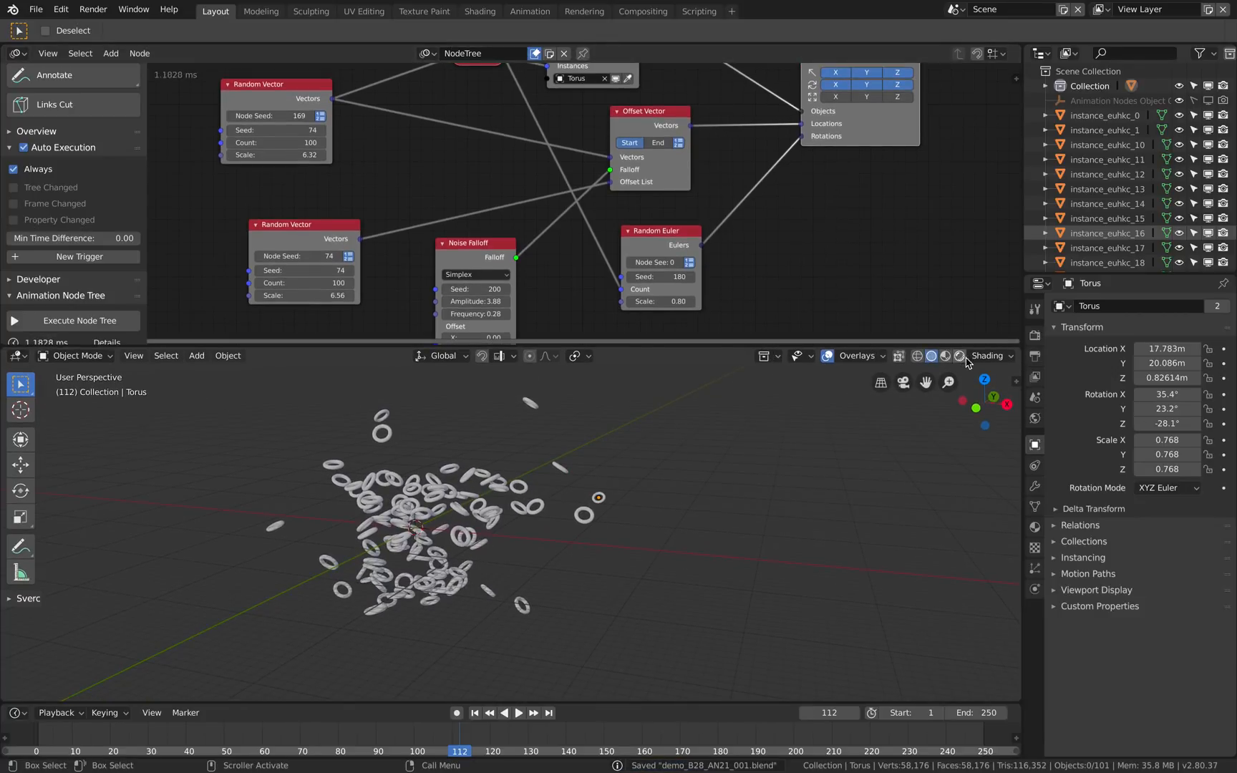
# Switch to Material Preview and feed the first list's length into the second Random Vector's count.
pyautogui.click(945, 356)
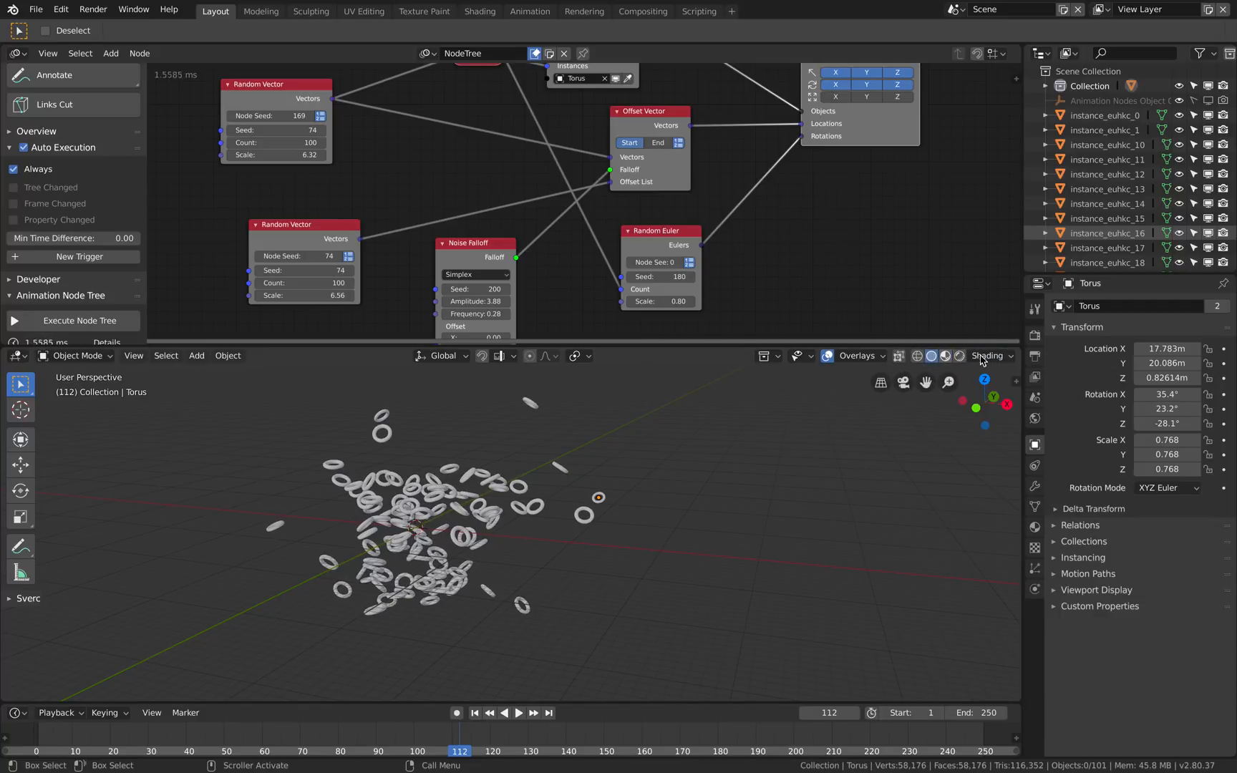
pyautogui.click(1011, 355)
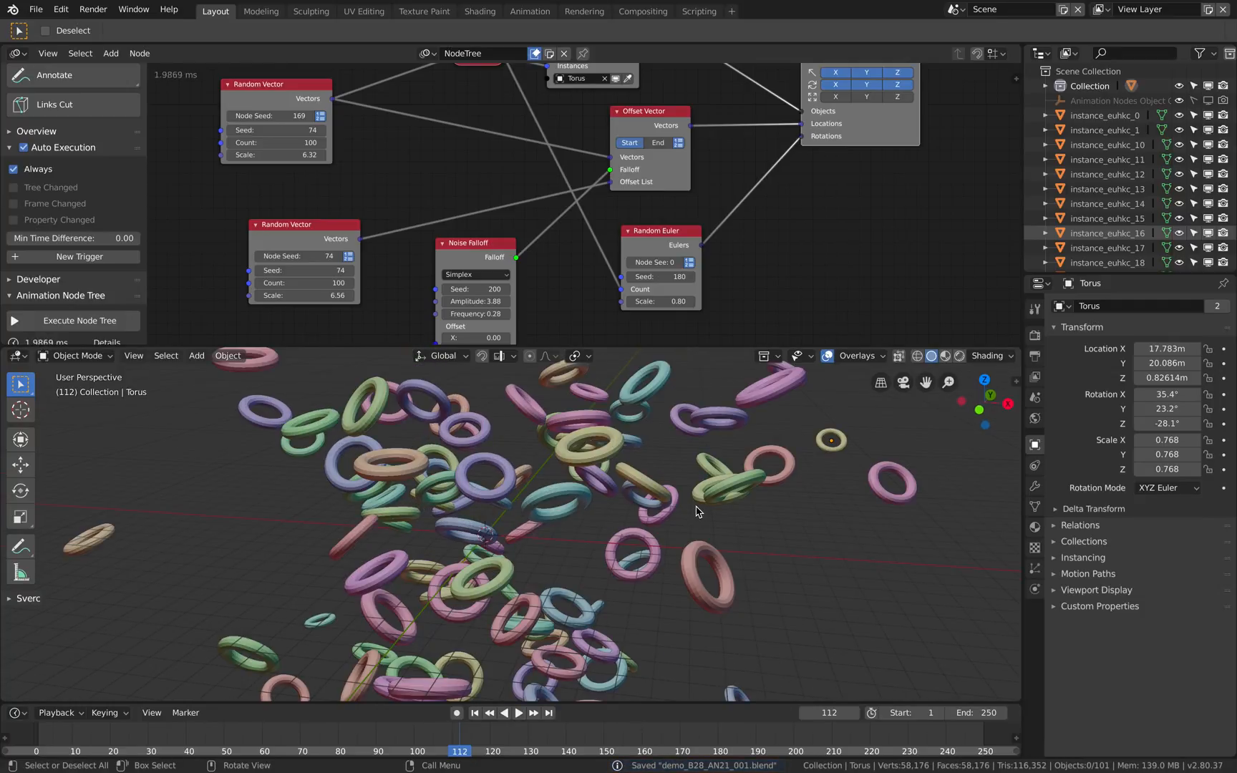
pyautogui.scroll(-3)
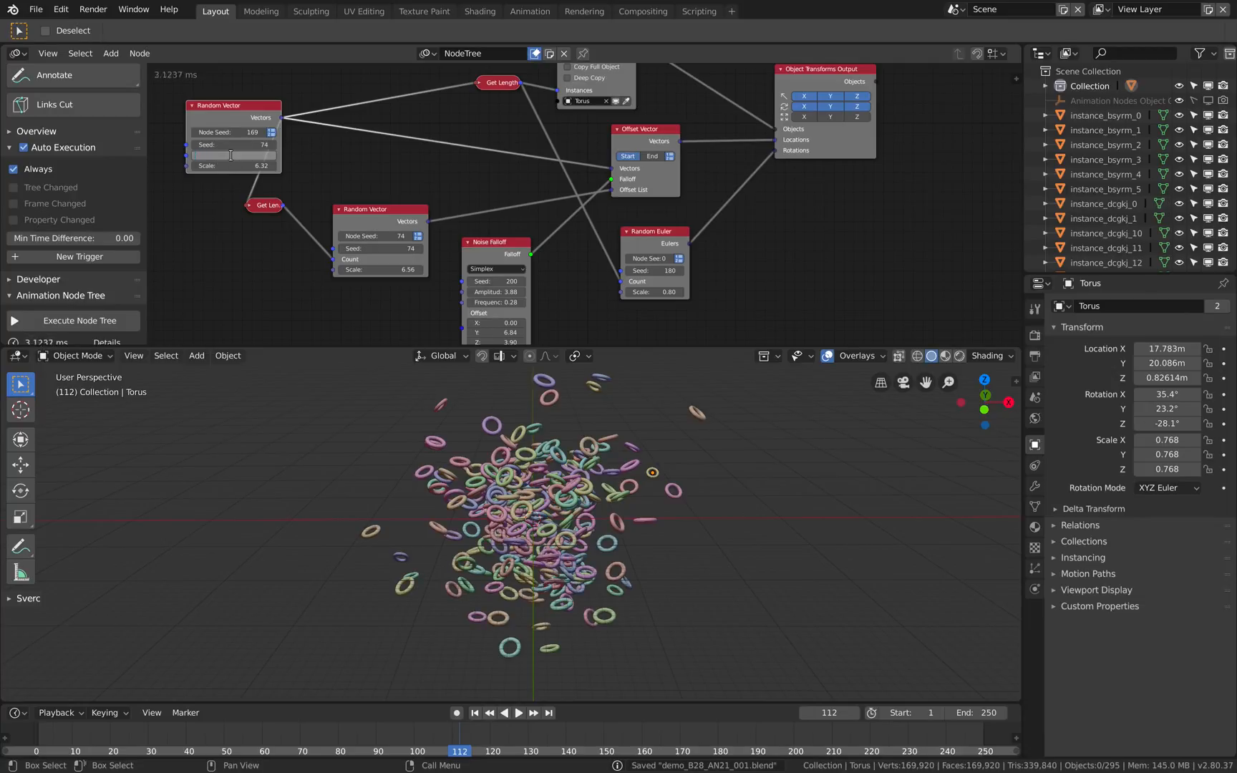
# Enter 10000 as the first Random Vector's count.
pyautogui.write('10000')
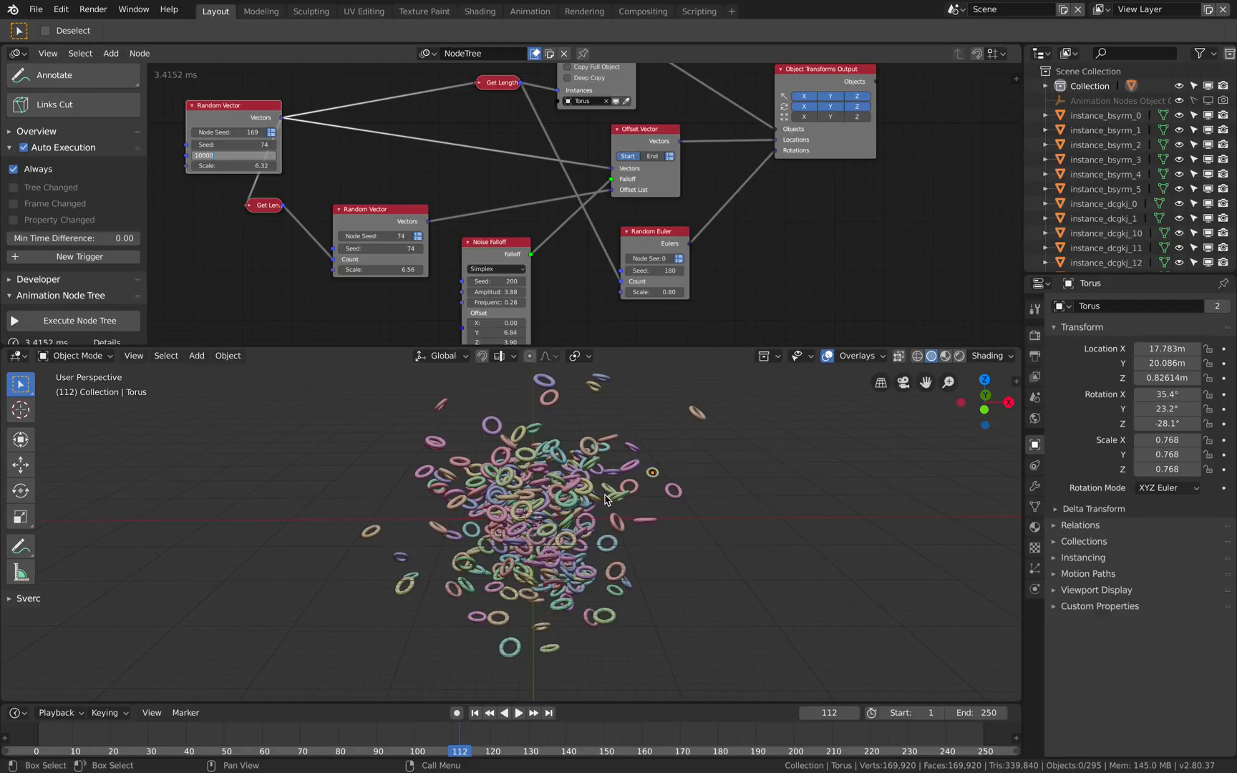
pyautogui.moveTo(503, 470)
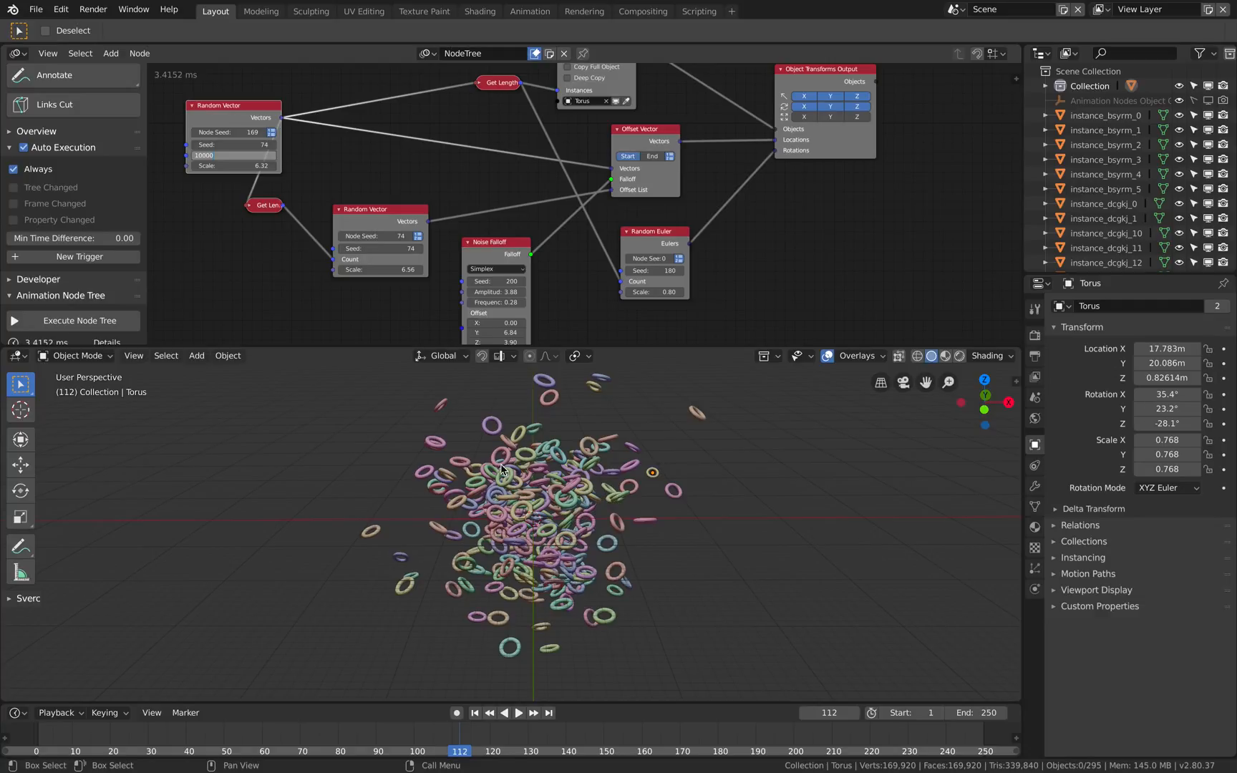
pyautogui.moveTo(511, 465)
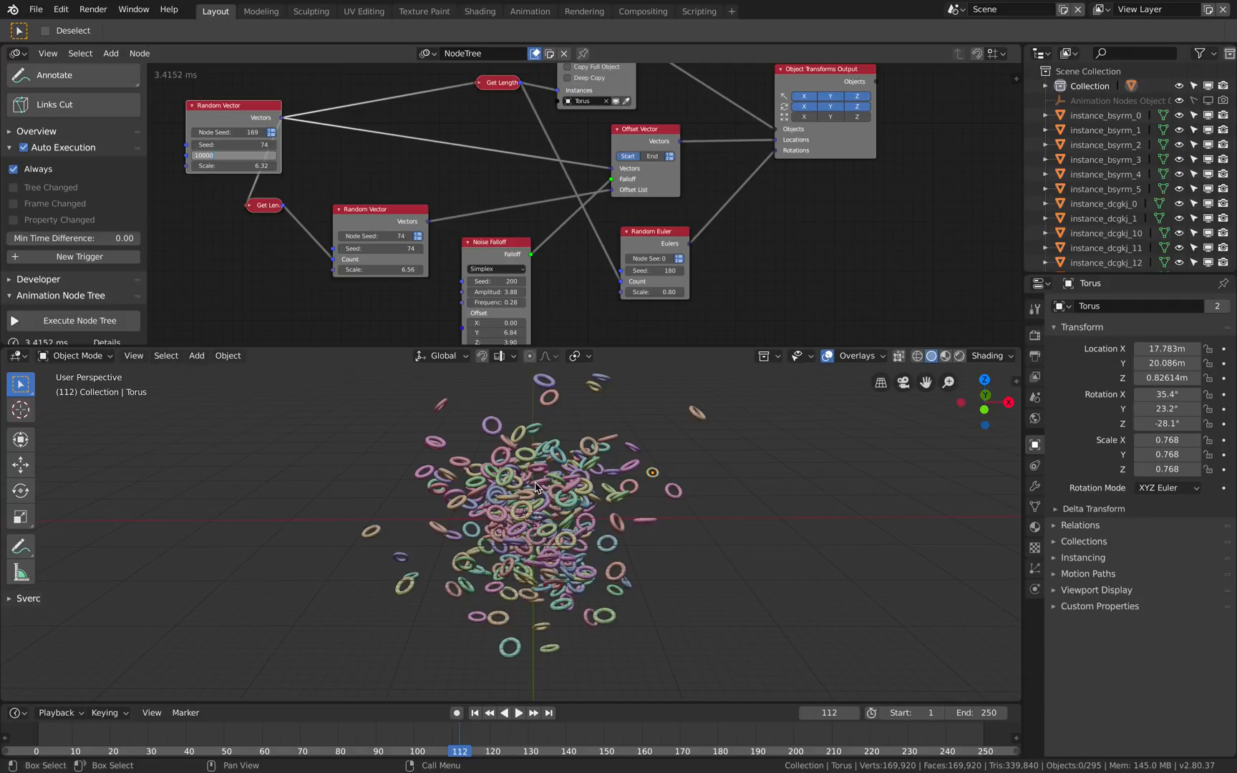
pyautogui.moveTo(547, 476)
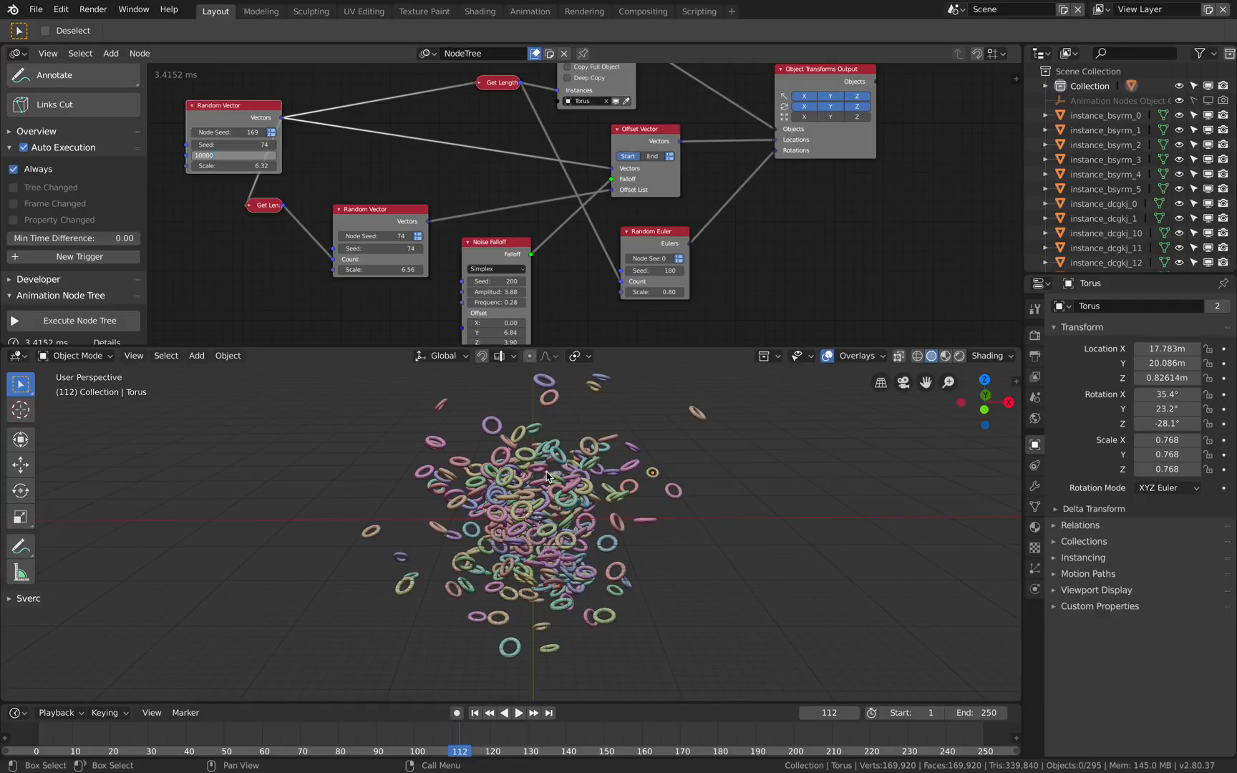
pyautogui.moveTo(621, 472)
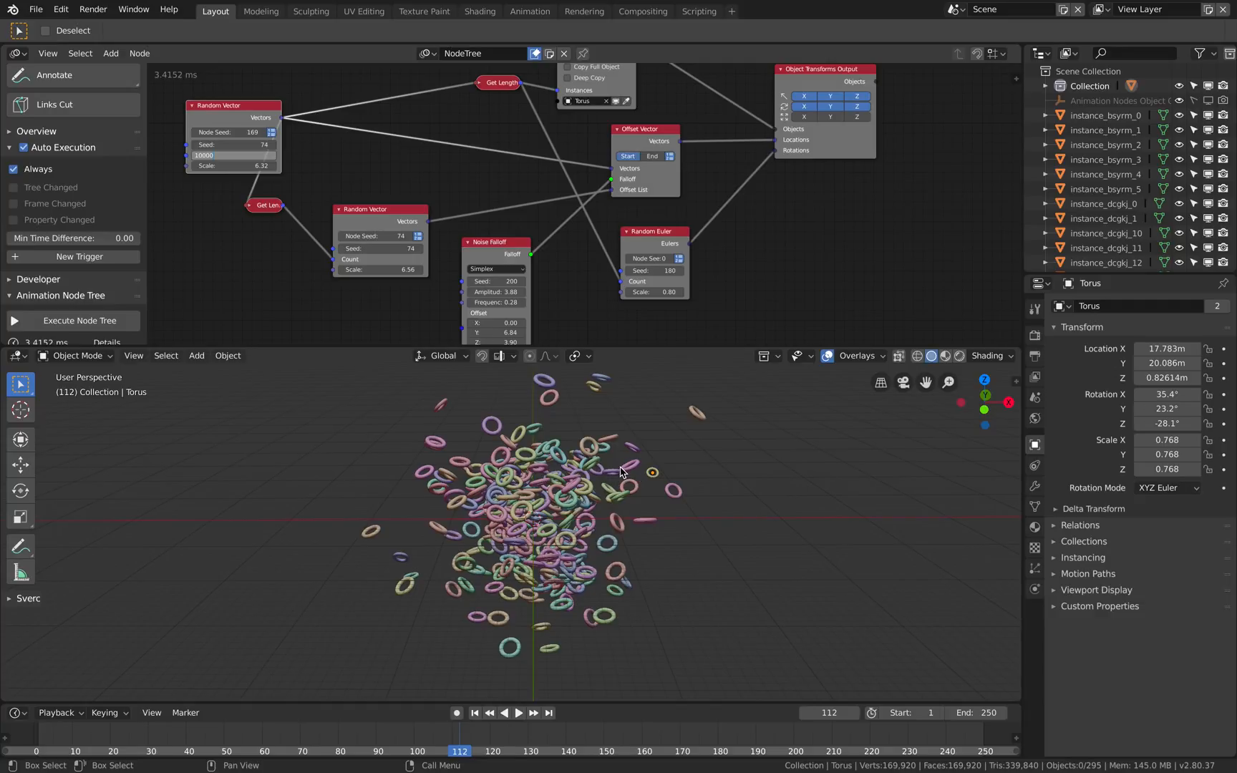
pyautogui.moveTo(520, 470)
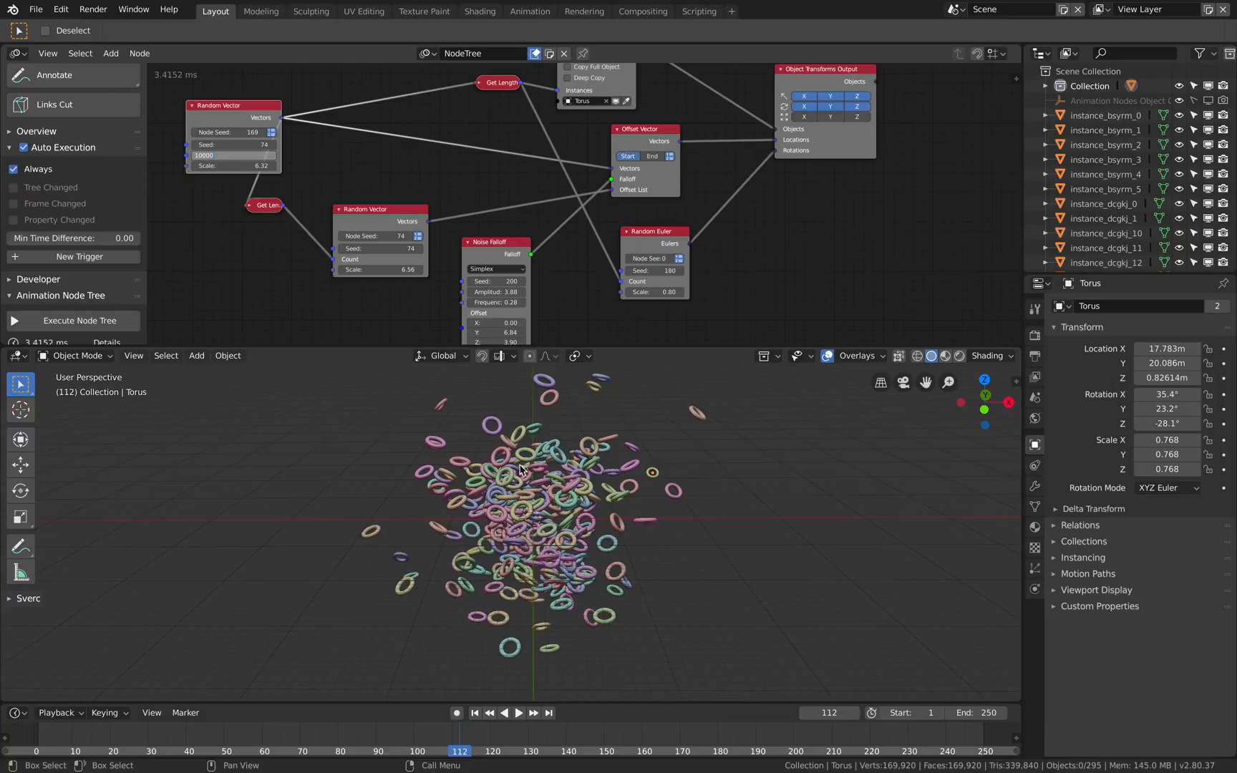
pyautogui.moveTo(544, 277)
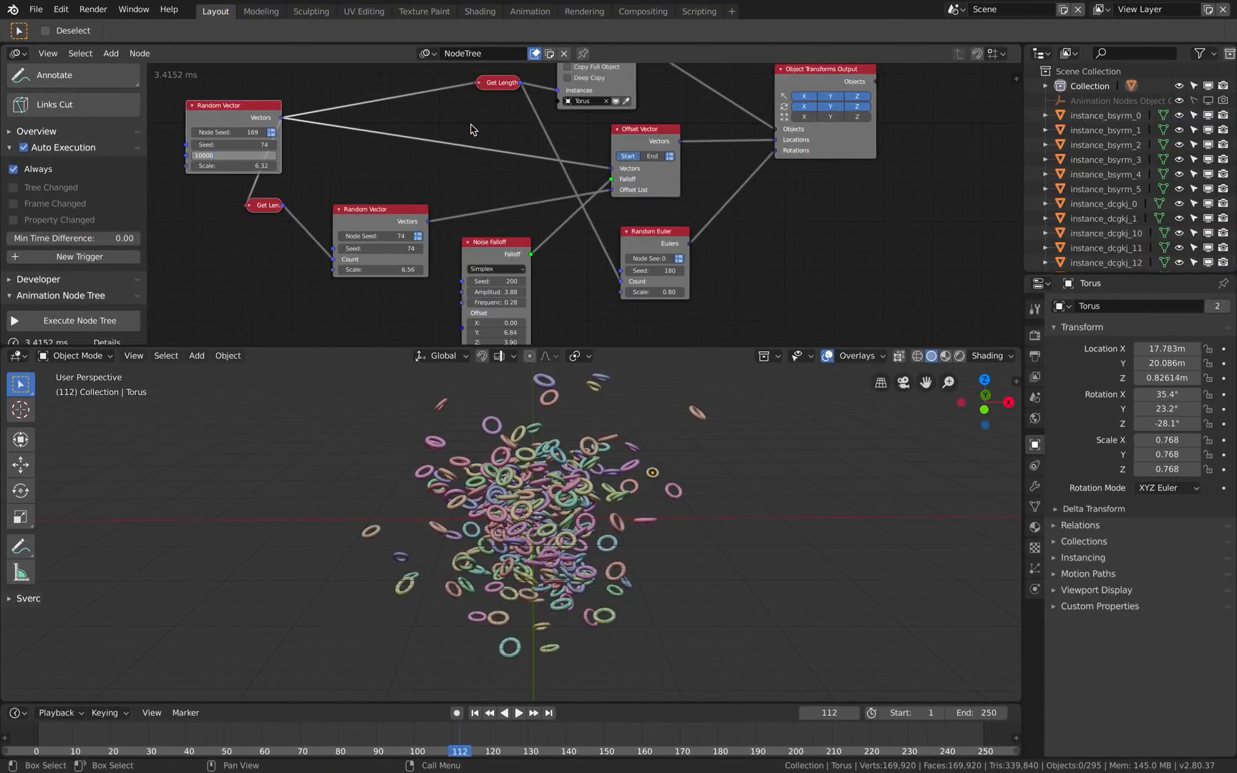
pyautogui.moveTo(494, 185)
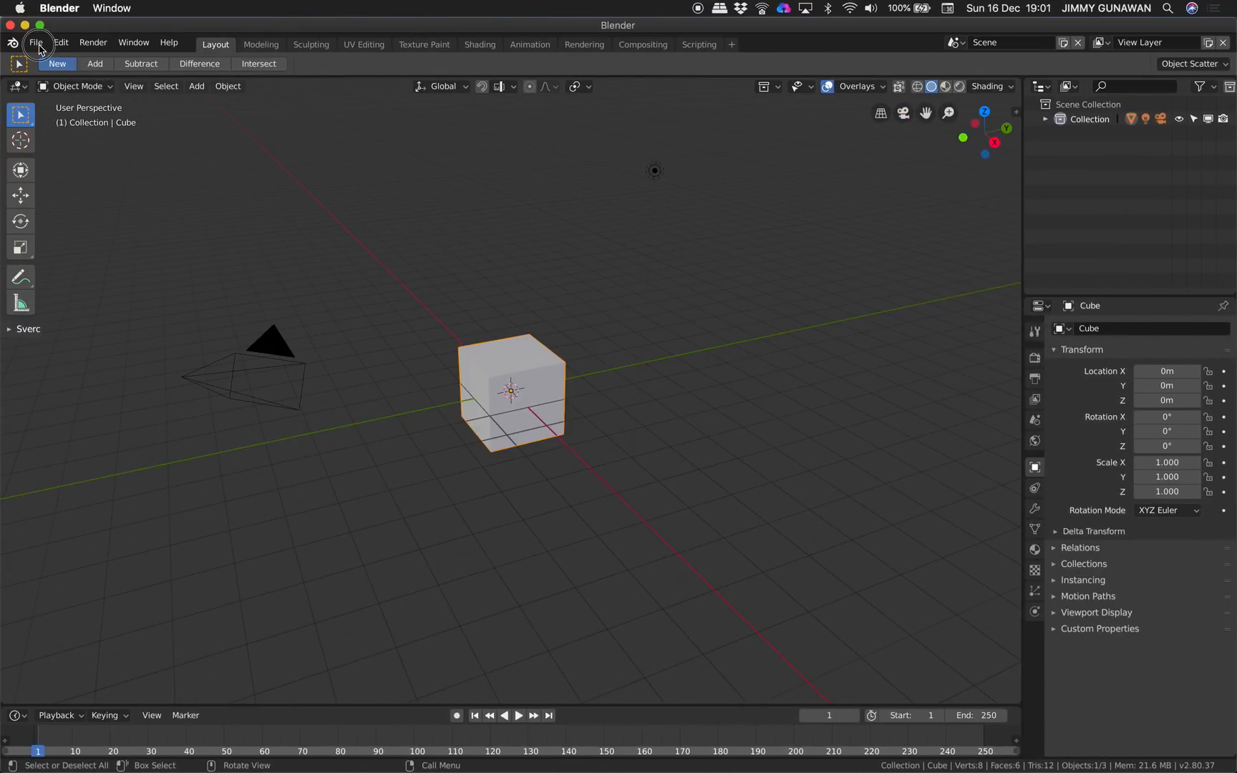
# Reopen demo_B28_AN21_001.blend and re-enable the Animation Nodes add-on in Preferences.
pyautogui.click(35, 43)
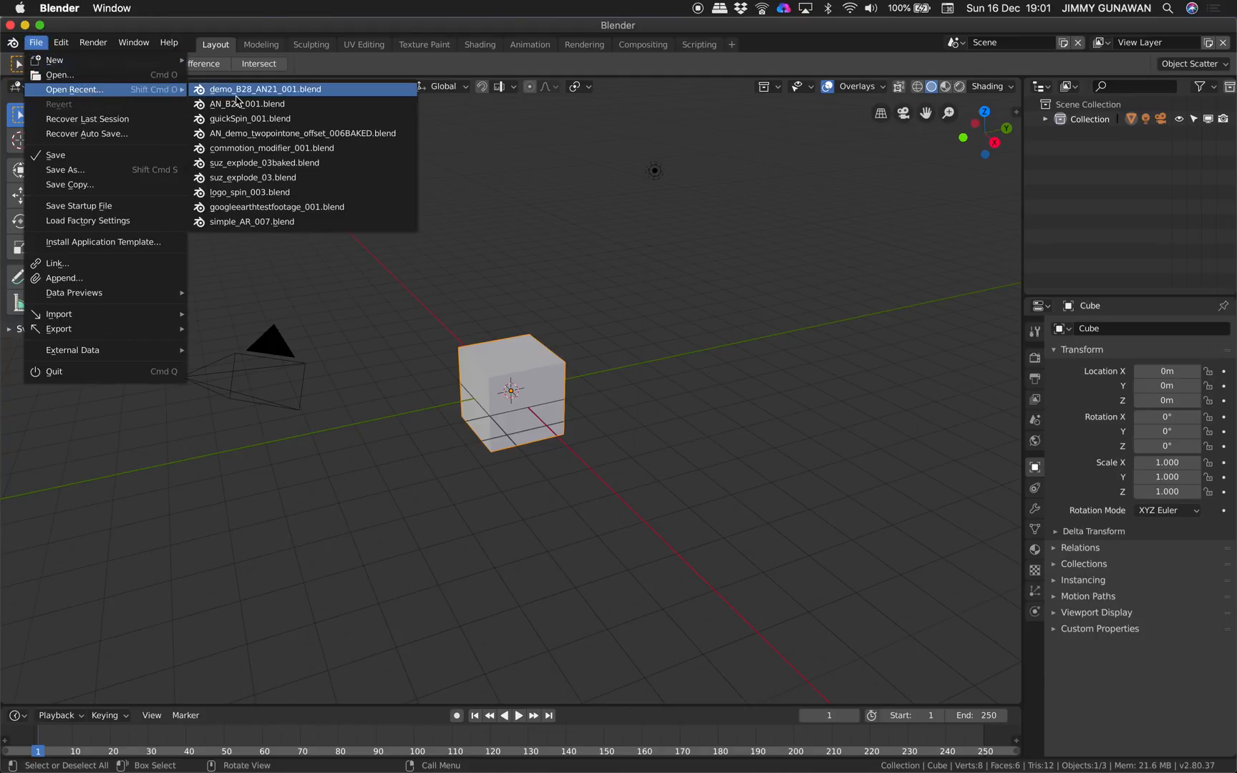
pyautogui.click(264, 88)
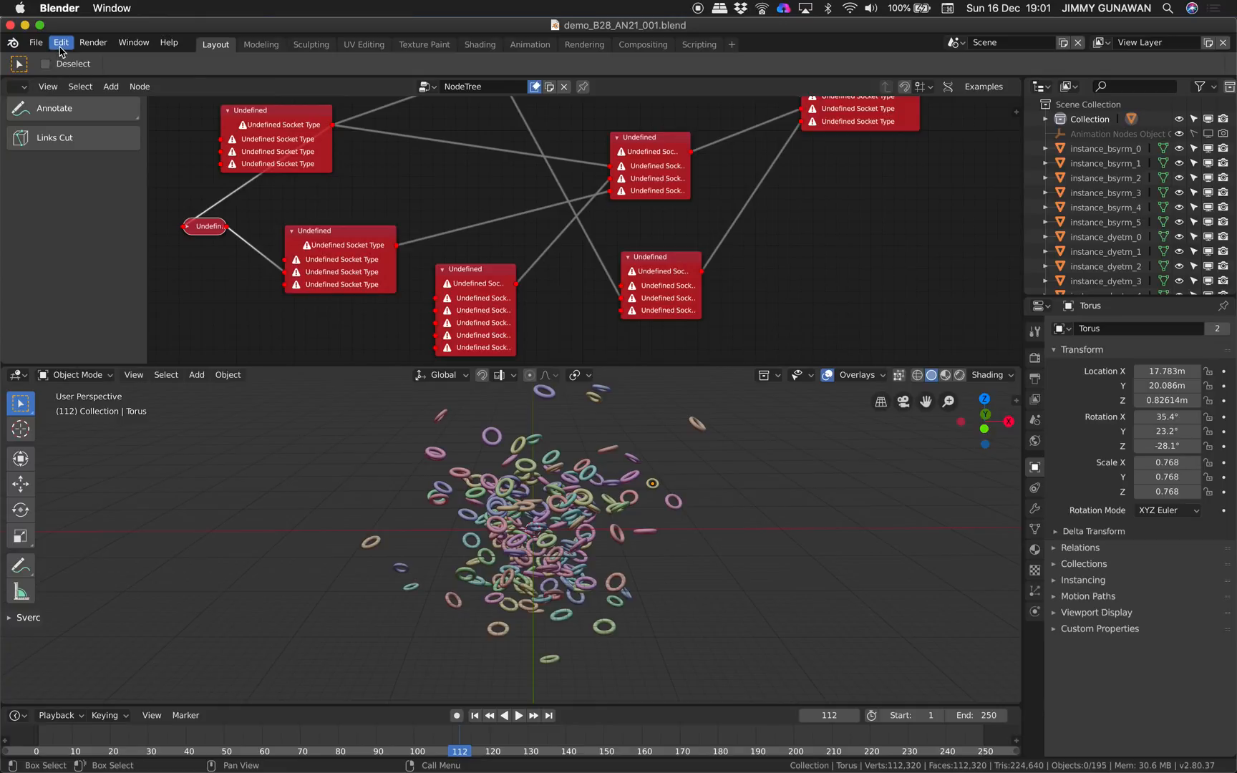
pyautogui.click(60, 42)
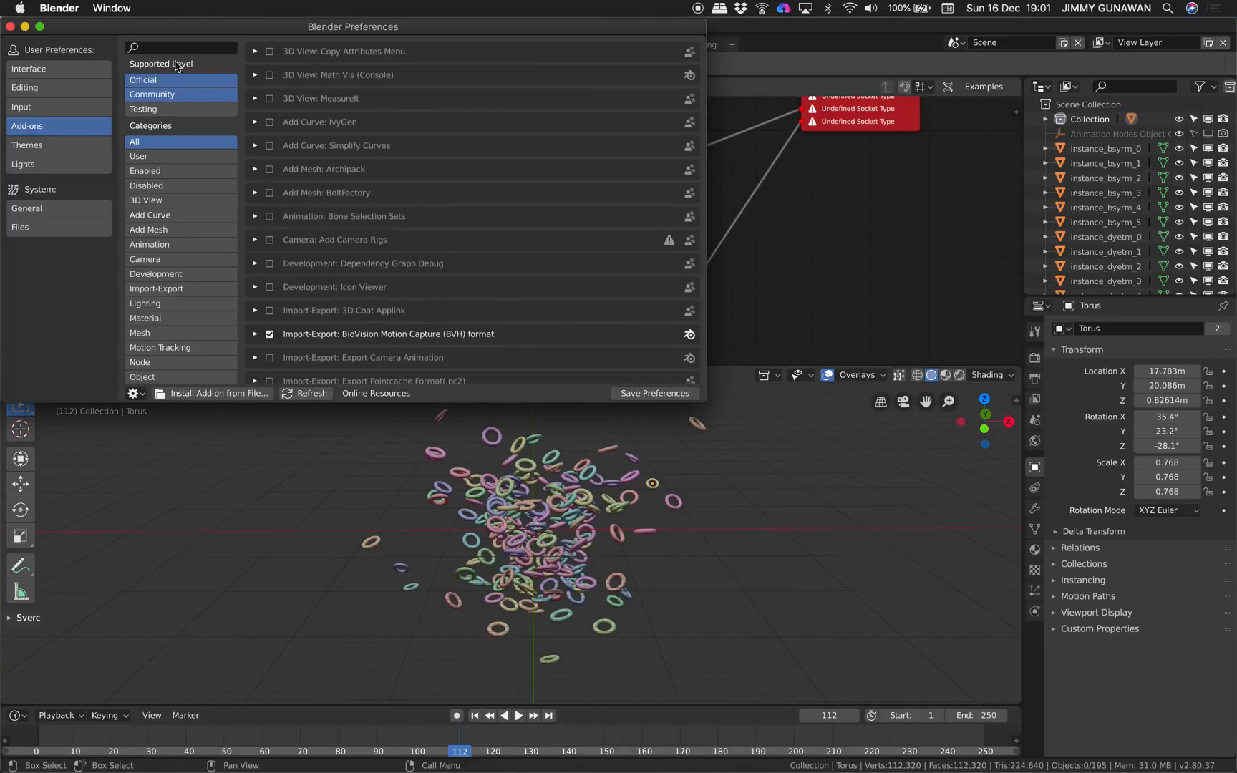
pyautogui.write('anim')
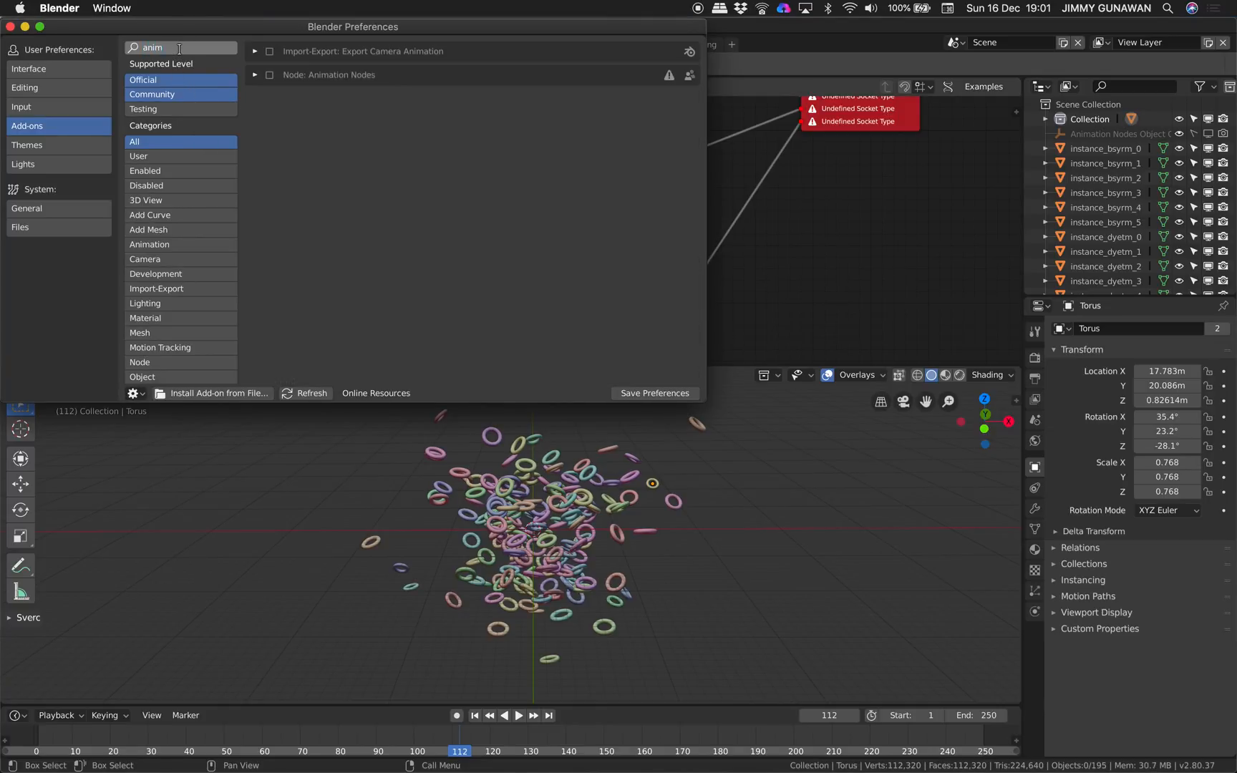
pyautogui.write('animation')
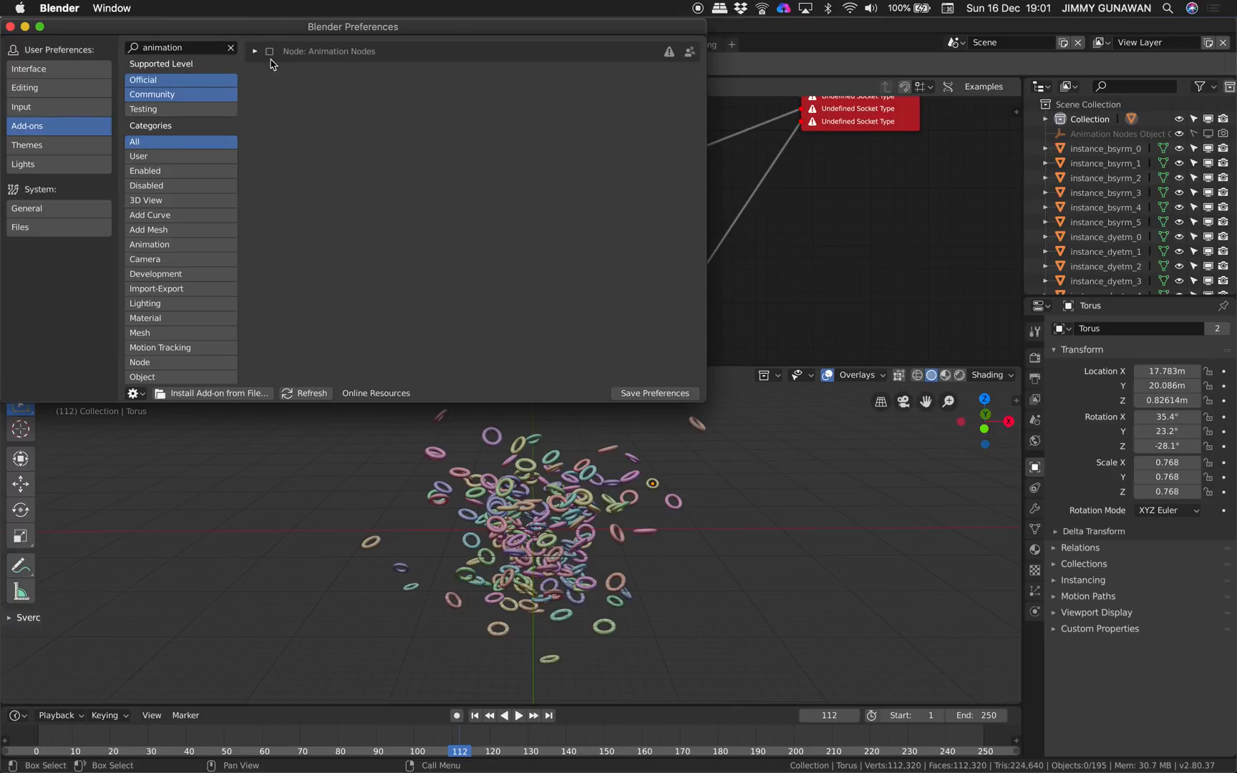
pyautogui.click(255, 51)
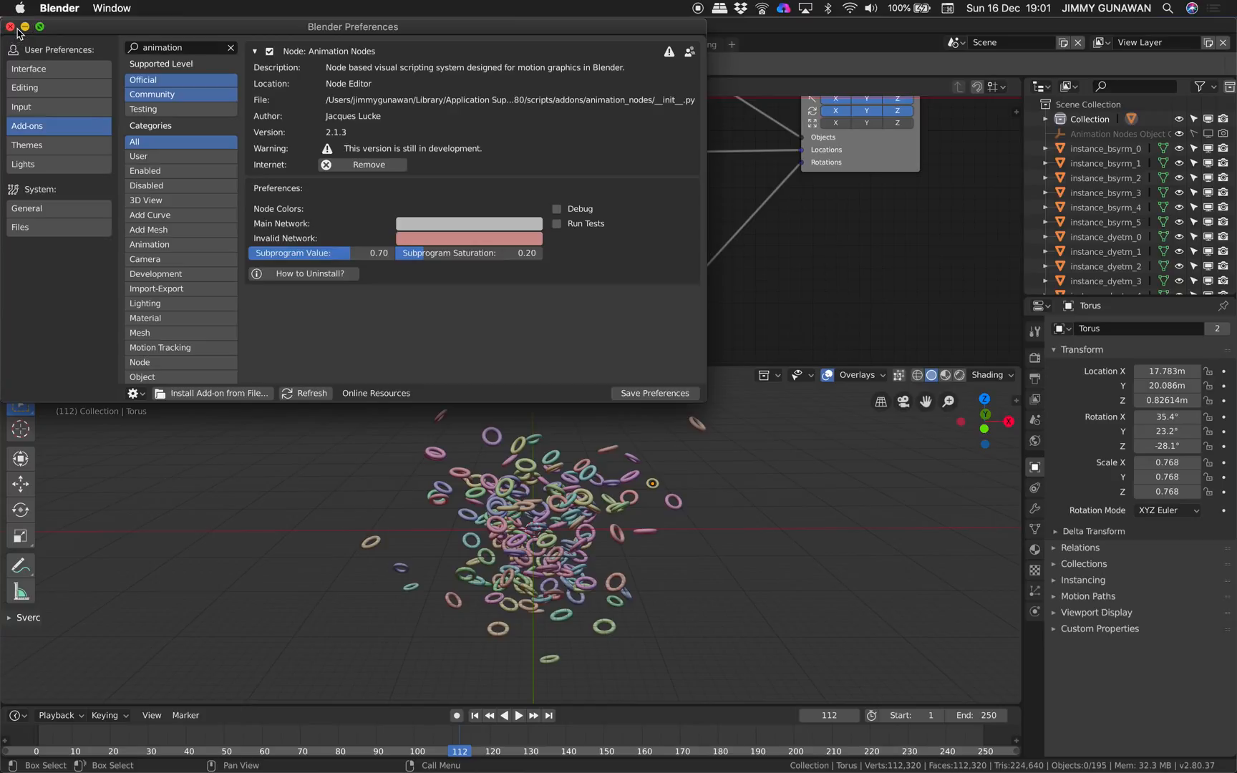
pyautogui.click(9, 26)
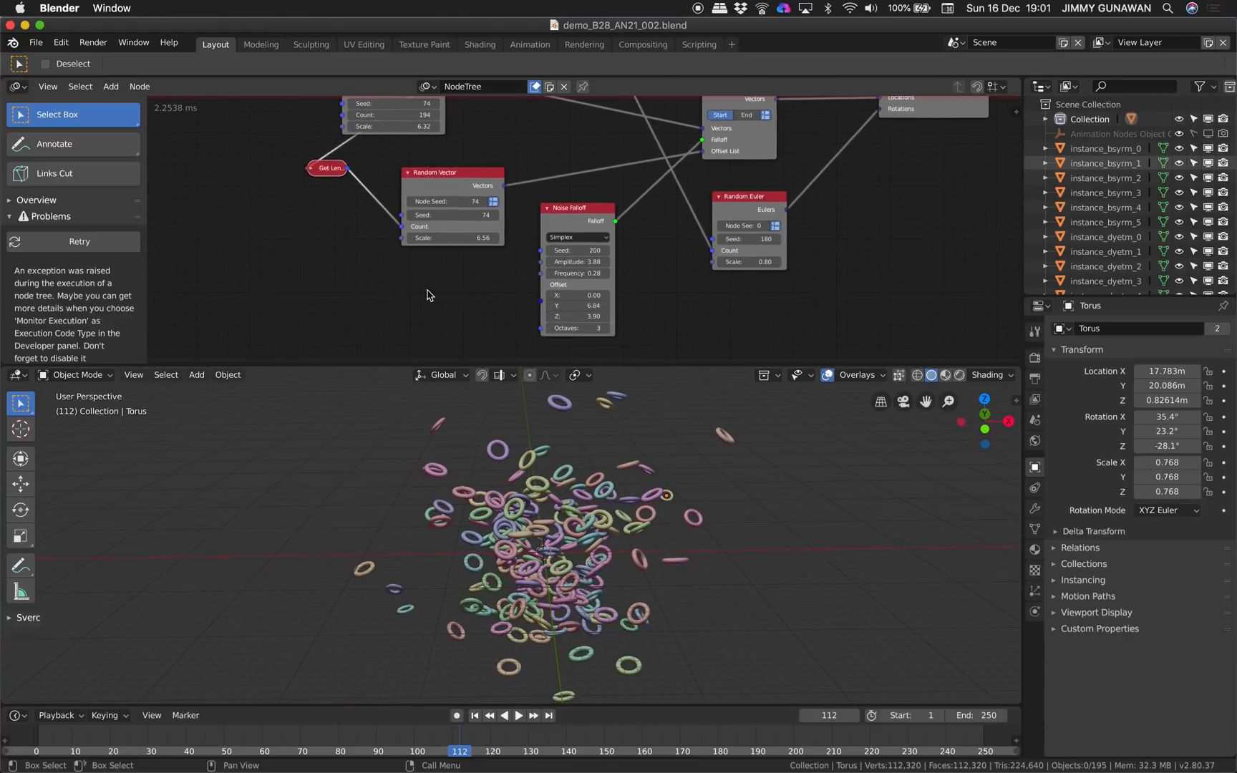
# Set auto execution to Always and add a Combine Vector whose Z comes from the current frame.
pyautogui.click(110, 87)
pyautogui.write('vector i')
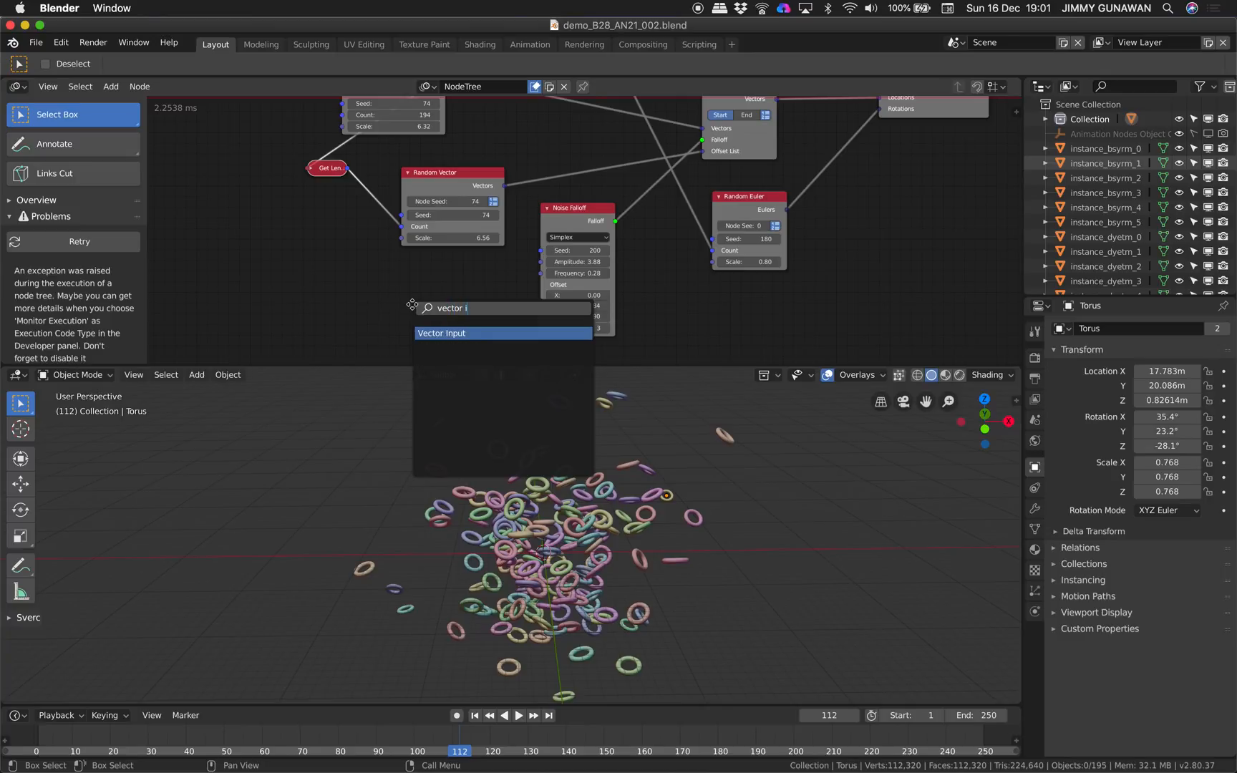
pyautogui.click(441, 332)
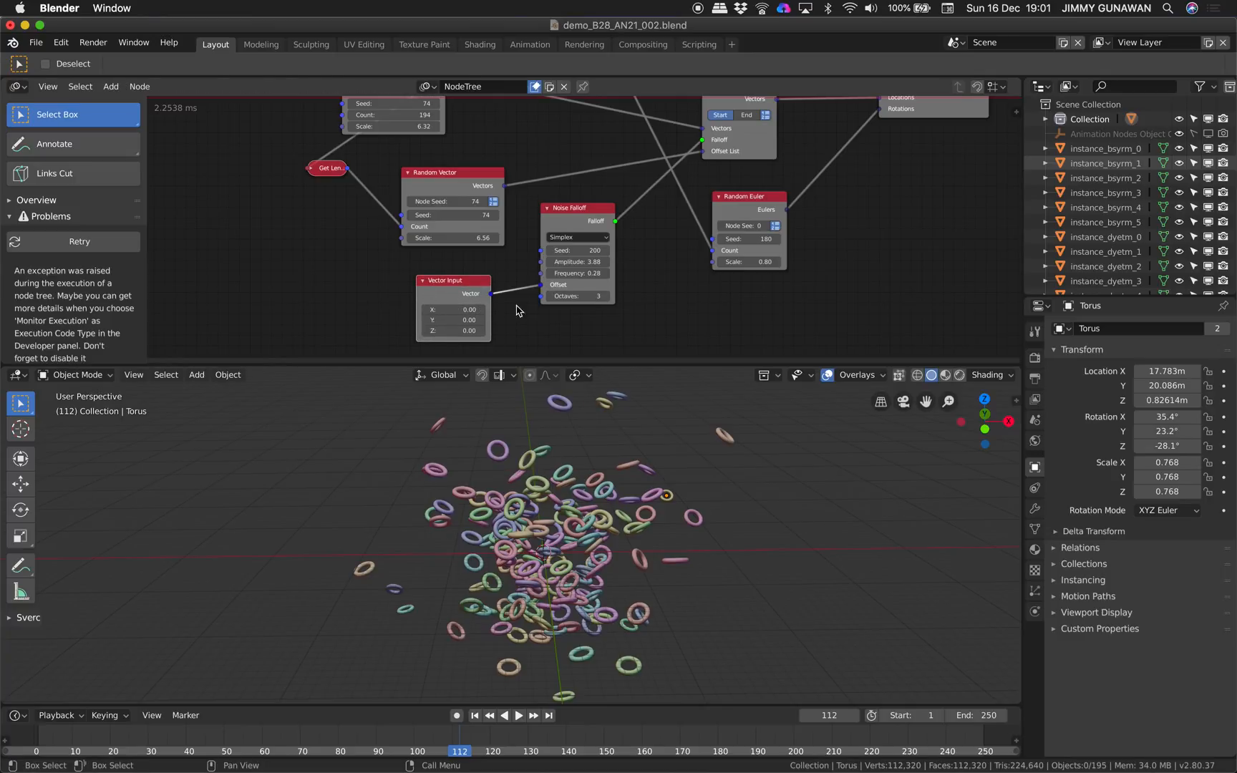
pyautogui.write('combi')
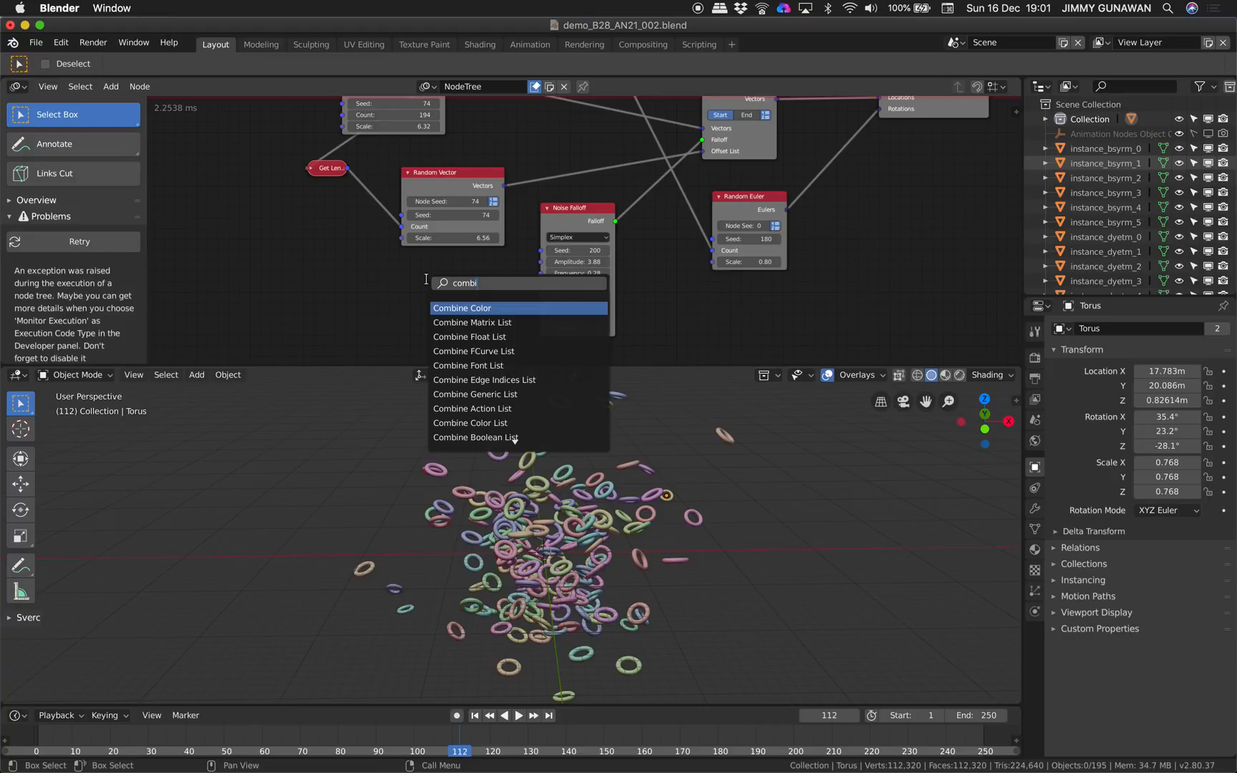
pyautogui.click(463, 308)
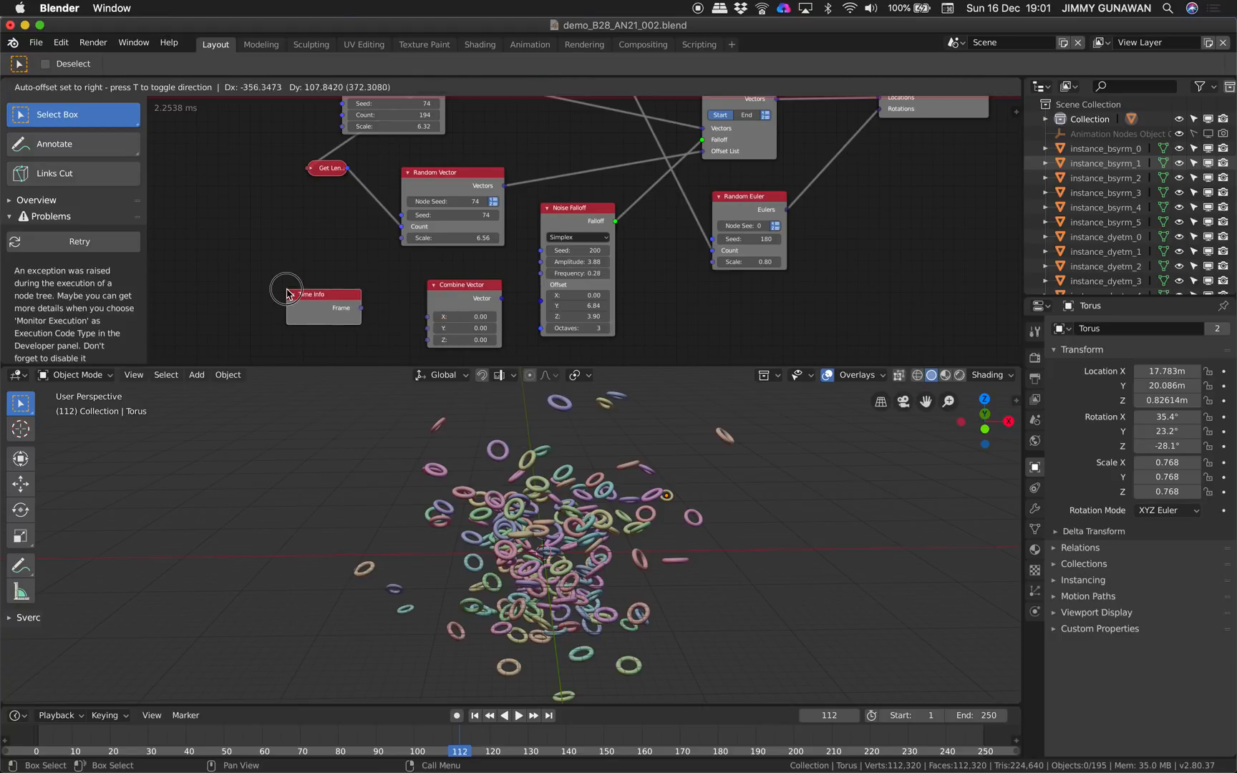
pyautogui.moveTo(288, 292); pyautogui.dragTo(560, 305)
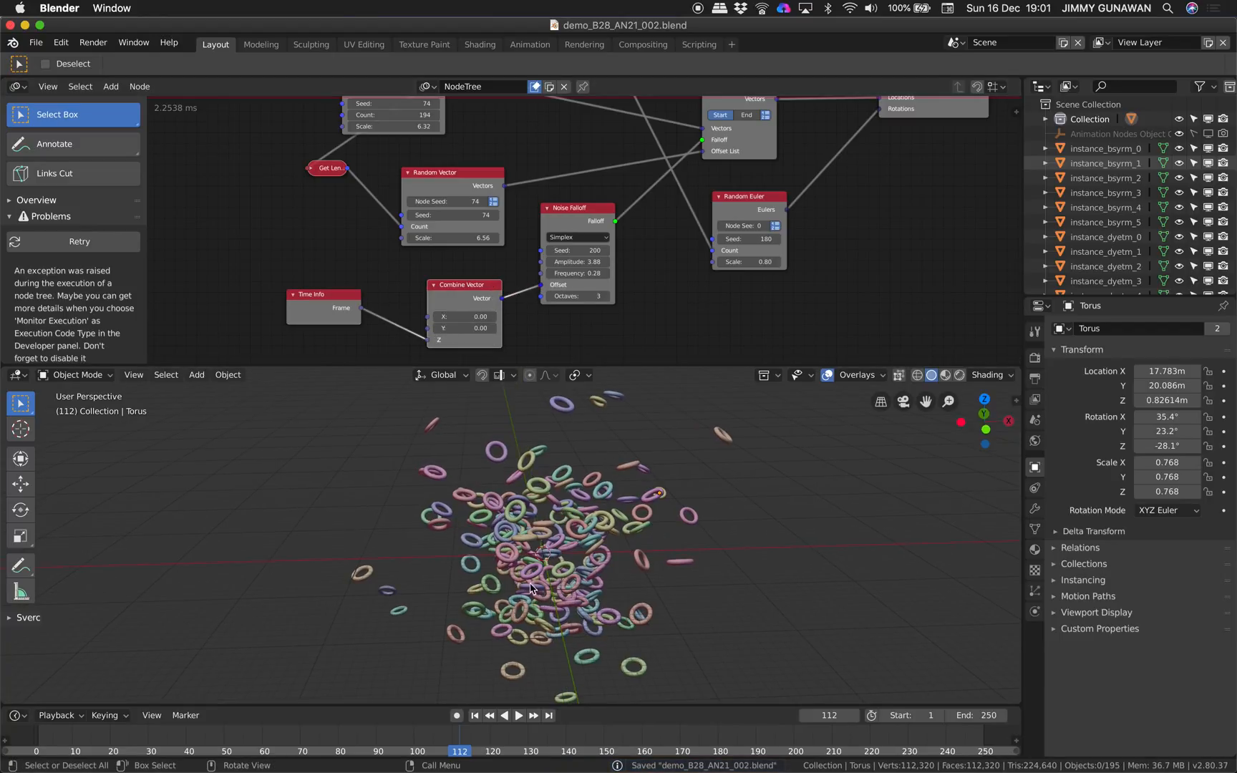
pyautogui.click(519, 716)
pyautogui.write('10000')
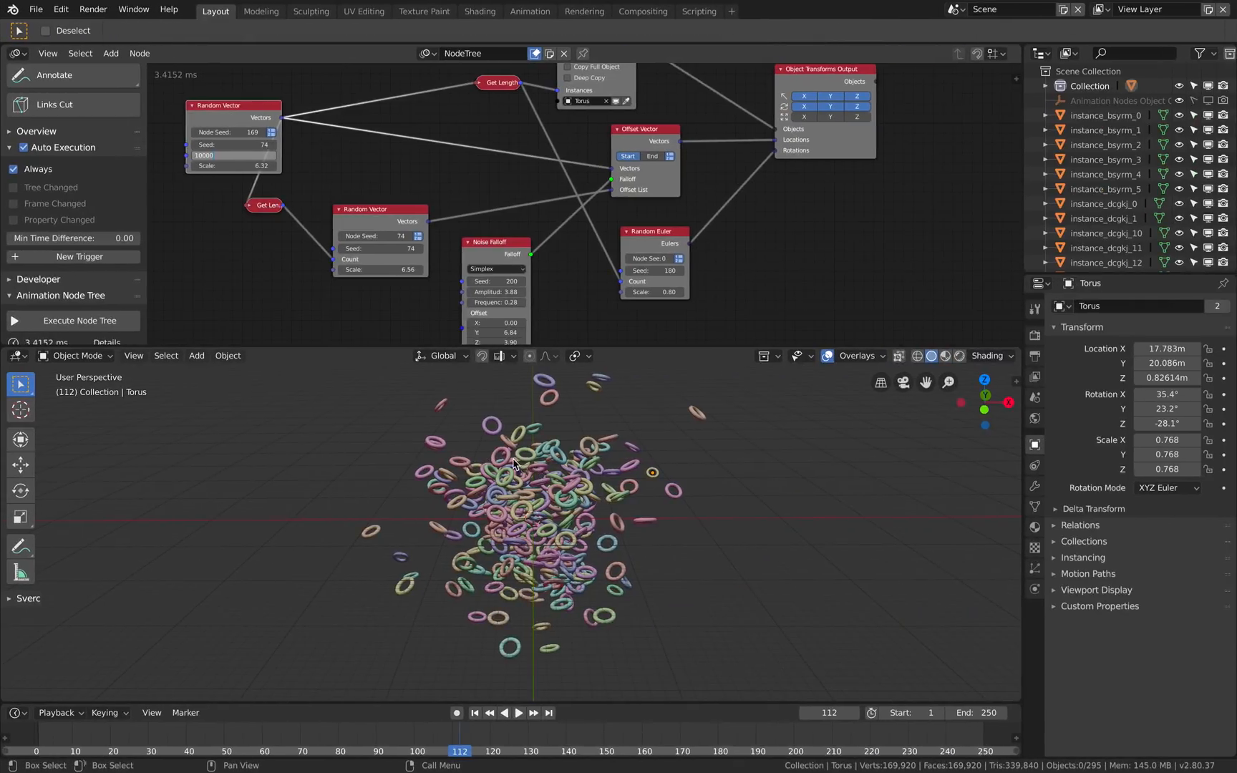
# Multiply the frame by 0.24 before it drives the cellular noise Z offset, then play the animation.
pyautogui.click(518, 712)
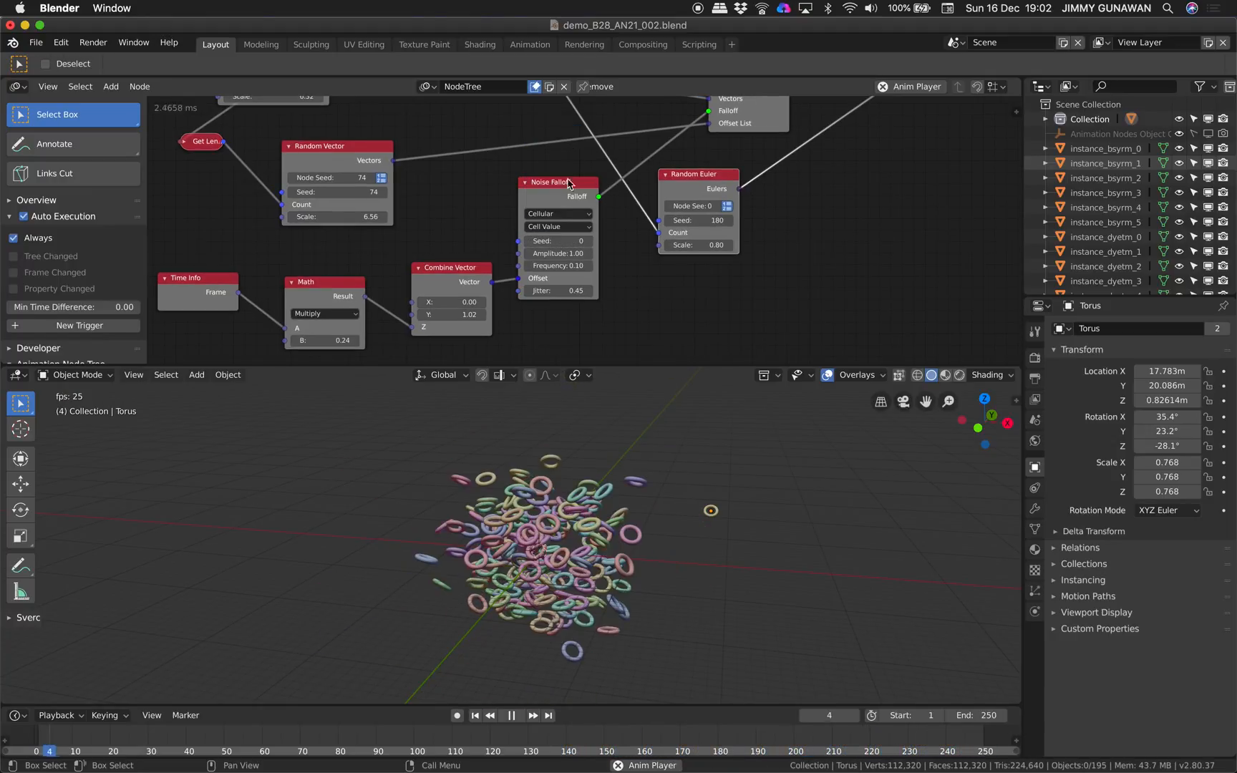
pyautogui.click(557, 213)
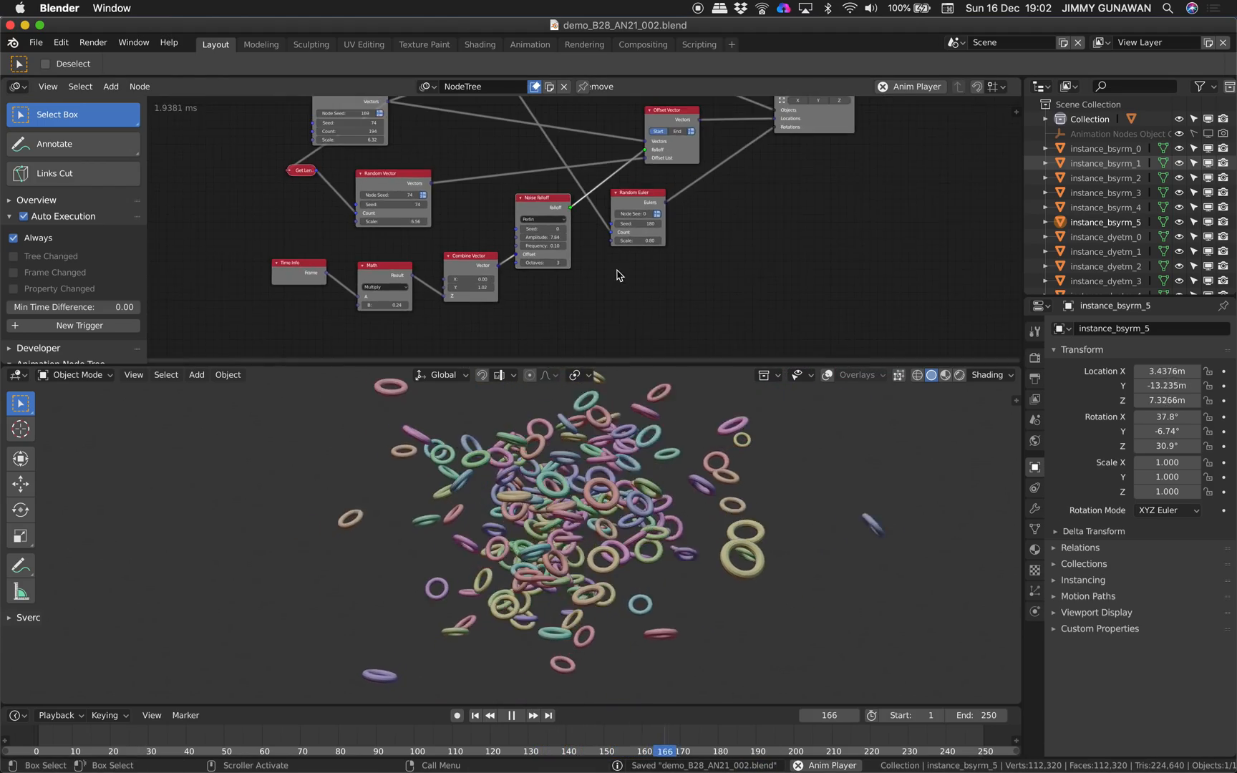
# Extend the timeline End frame to 1000 and select the Animation Nodes Object Container.
pyautogui.click(510, 715)
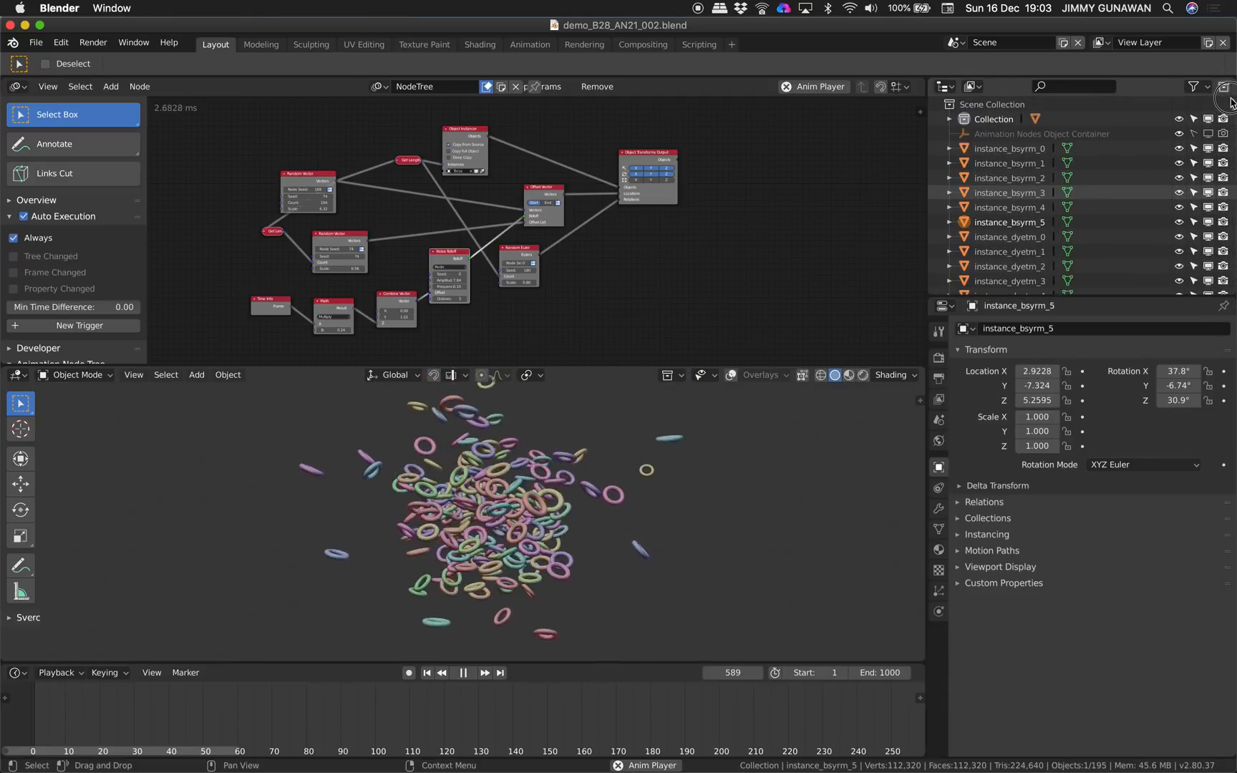
pyautogui.click(1041, 133)
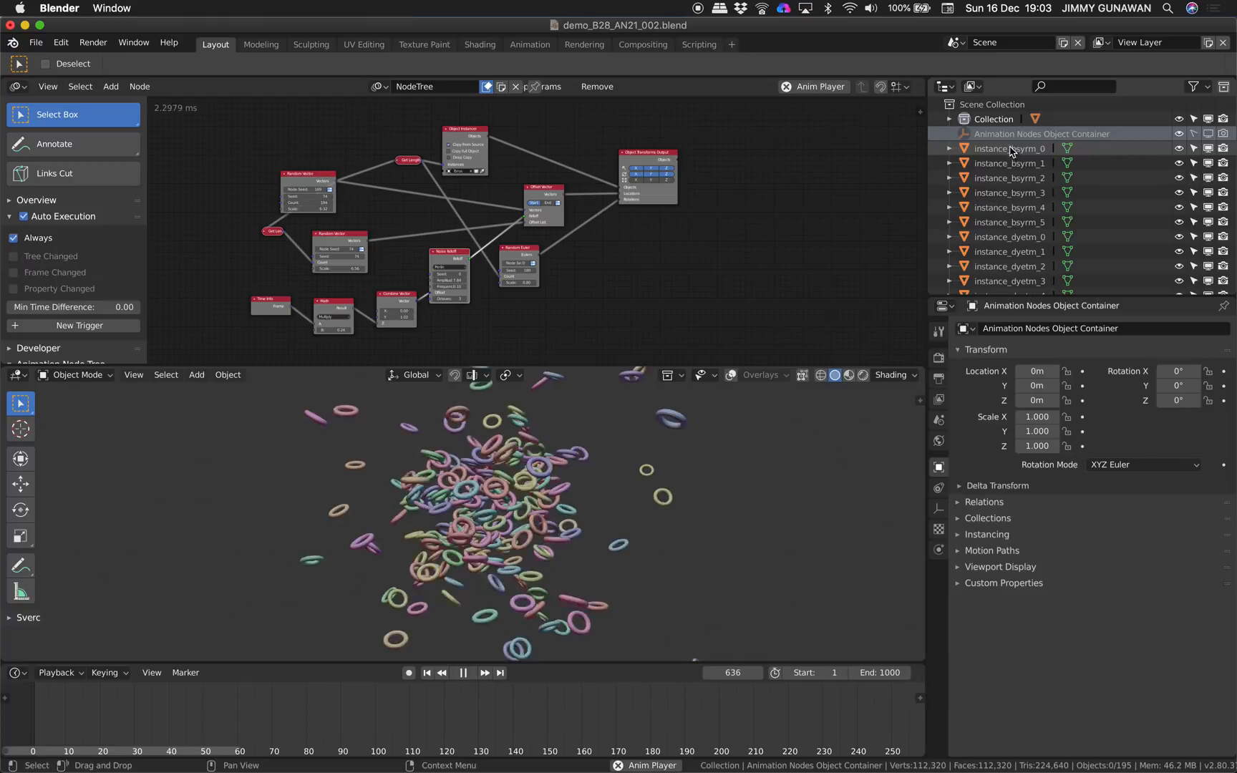